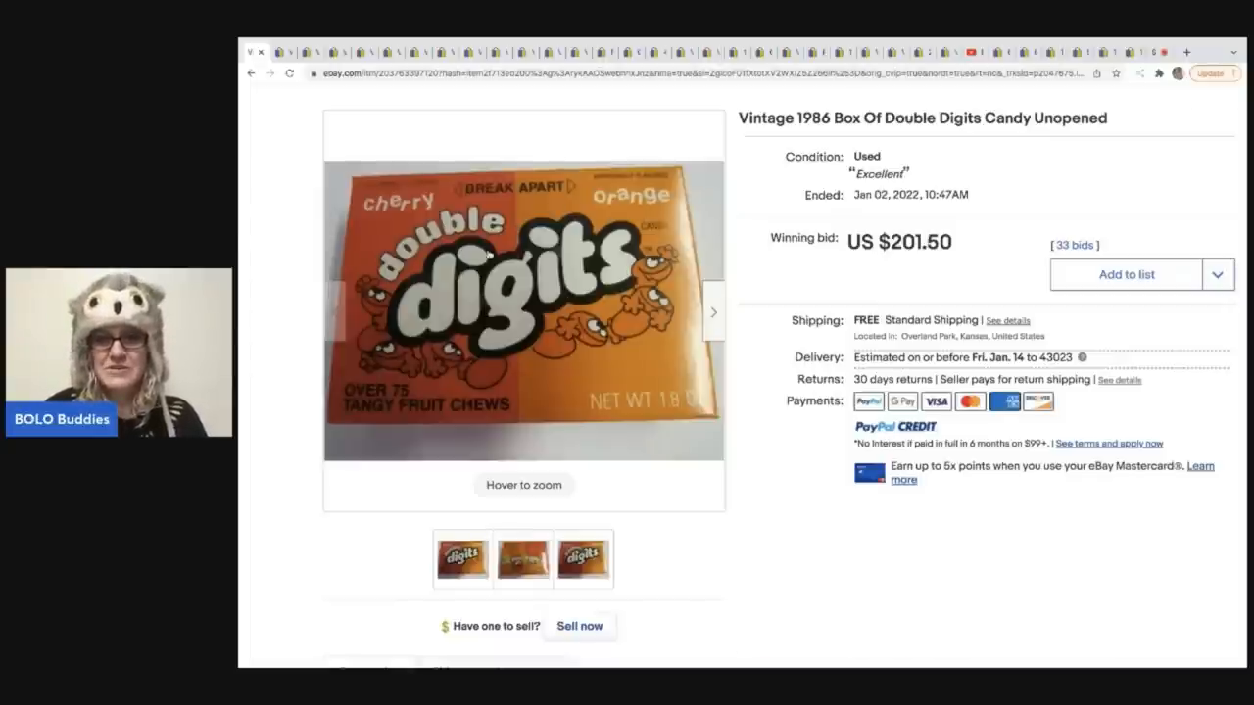
Review the 1986 Double Digits box listing ($201.50), then switch to the Nerds sunglasses listing.
scroll("down", 3)
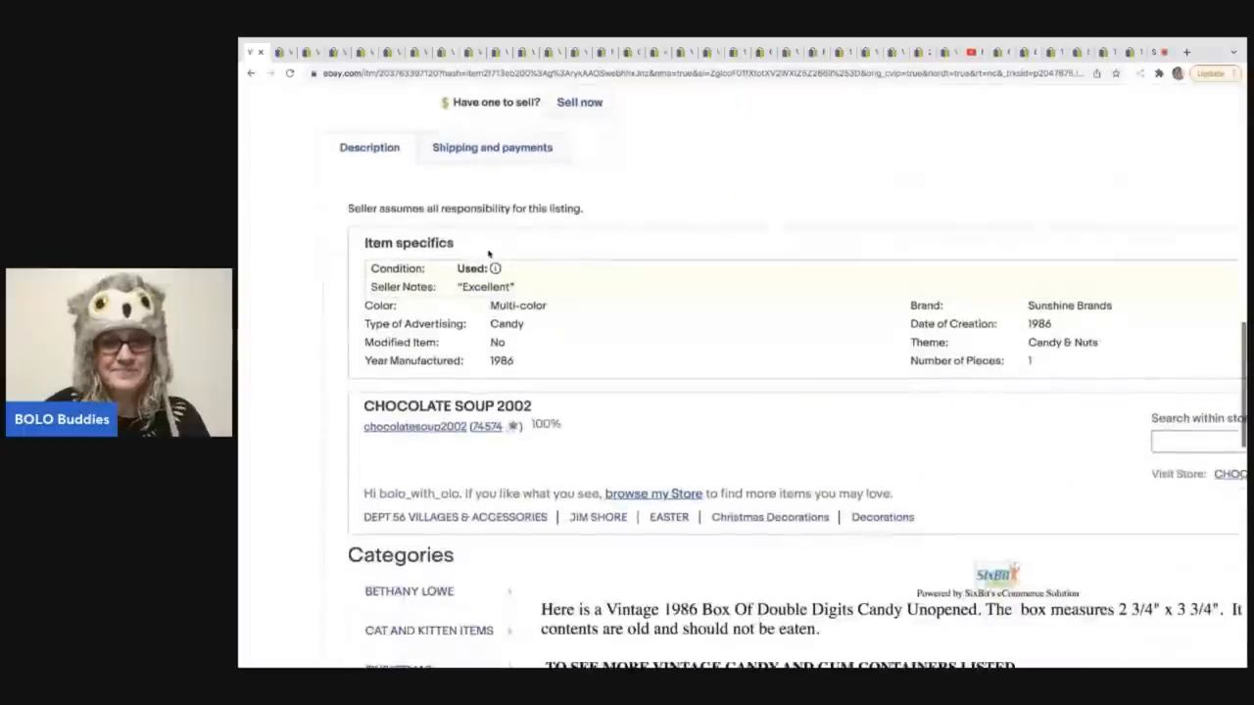
scroll("down", 3)
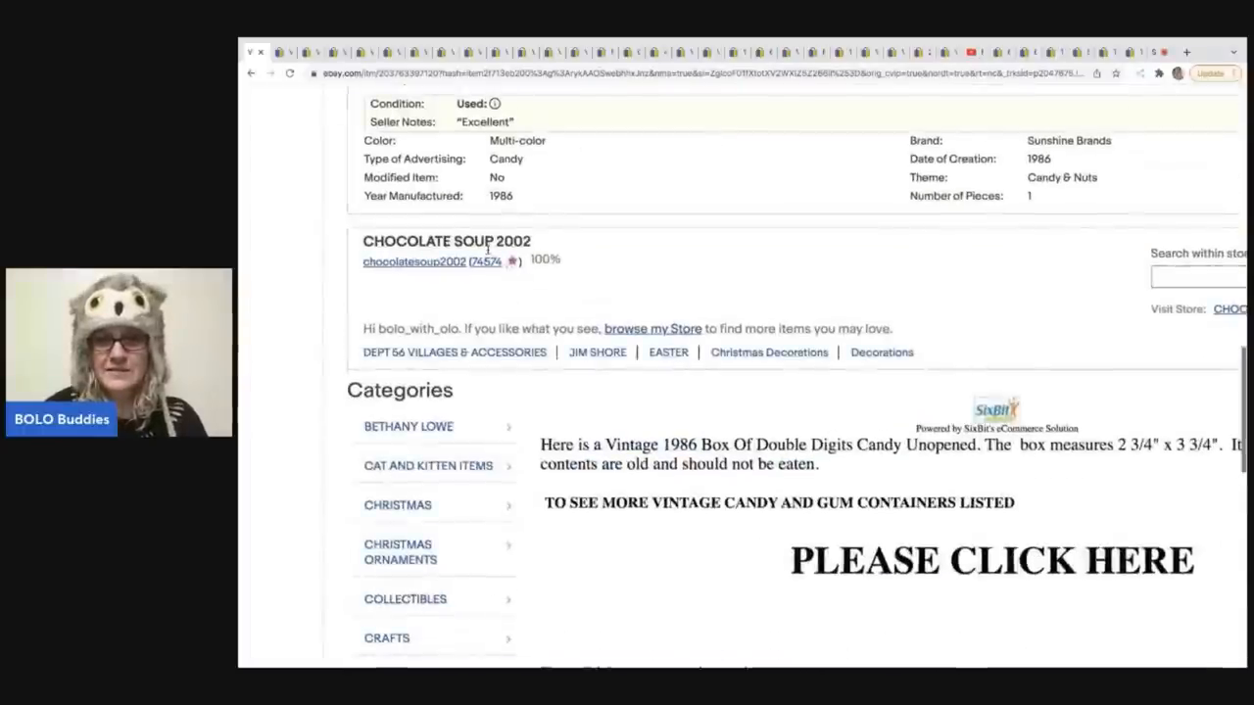
scroll("down", 3)
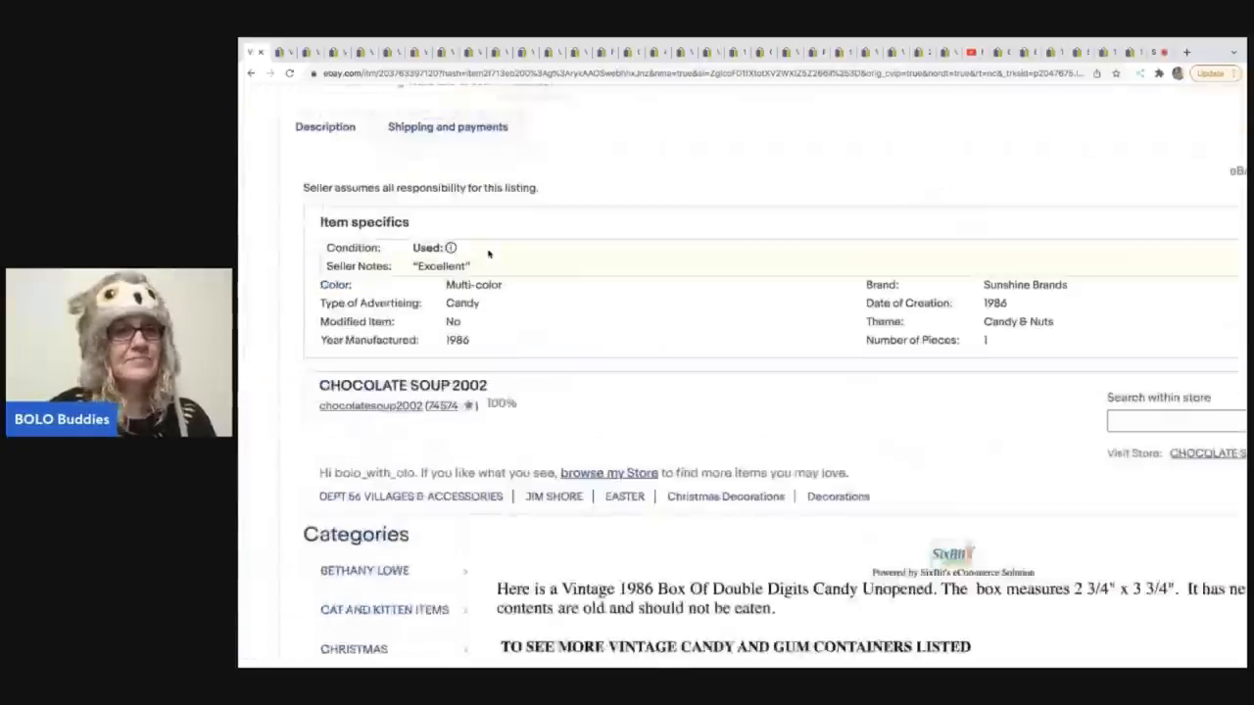
scroll("up", 3)
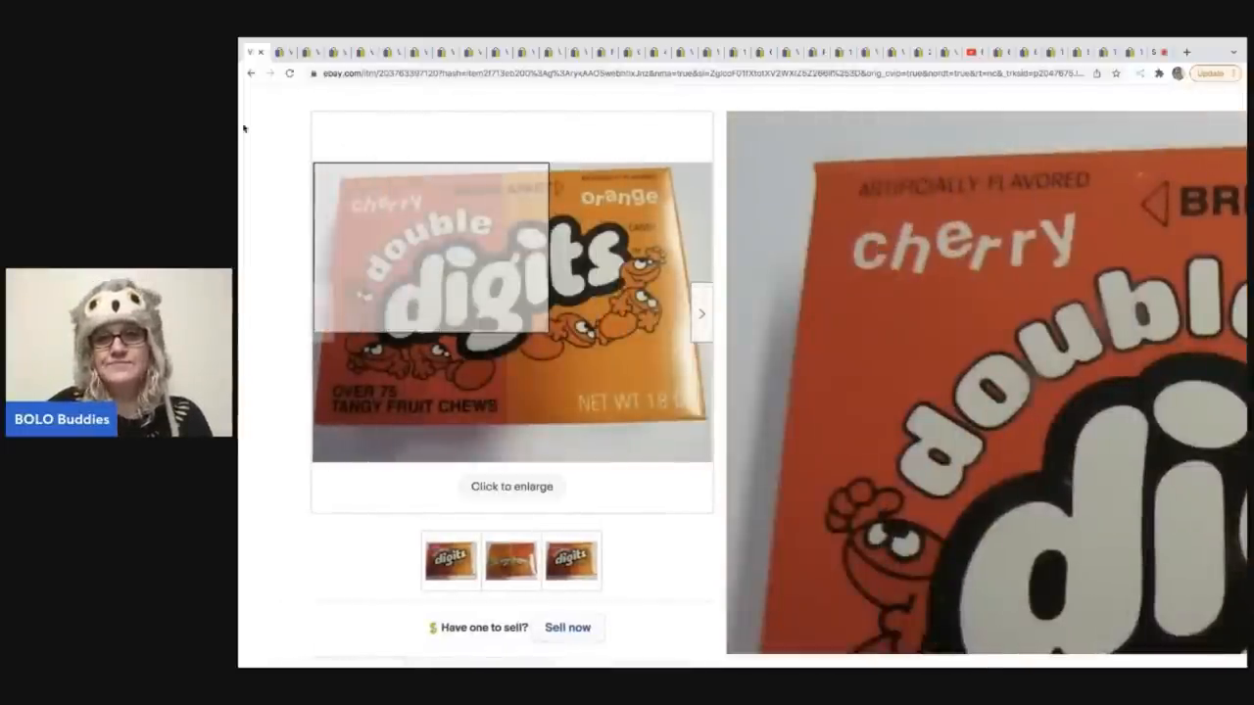
left_click(286, 52)
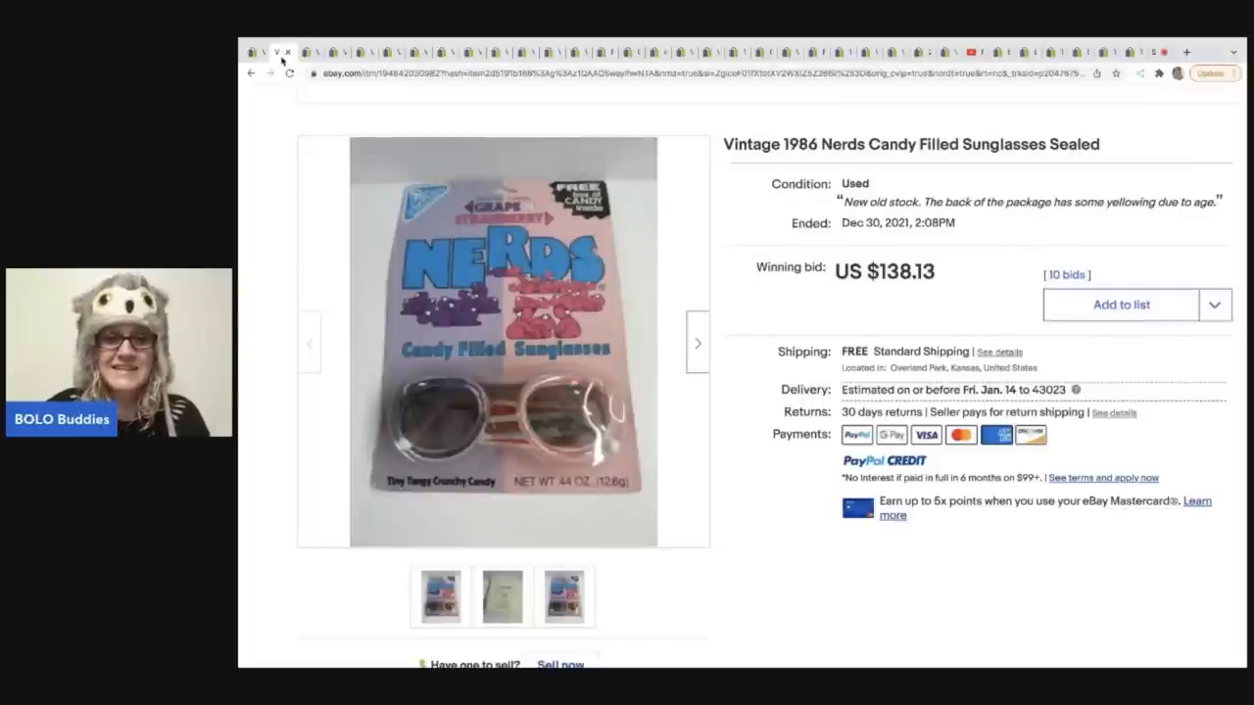
View the Nerds package's yellowed back, then its third photo.
left_click(501, 595)
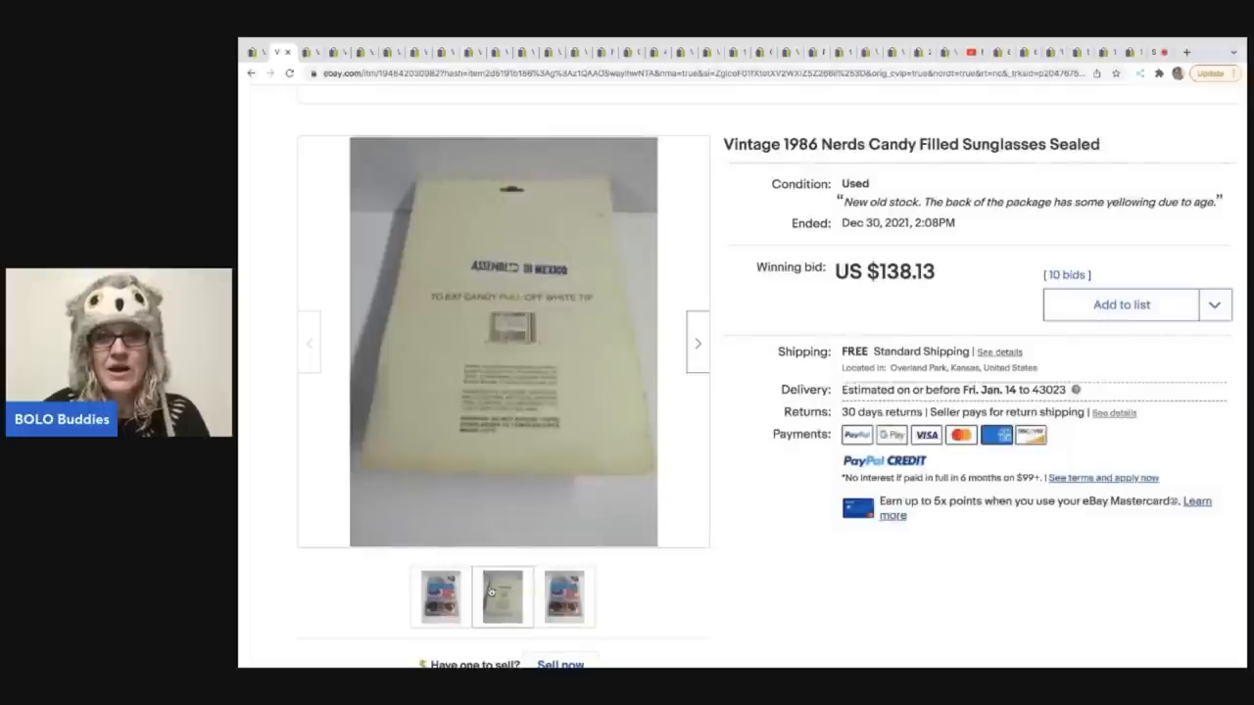
left_click(564, 597)
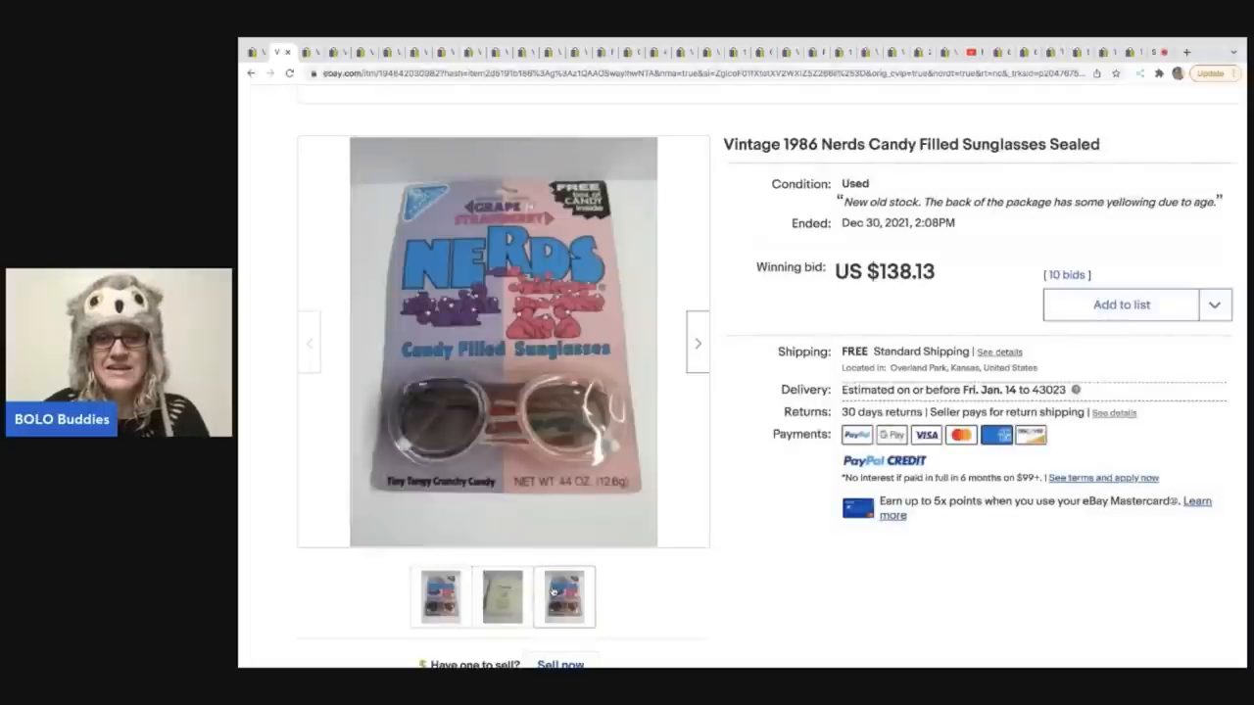
mouse_move(439, 286)
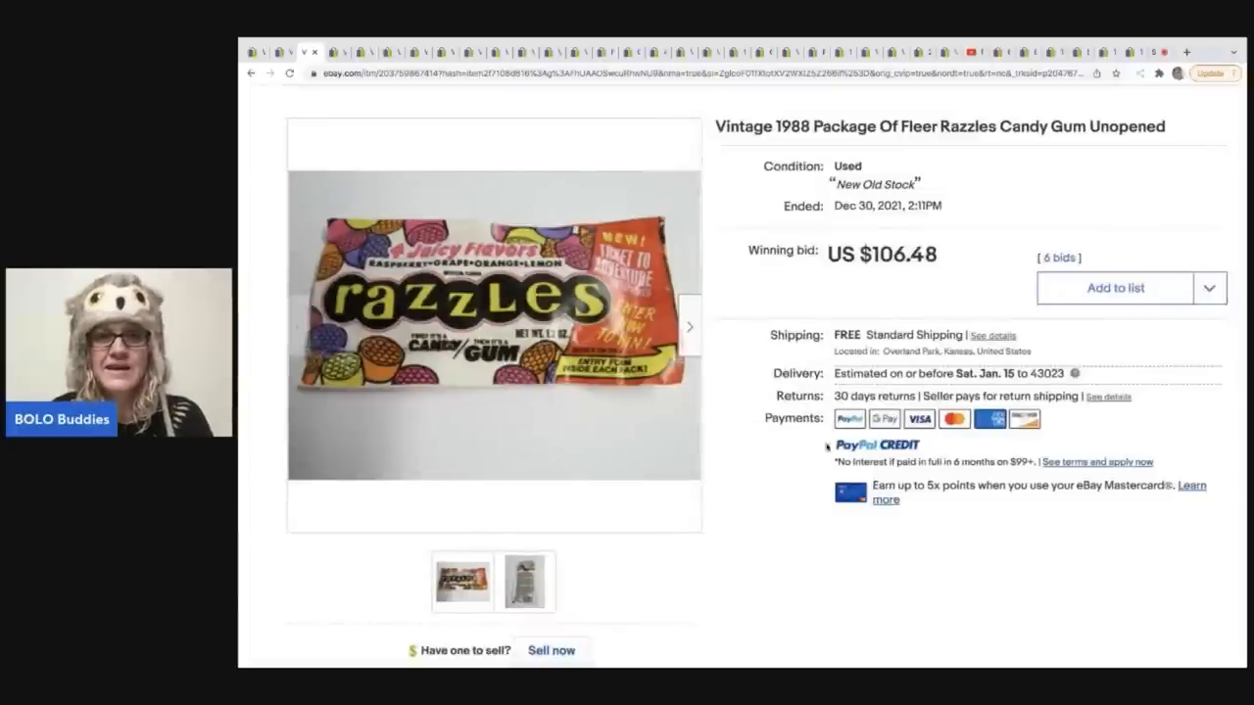
View the back, then the front photo of the 1988 Fleer Razzles pack ($106.48).
left_click(526, 581)
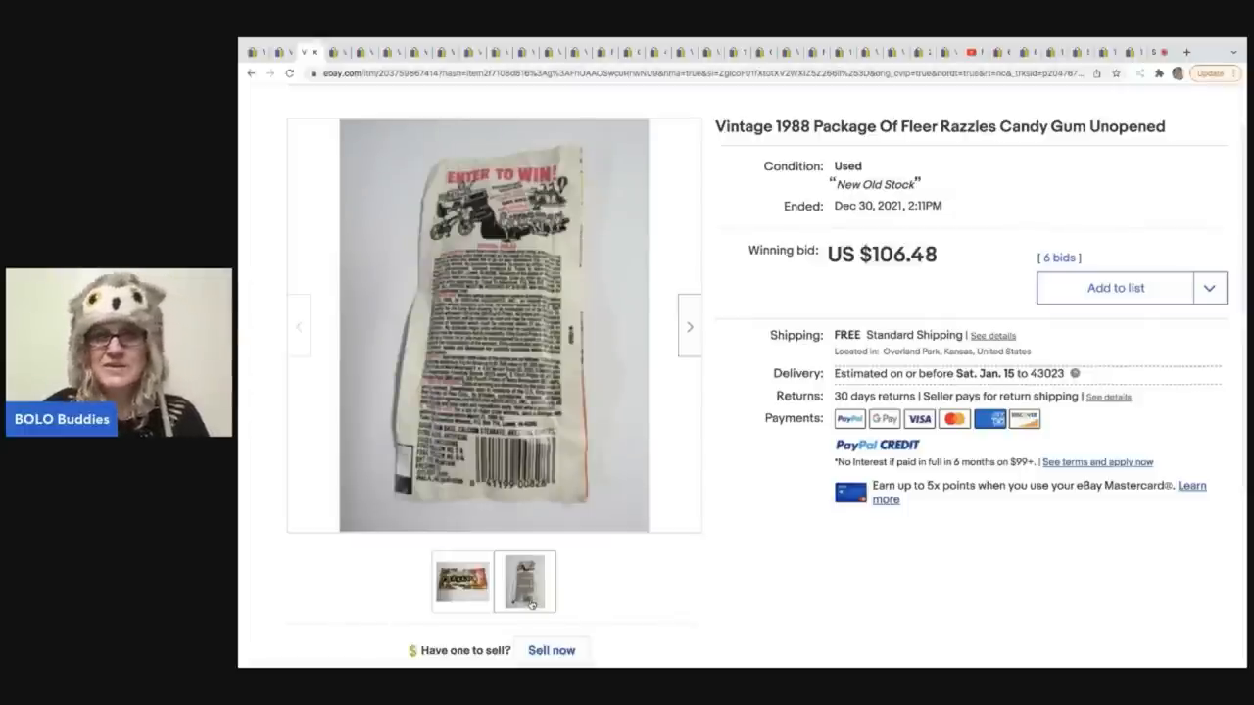
left_click(461, 581)
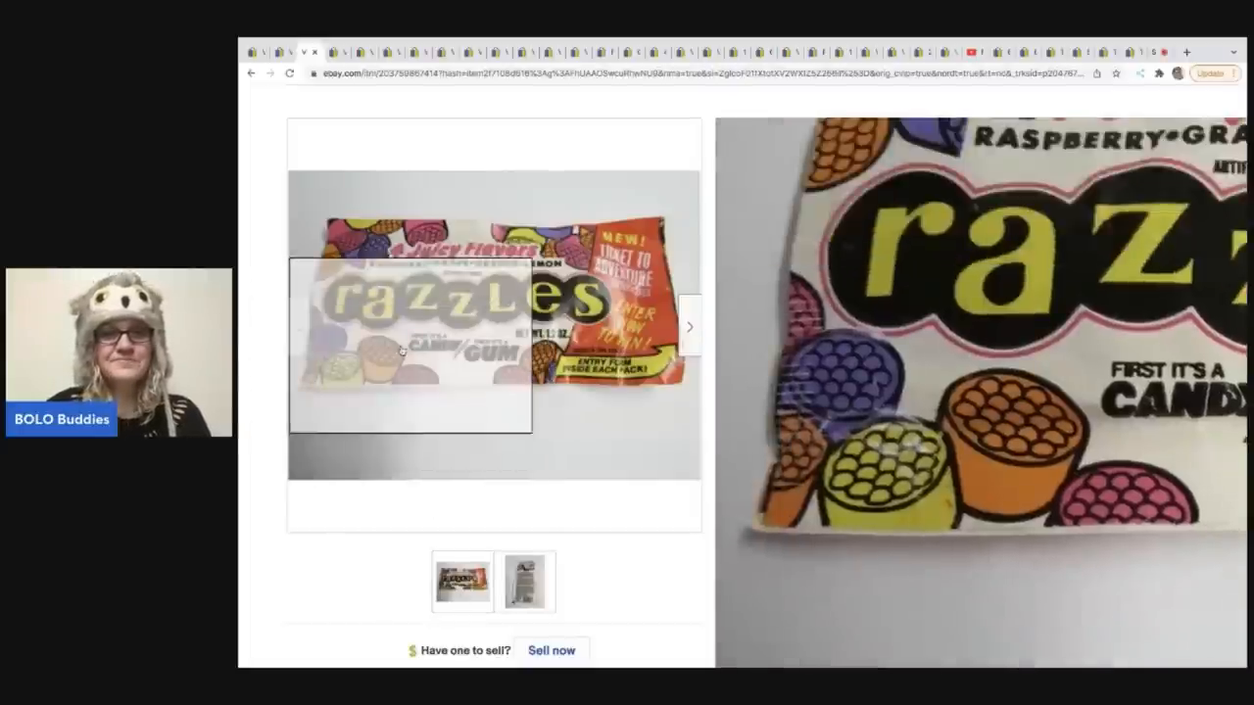
mouse_move(480, 284)
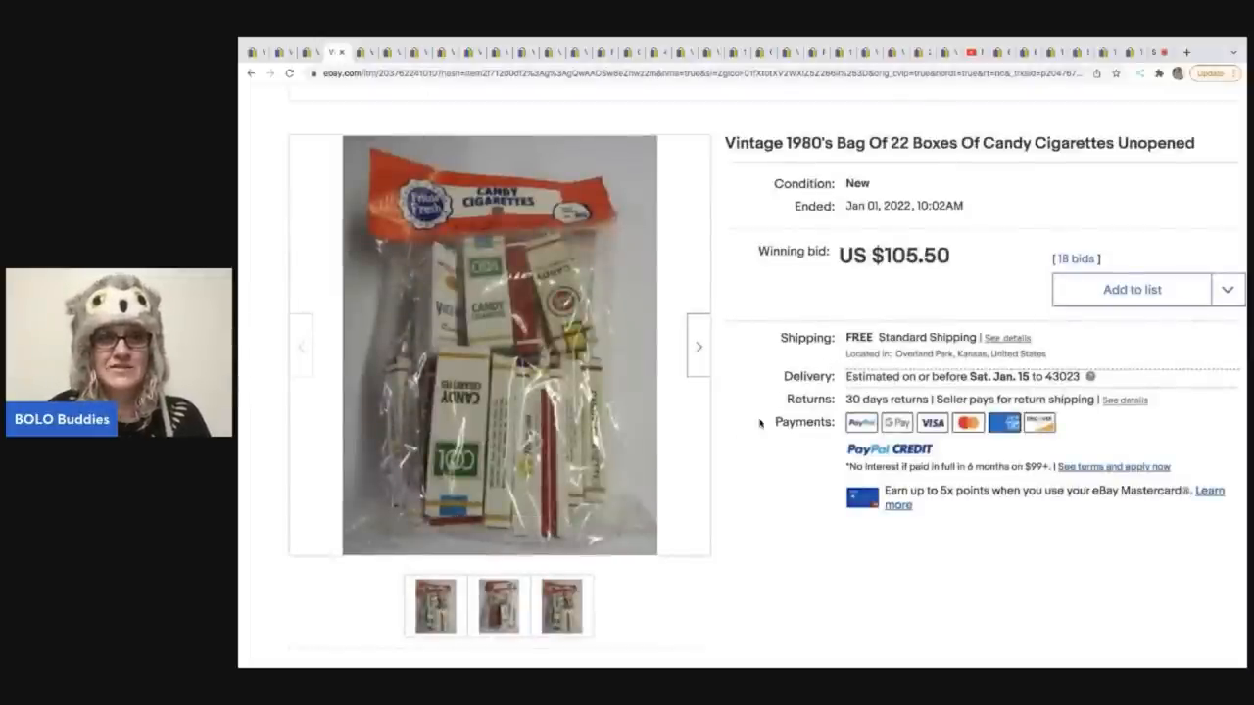
Page through the candy cigarettes bag photos to the third image.
left_click(560, 605)
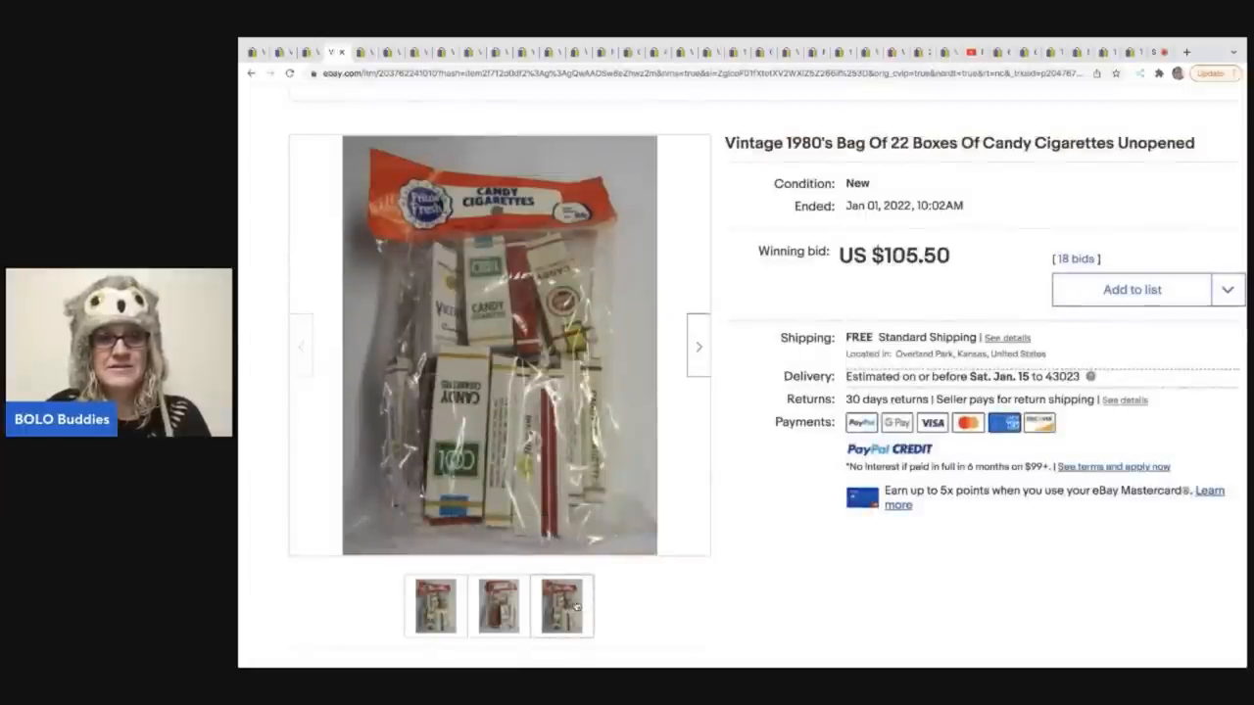
left_click(497, 605)
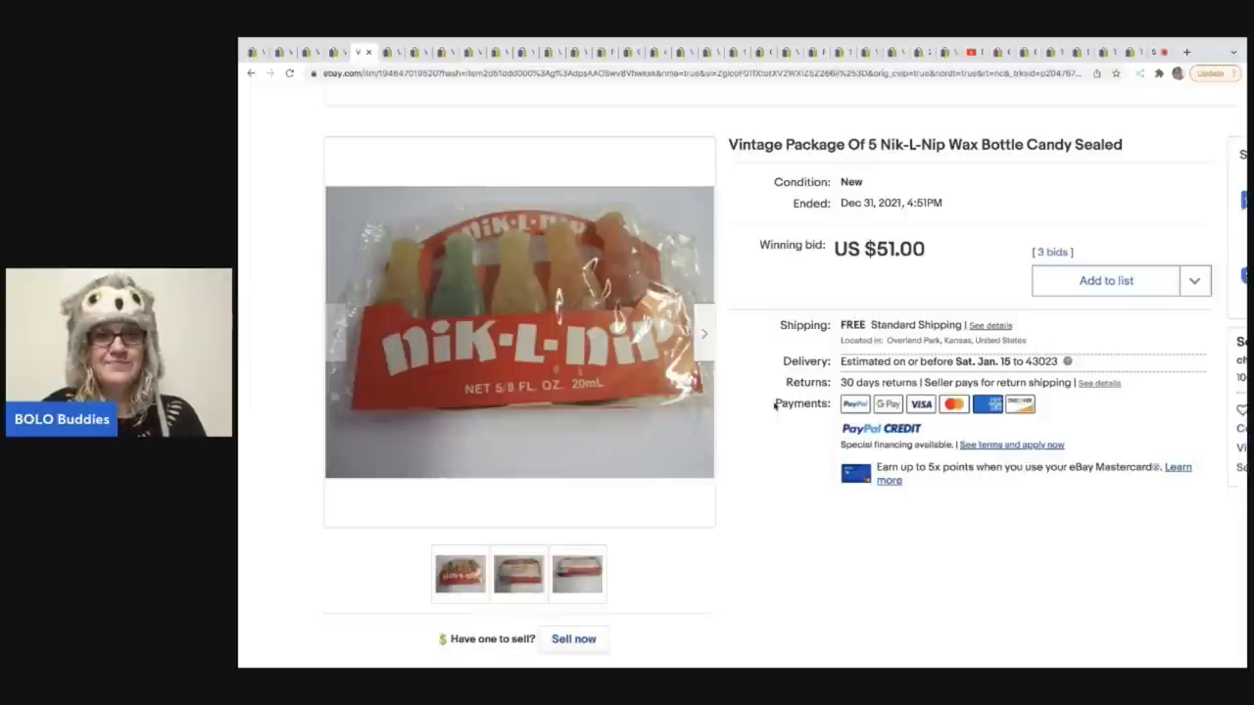
View the Nik-L-Nip package back with its riddle, then another photo.
left_click(518, 574)
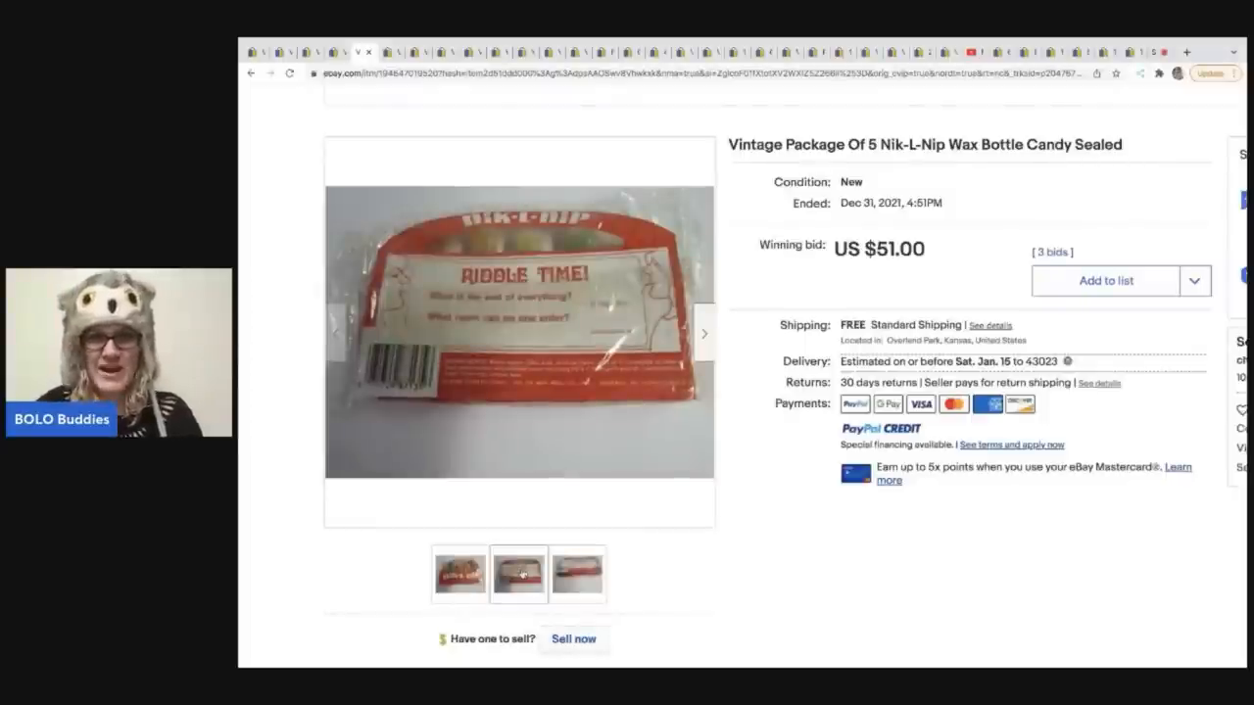
left_click(460, 574)
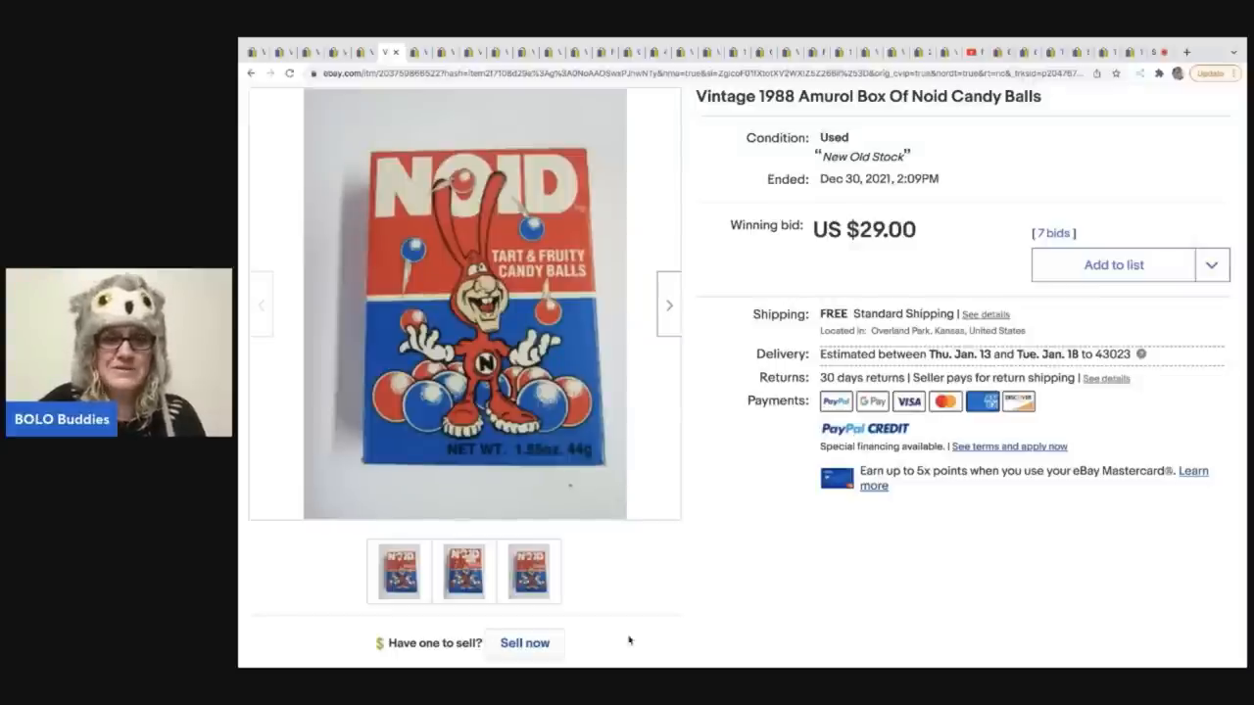
View the Noid box's third photo, then the photo with the old price sticker.
left_click(528, 571)
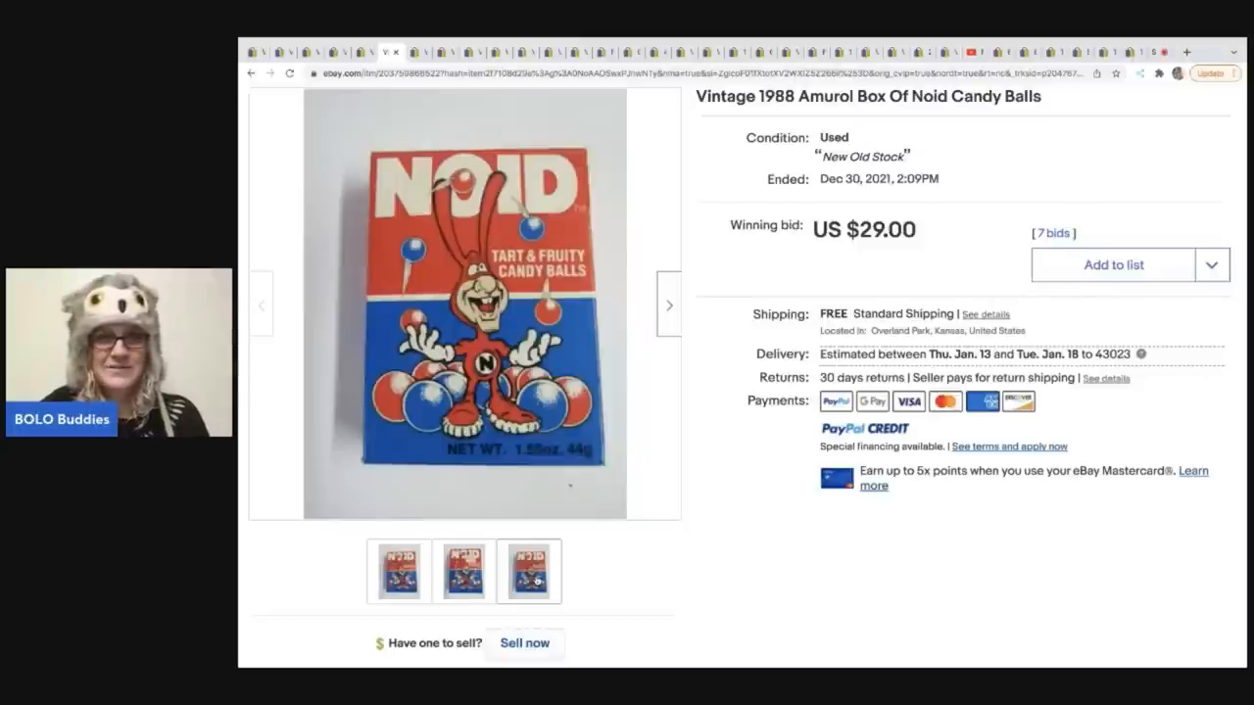
left_click(463, 570)
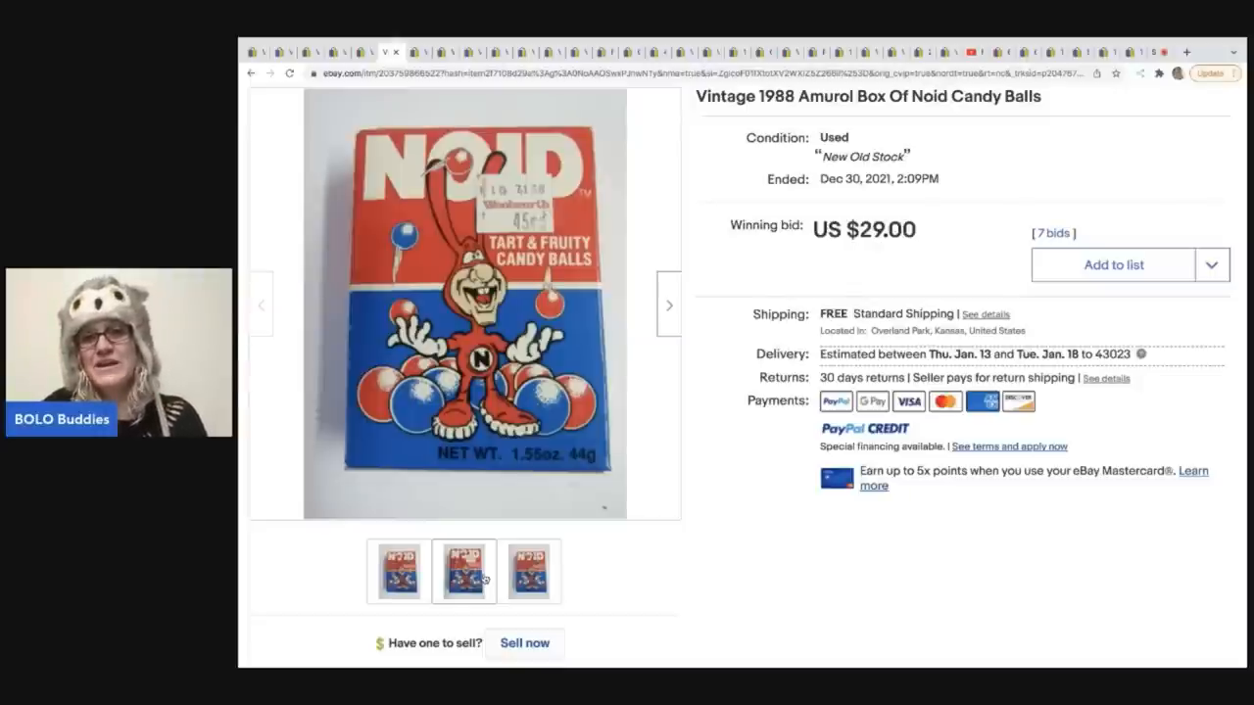
left_click(463, 571)
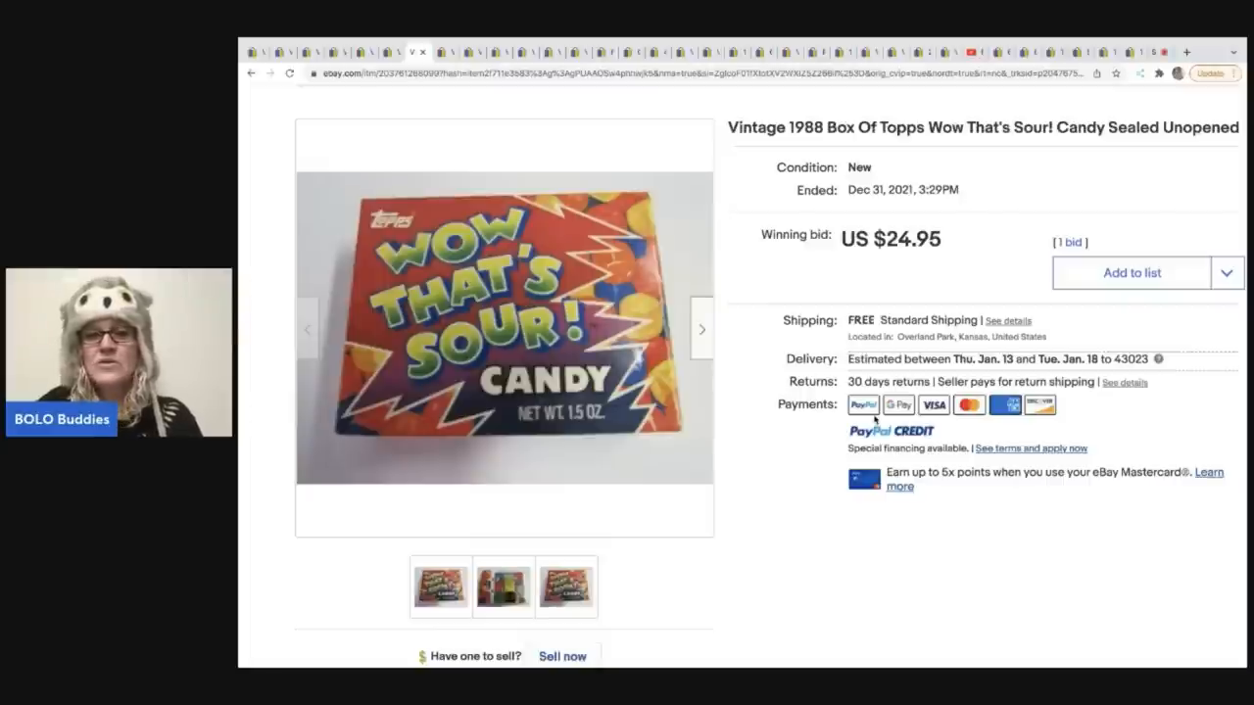
View another Wow That's Sour! box photo, then move to the Tart 'N' Tinys listing.
left_click(502, 587)
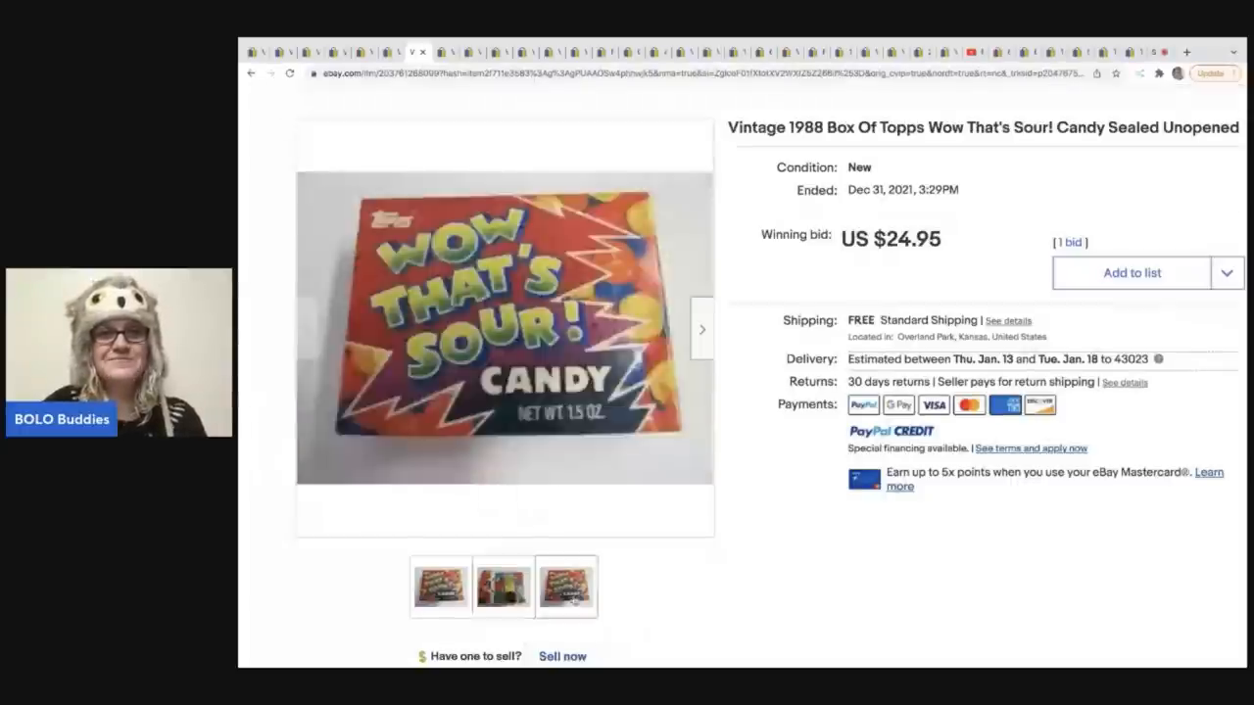
left_click(447, 52)
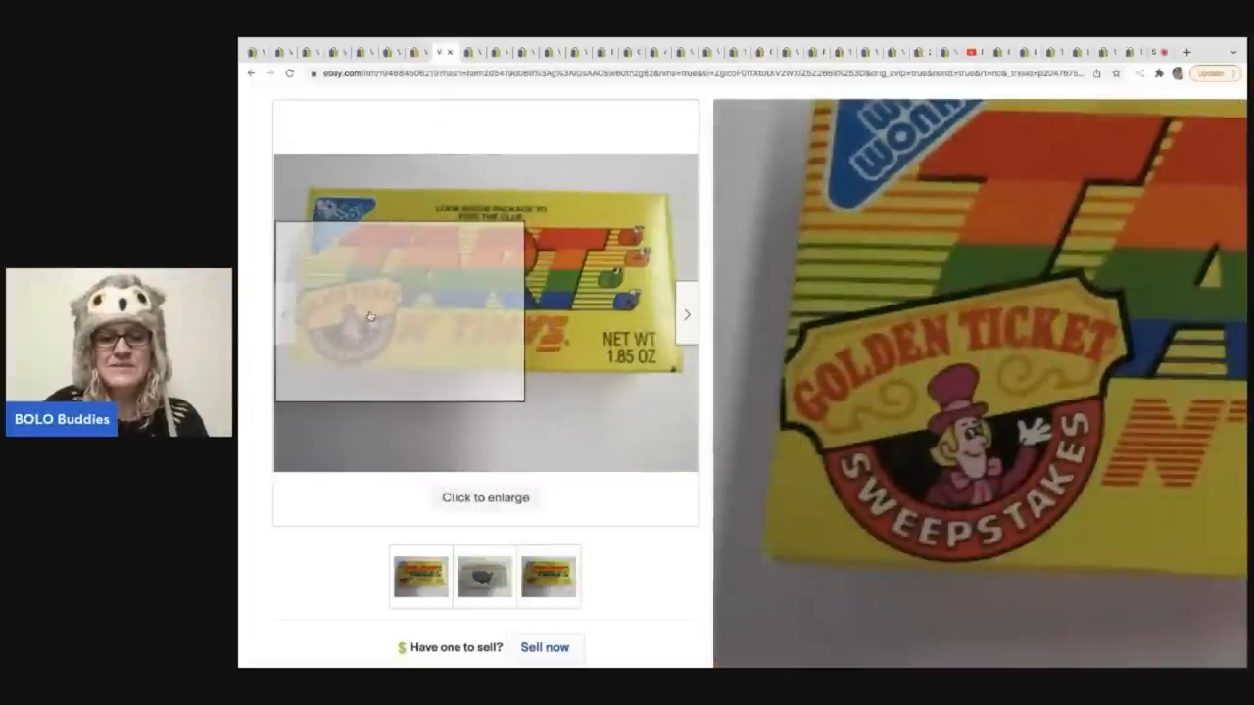
View the second and third photos of the $480 Tart N' Tinys box.
left_click(484, 576)
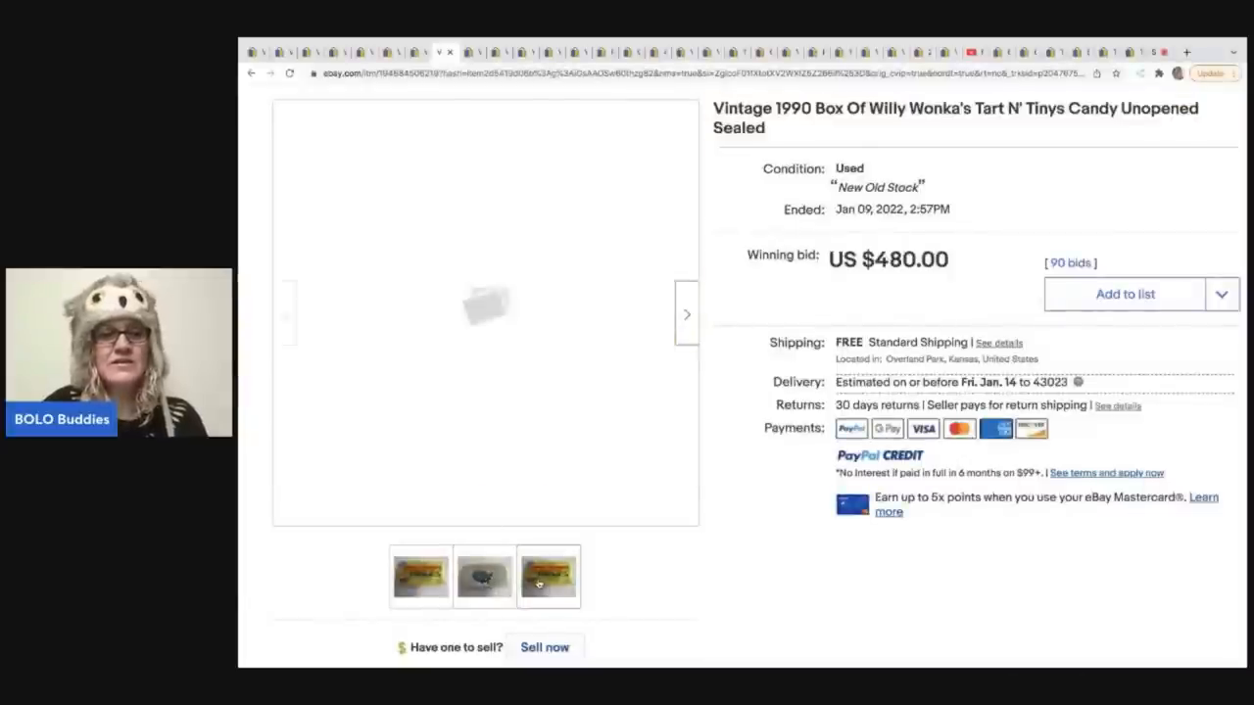
left_click(548, 576)
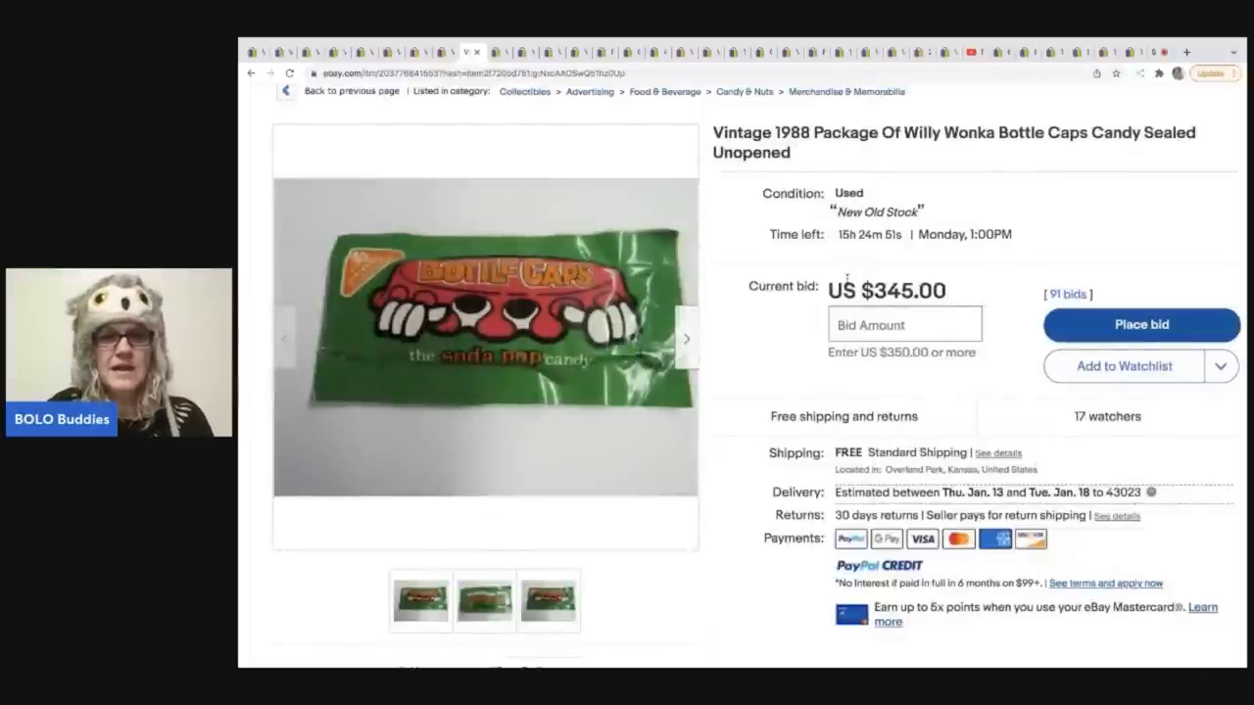
View the Bottle Caps package back and front, then open its 91-bid history.
left_click(482, 601)
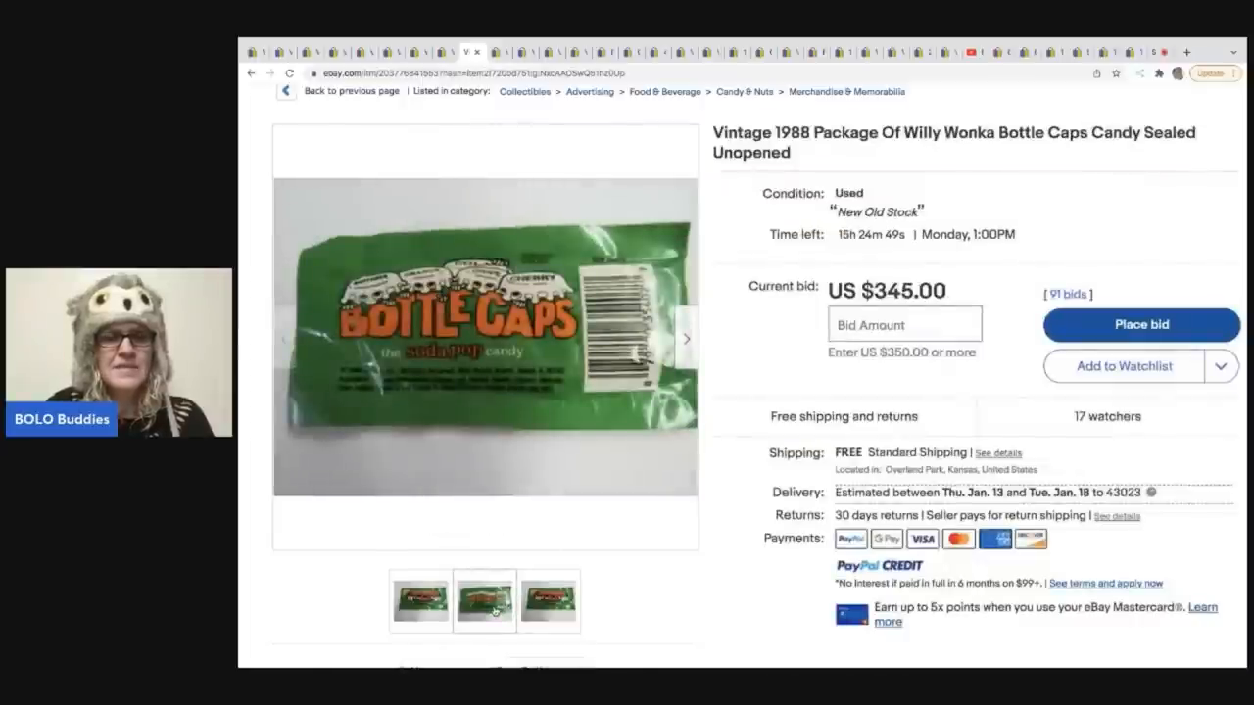
left_click(548, 600)
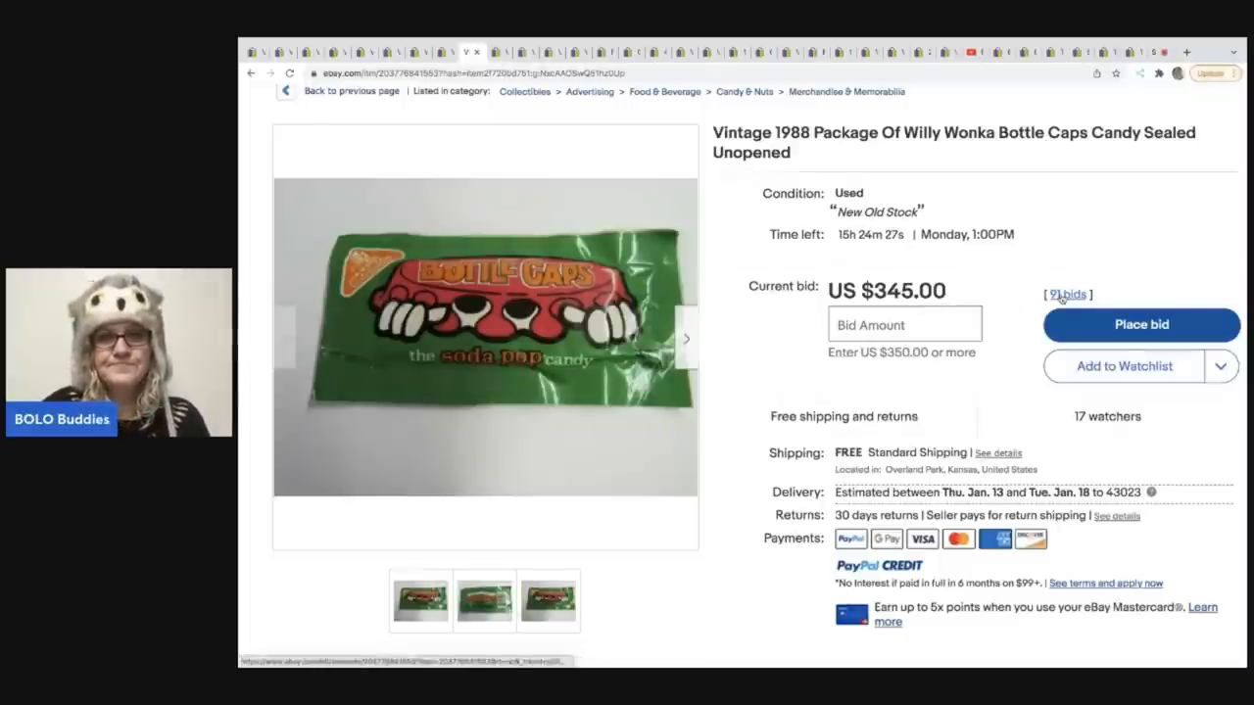
left_click(1066, 294)
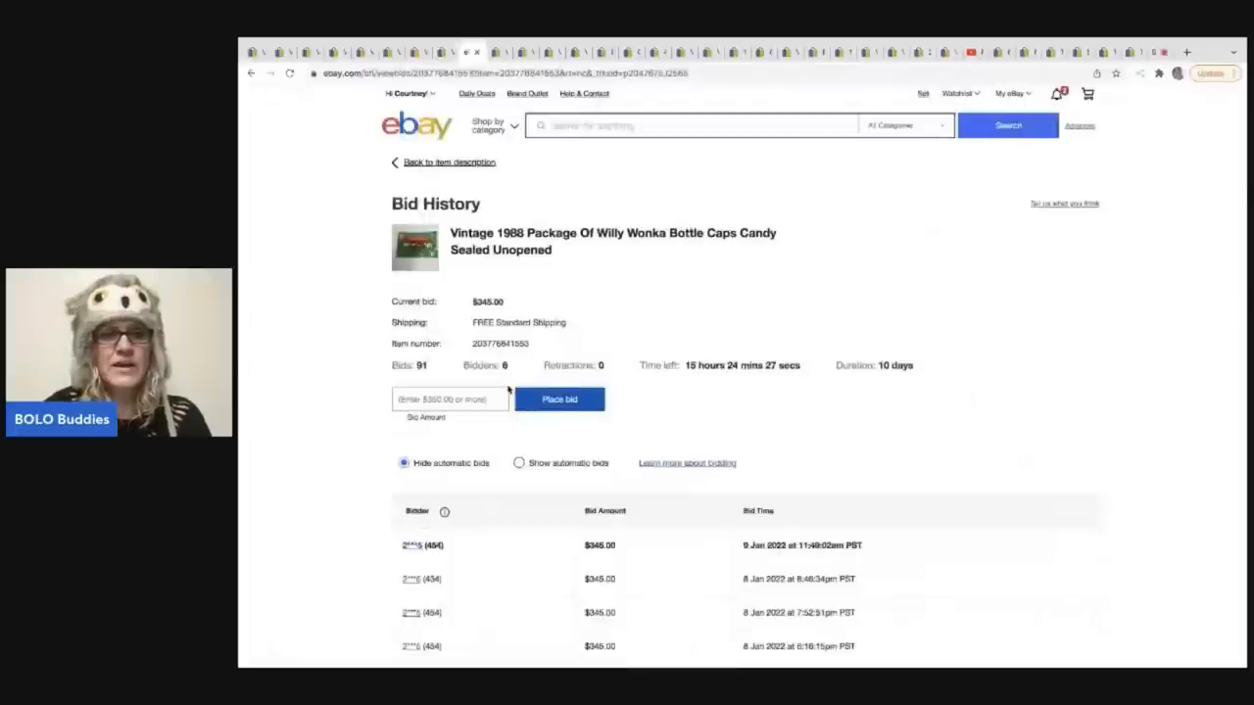
scroll("down", 3)
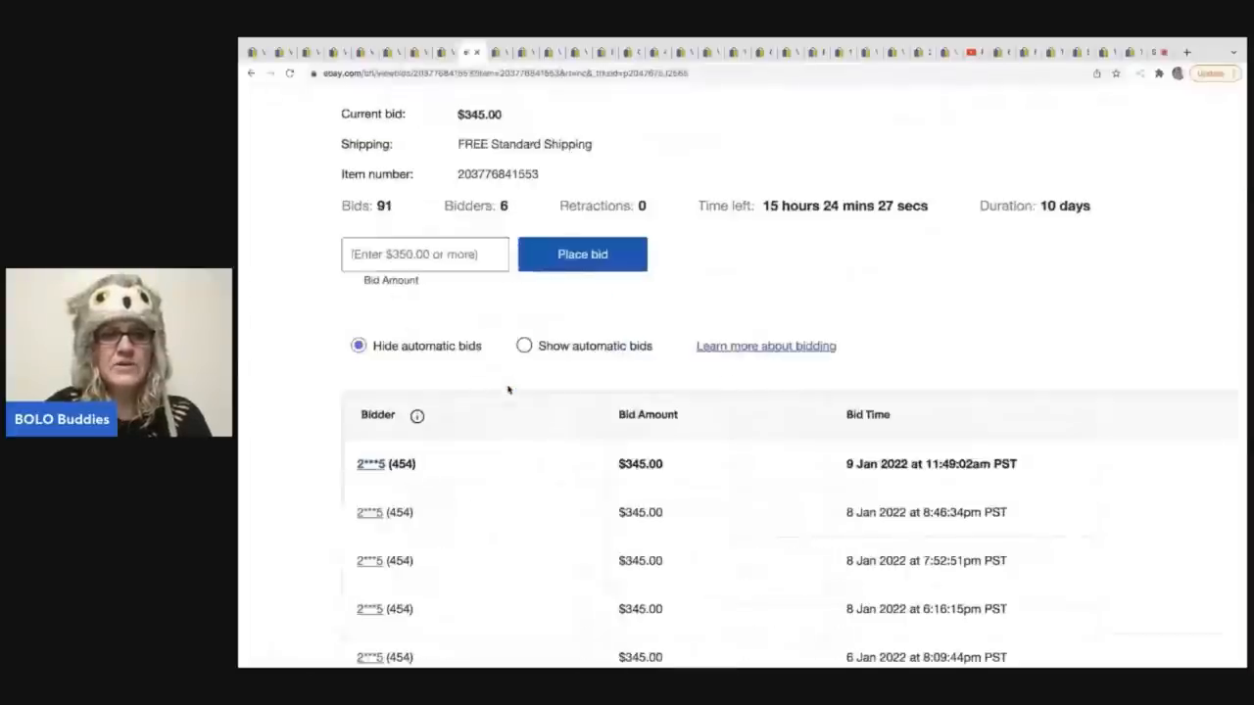
scroll("down", 3)
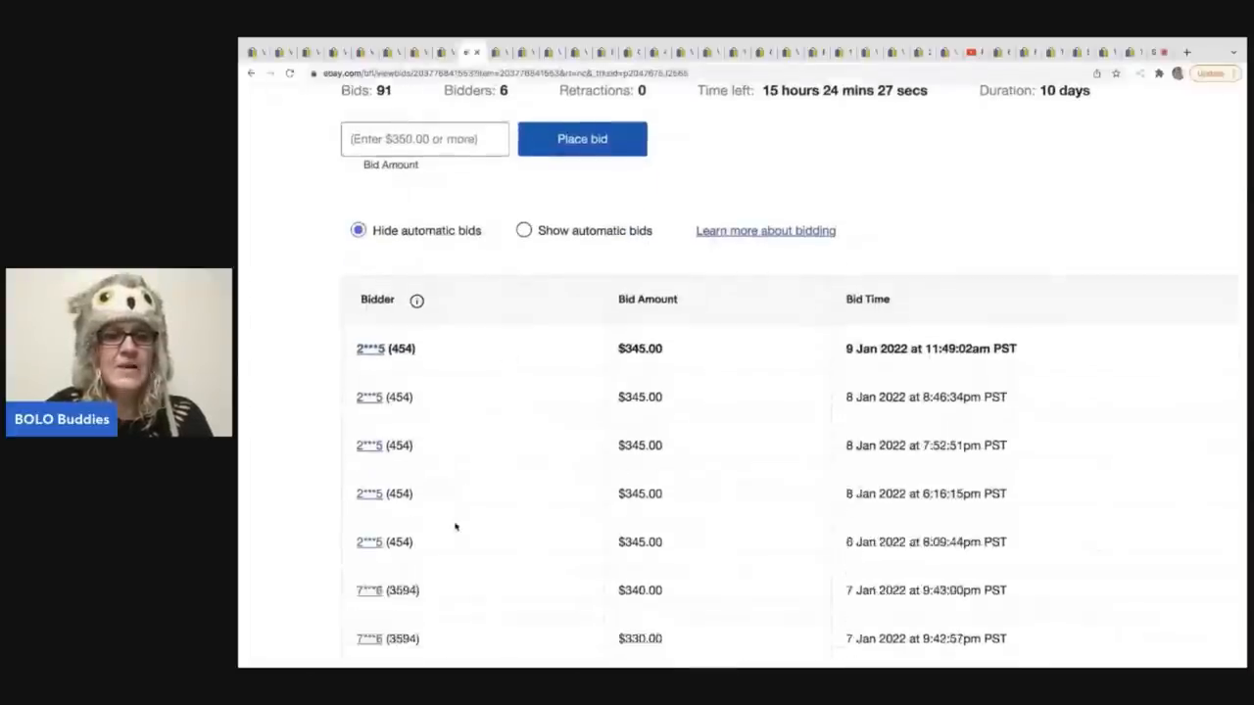
scroll("down", 3)
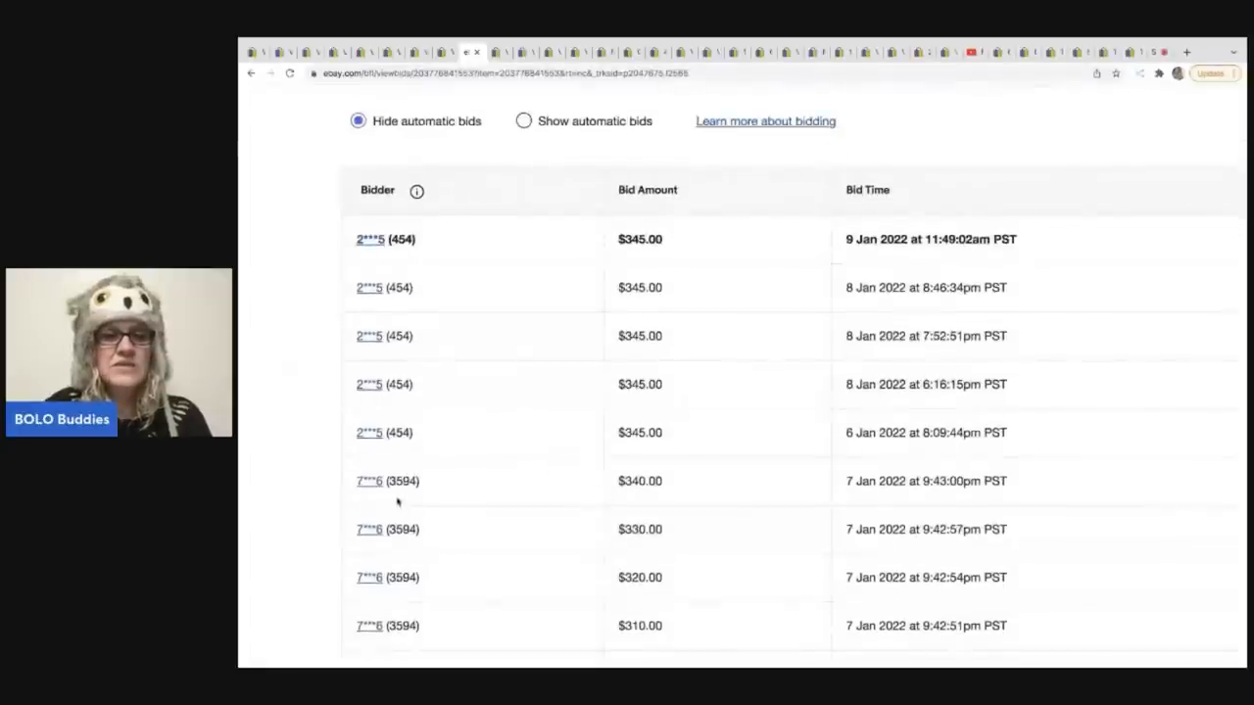
mouse_move(434, 490)
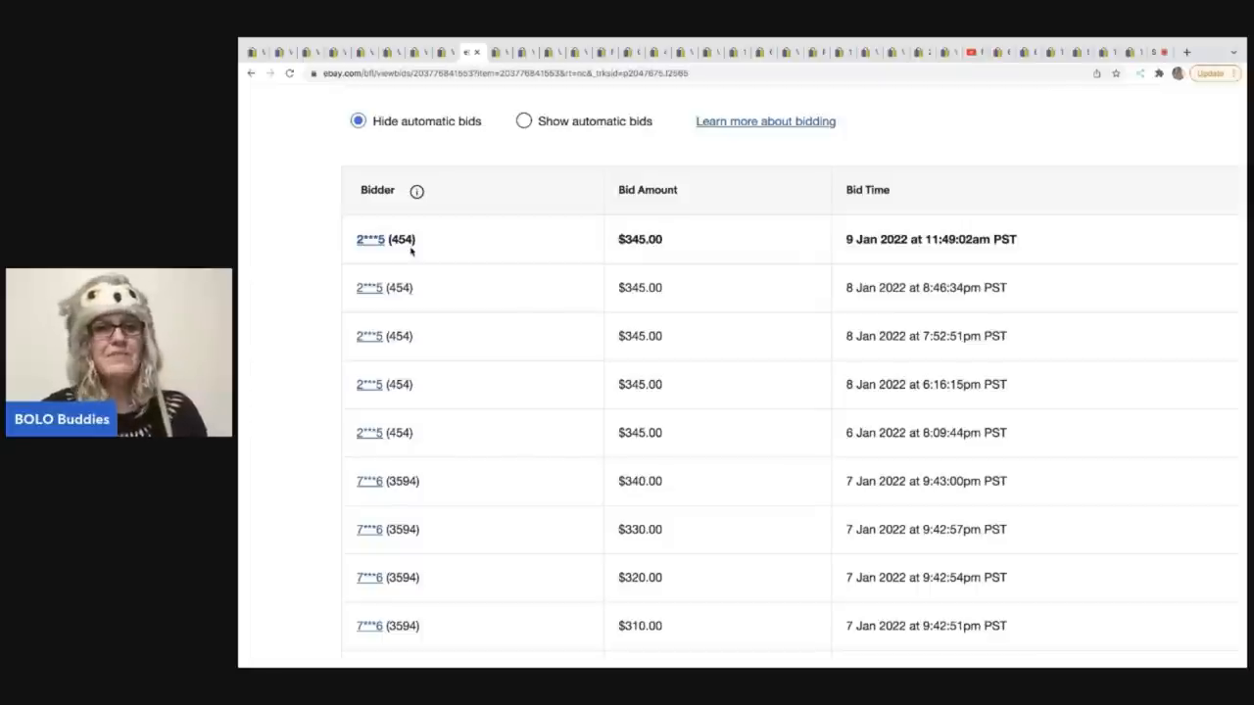
mouse_move(424, 500)
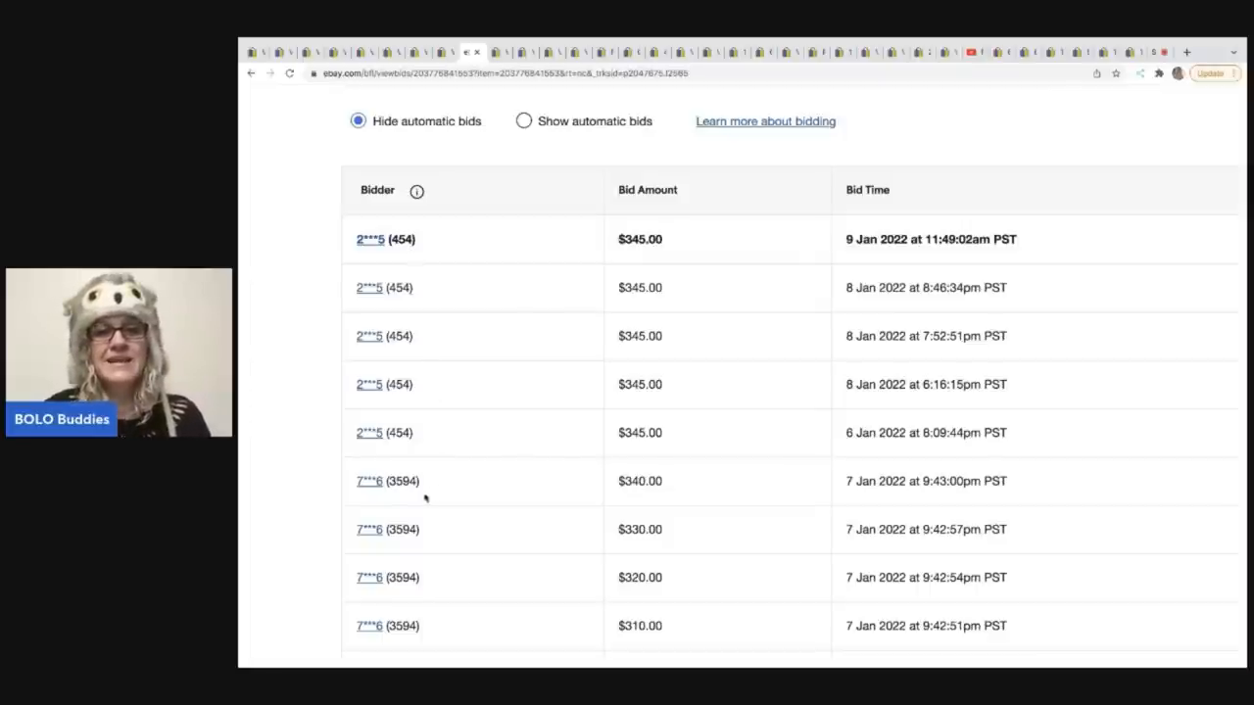
mouse_move(655, 496)
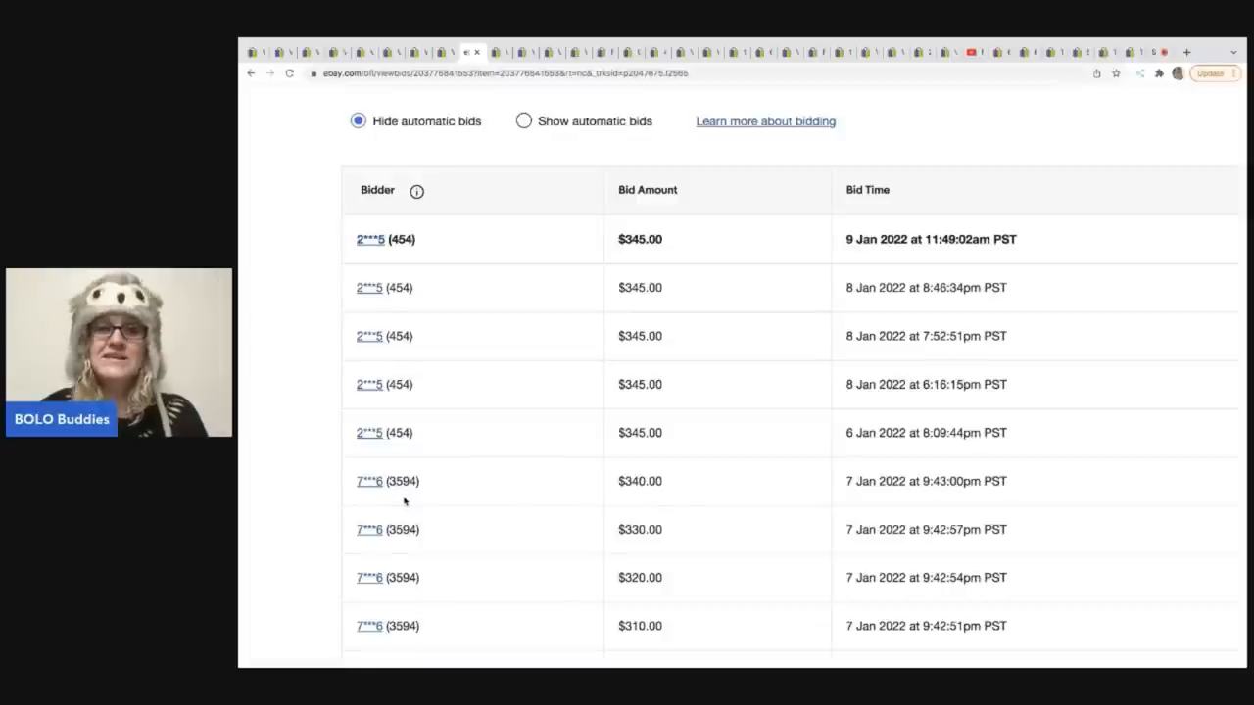
mouse_move(455, 250)
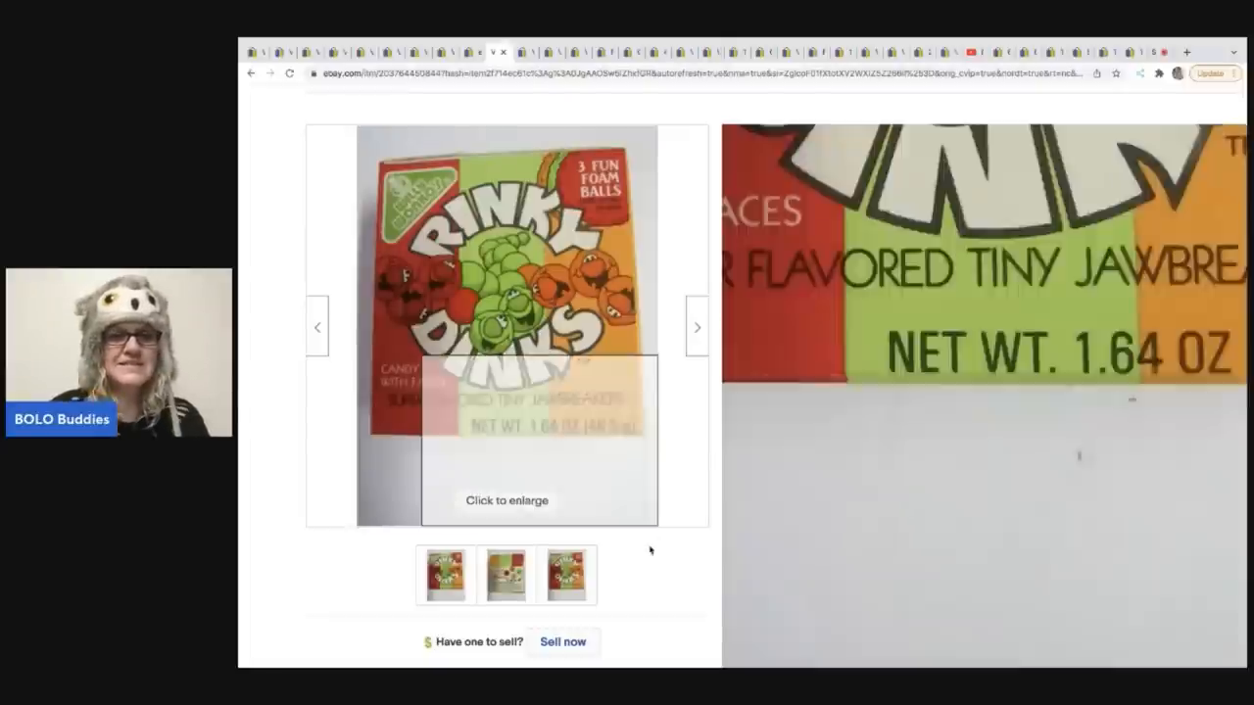
View the back of the Rinky Dinks box, then return to its front photo.
left_click(505, 575)
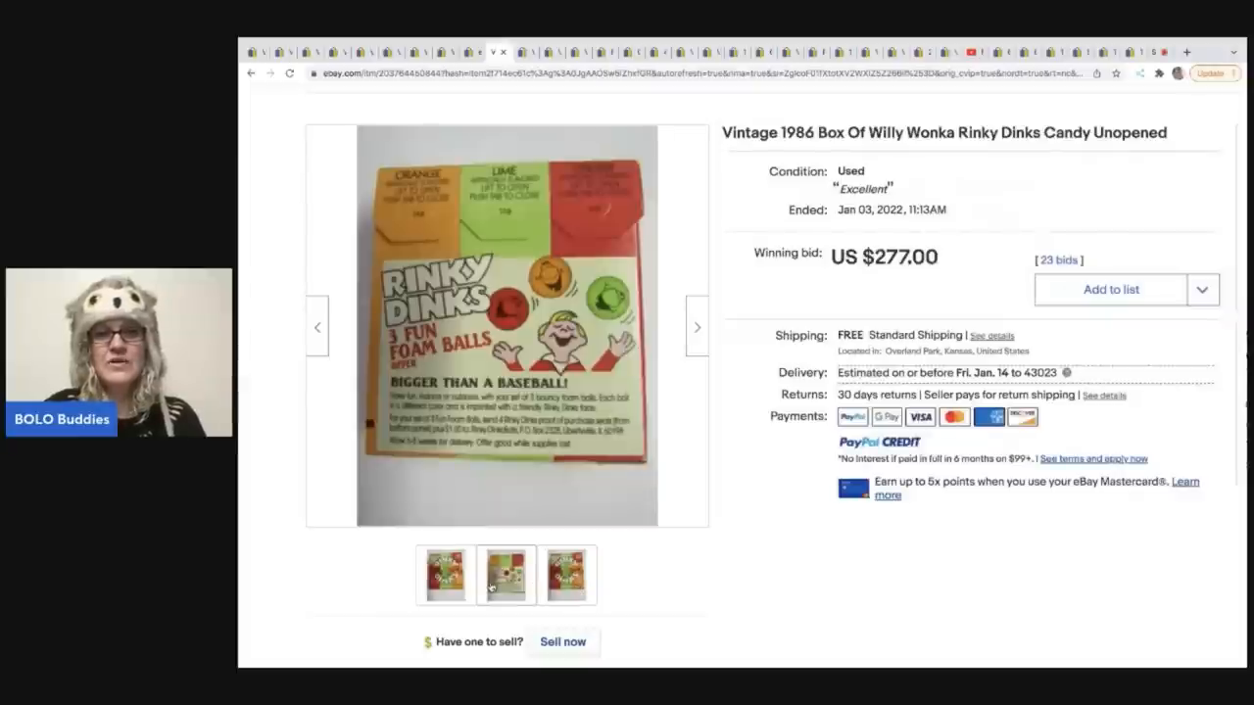
left_click(505, 575)
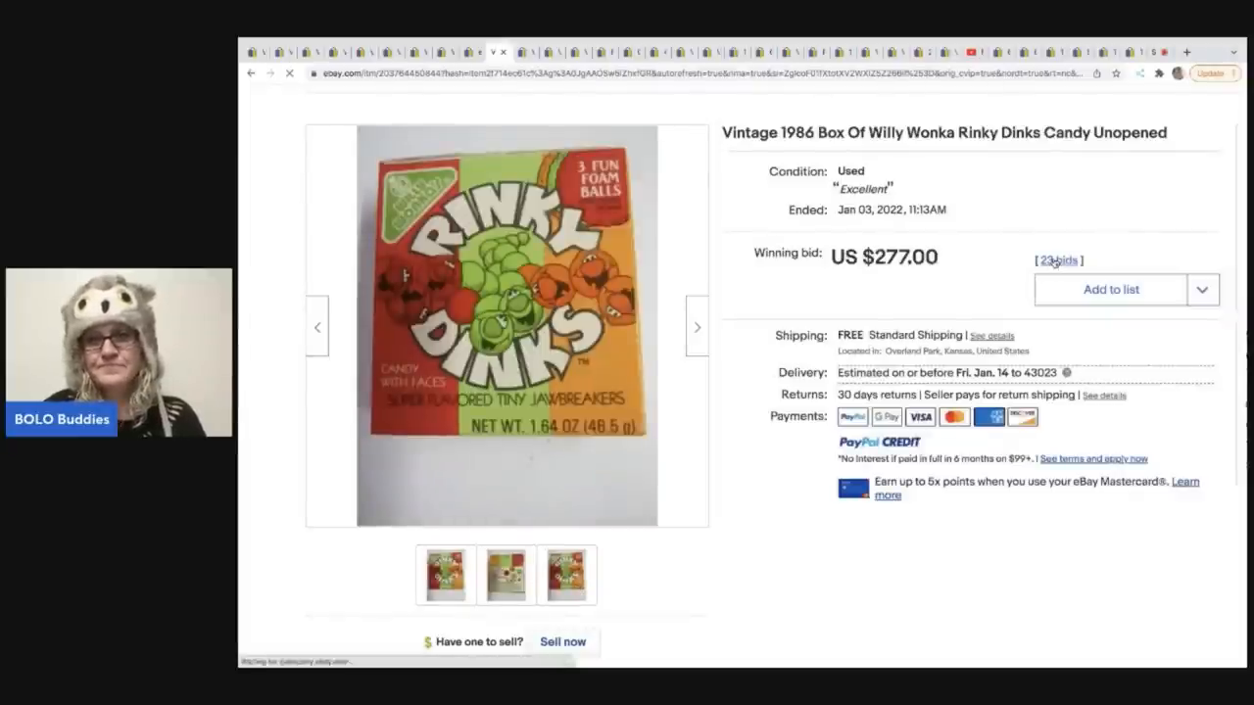
Open the Rinky Dinks box bid history: 23 bids from 6 bidders, top $277.00.
left_click(1058, 261)
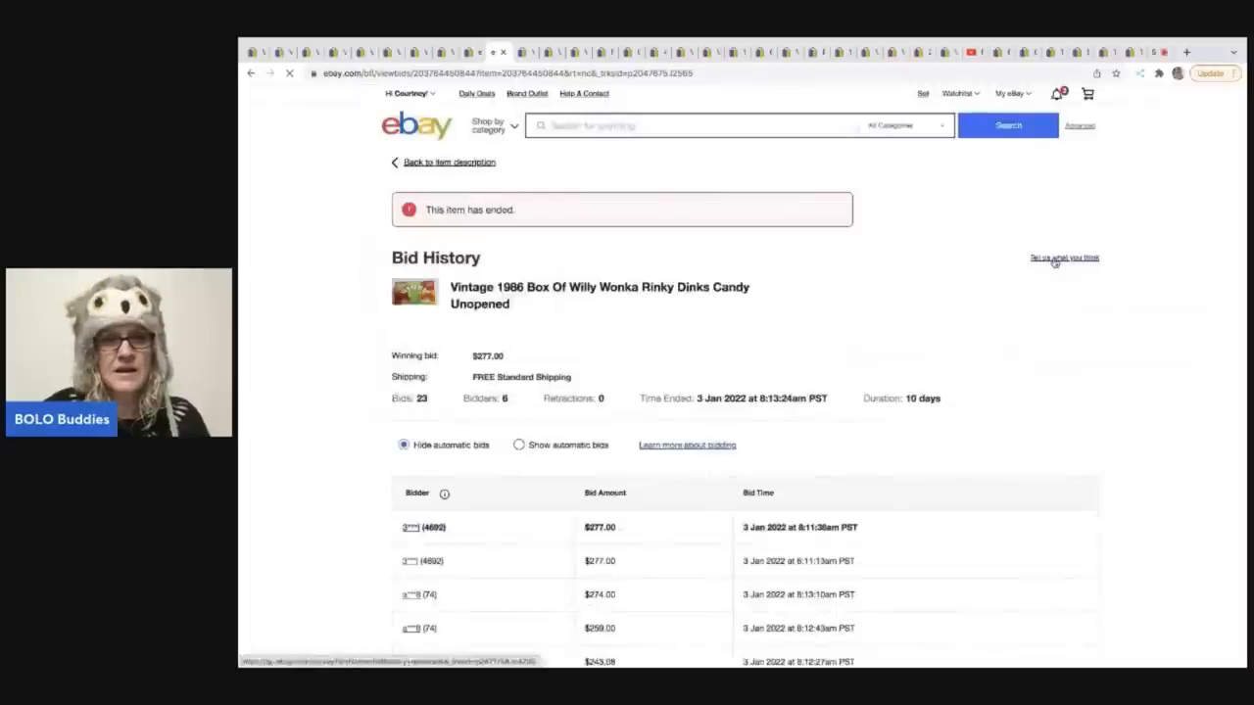
scroll("down", 3)
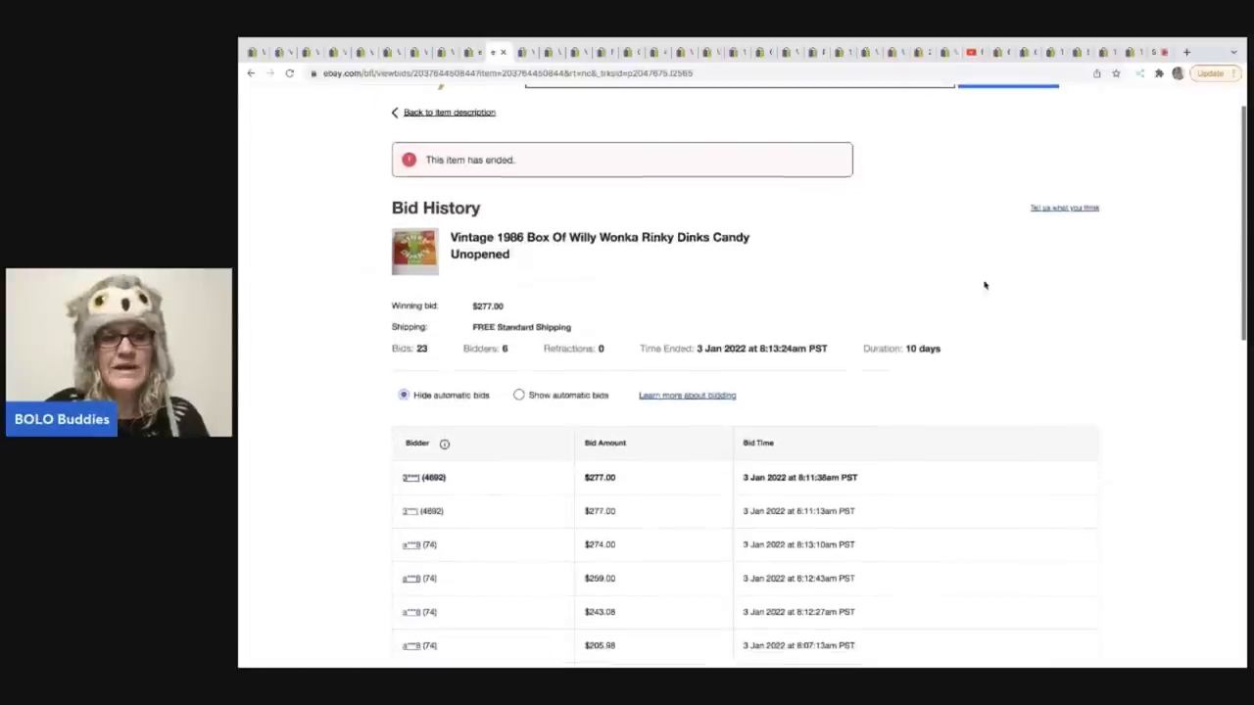
mouse_move(436, 497)
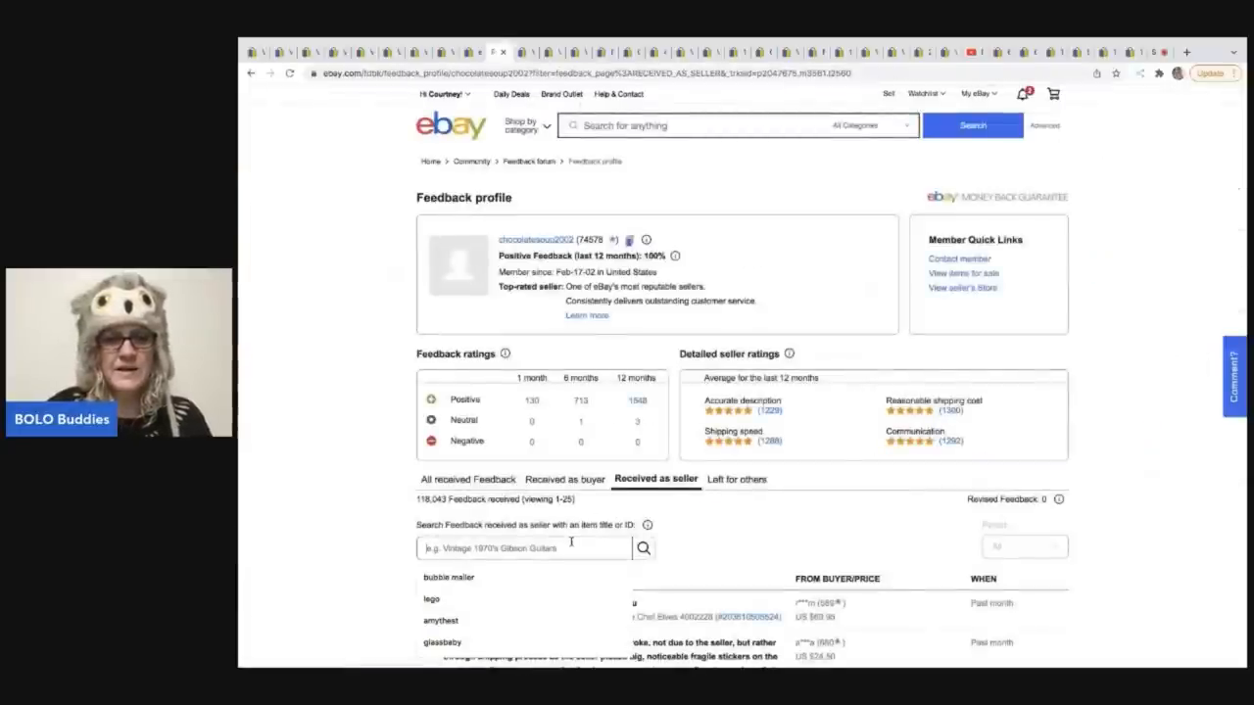
Search the seller's feedback received as seller for 'willy'.
scroll("down", 3)
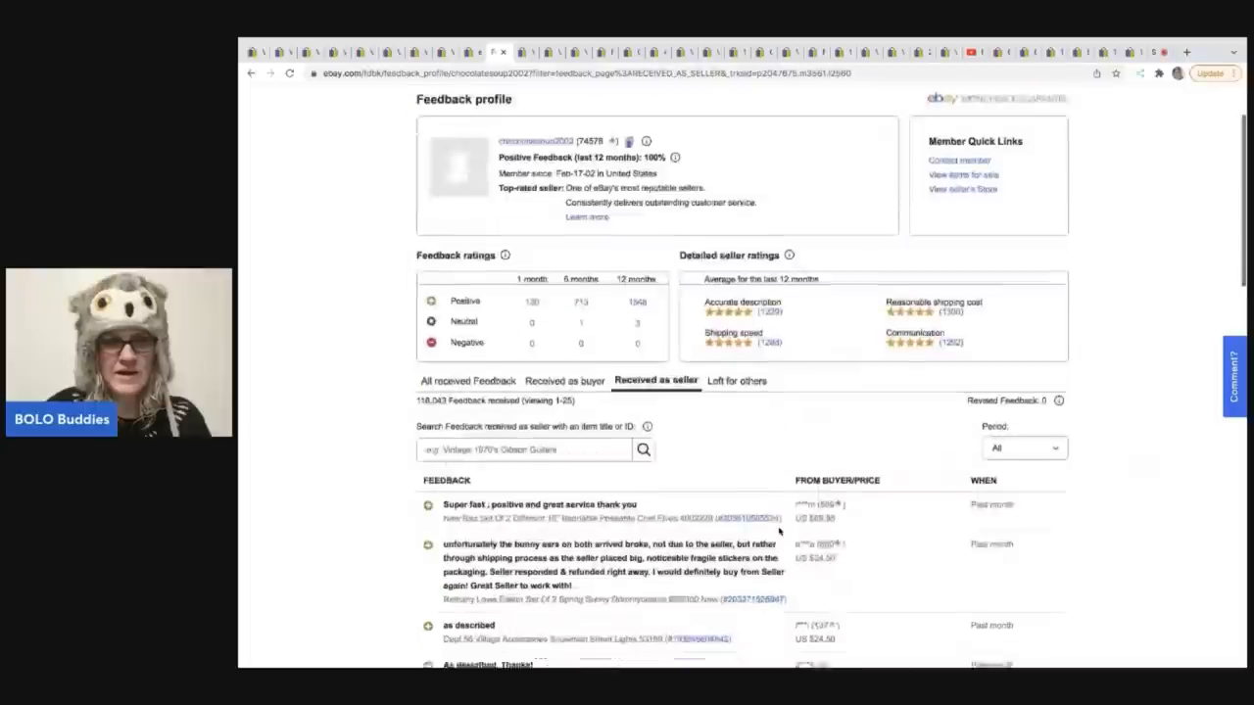
scroll("down", 3)
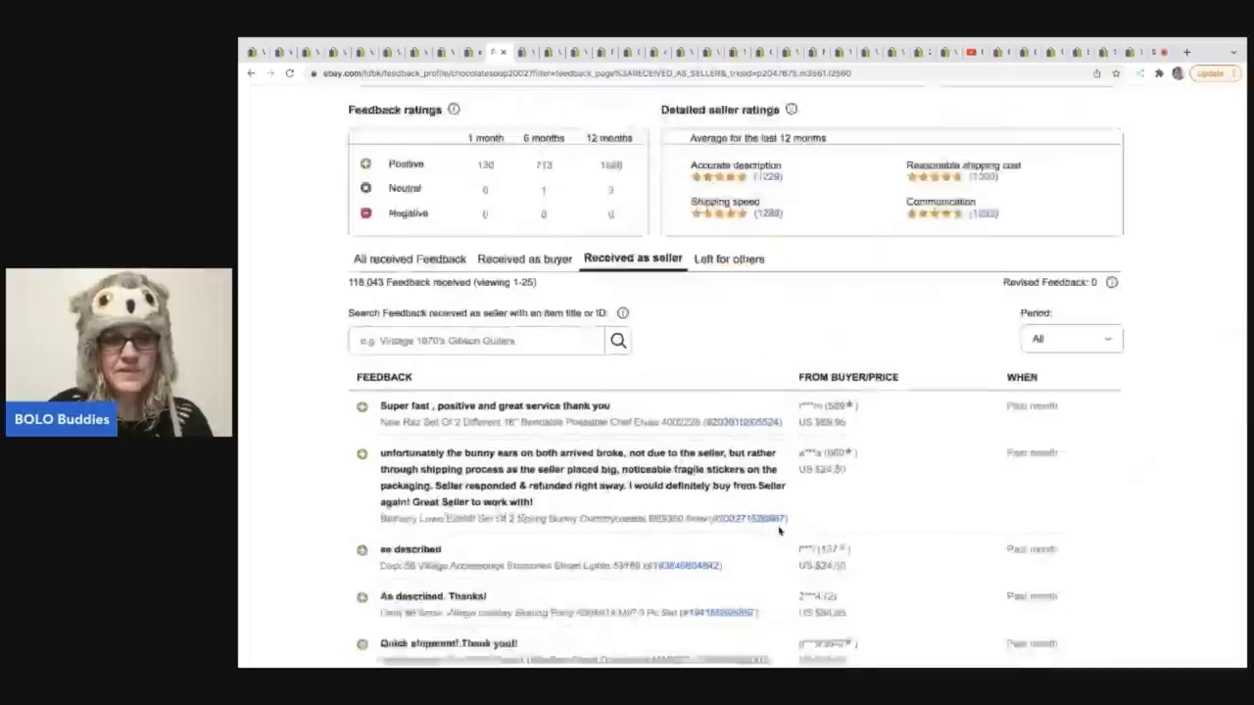
scroll("down", 3)
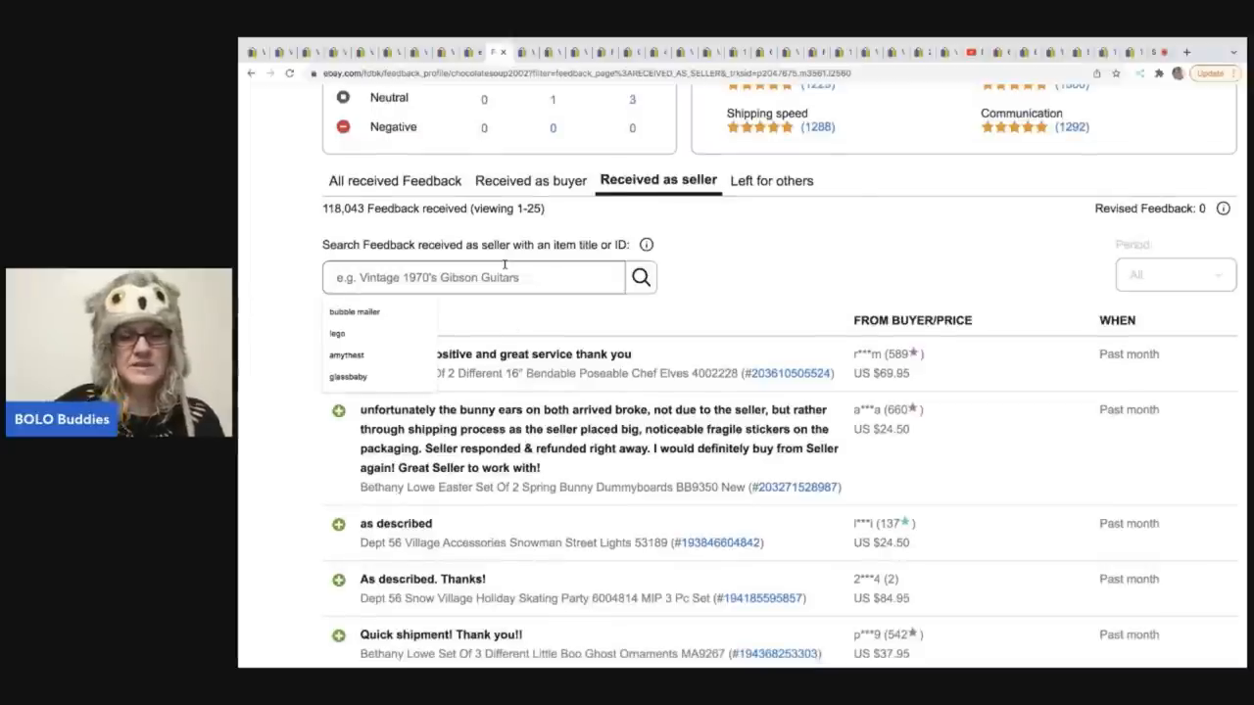
type("willy")
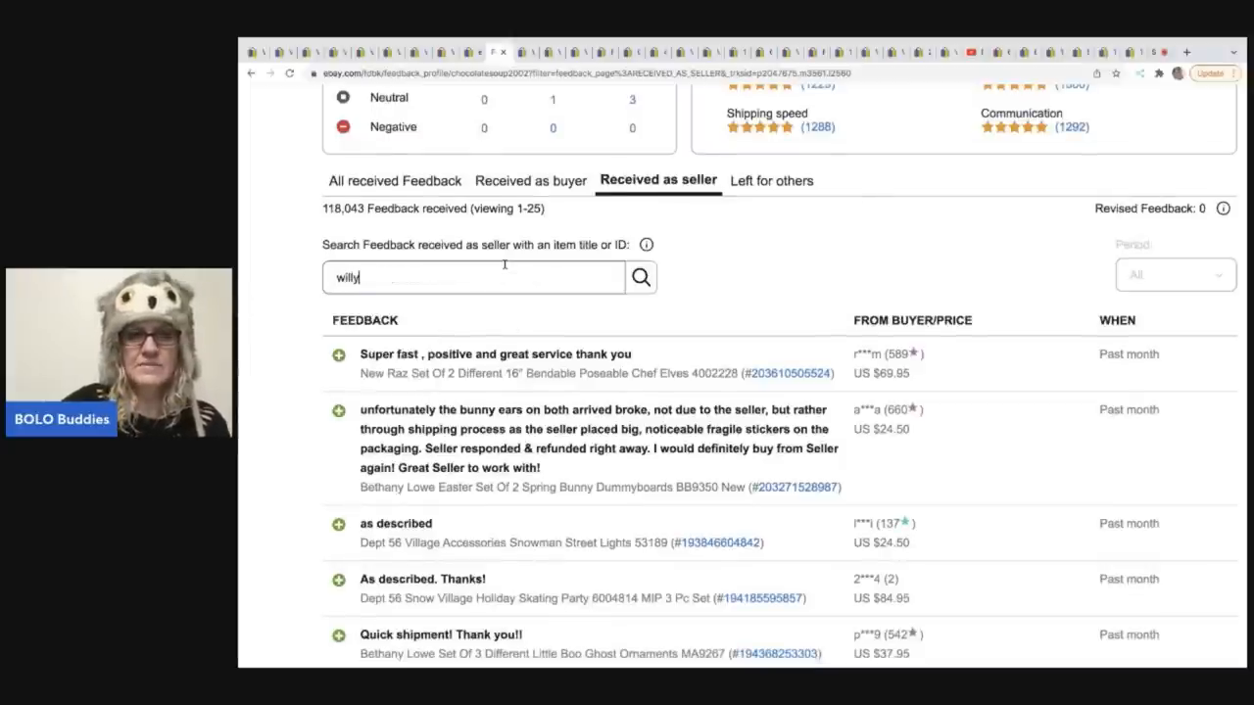
left_click(641, 277)
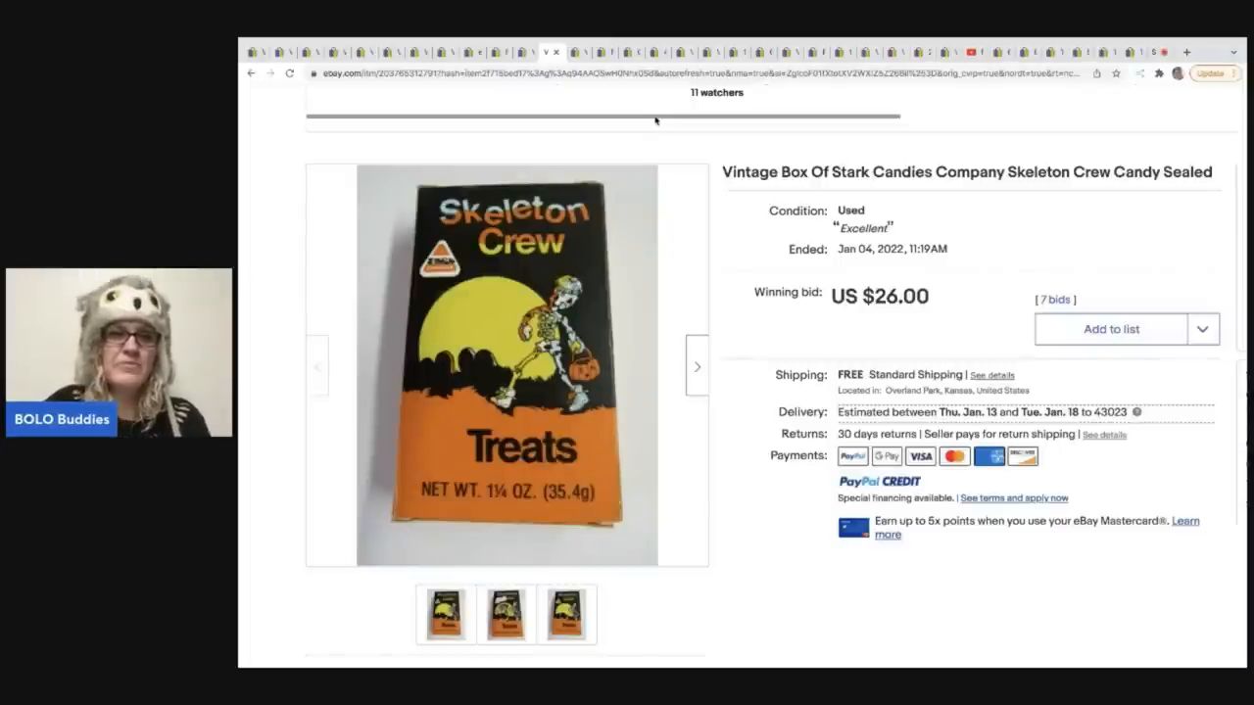
mouse_move(524, 465)
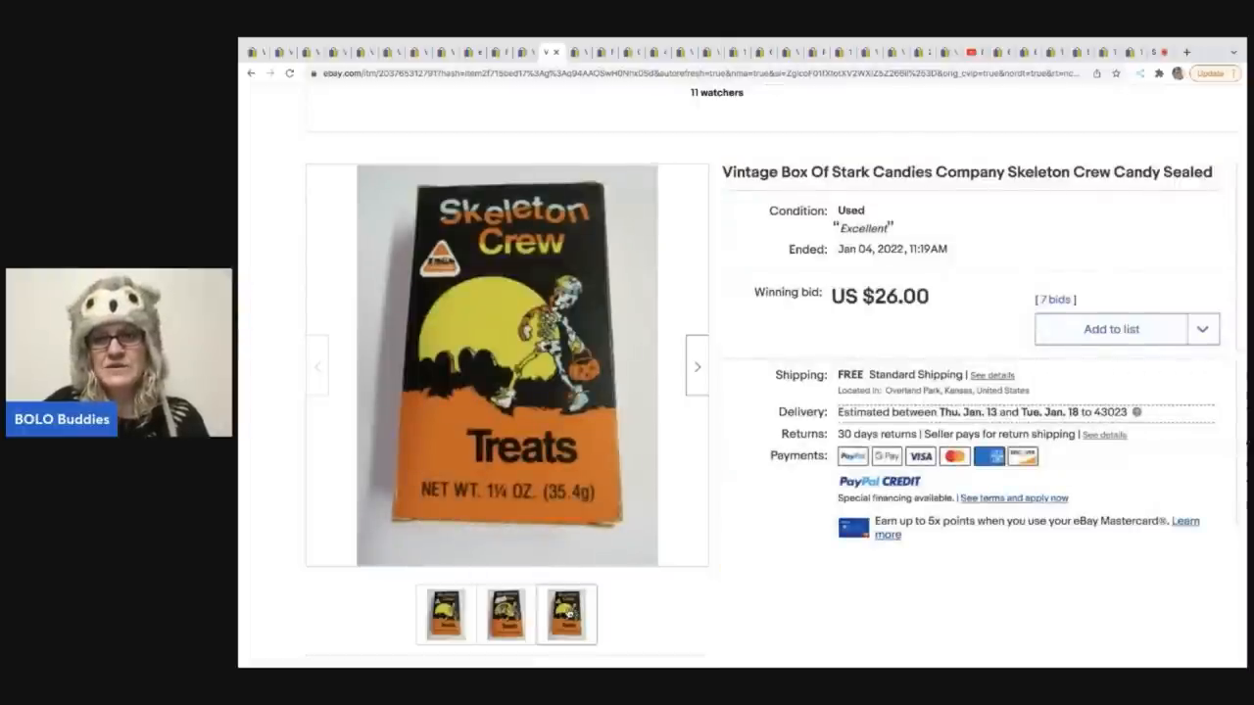
Enlarge photos of the Skeleton Crew and Freckled Eggs candy box listings.
left_click(506, 614)
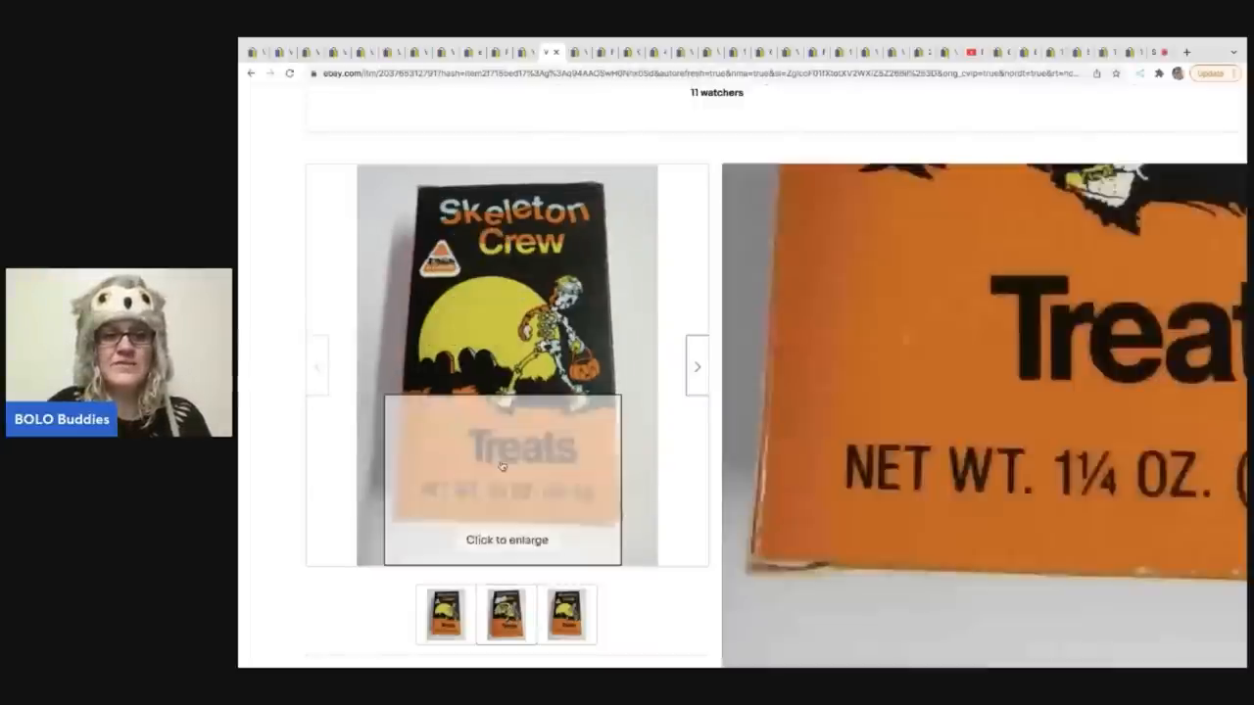
left_click(505, 614)
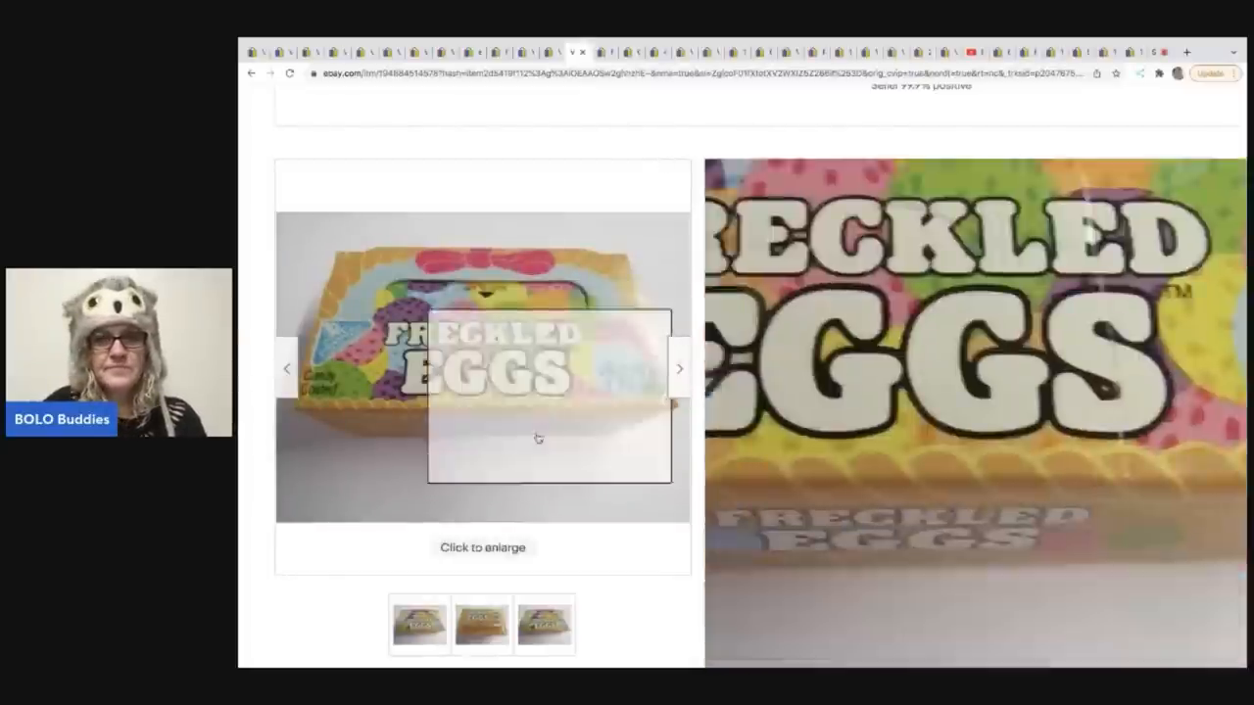
left_click(480, 624)
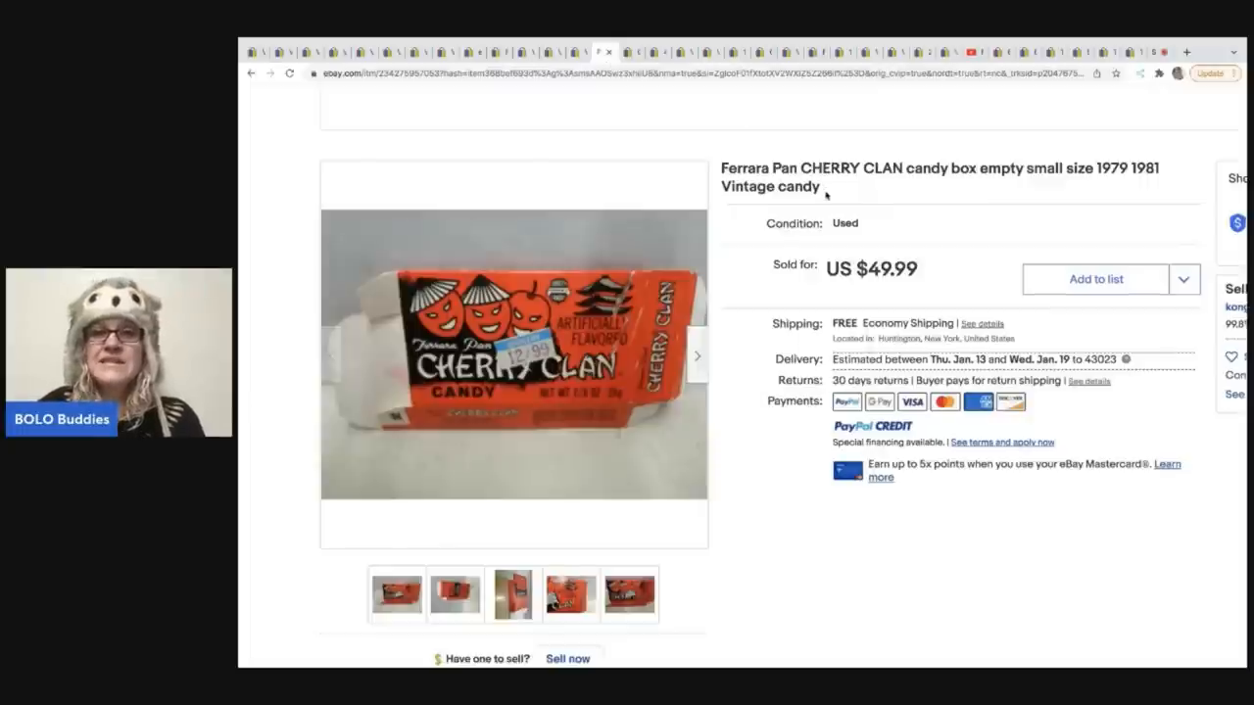
mouse_move(755, 495)
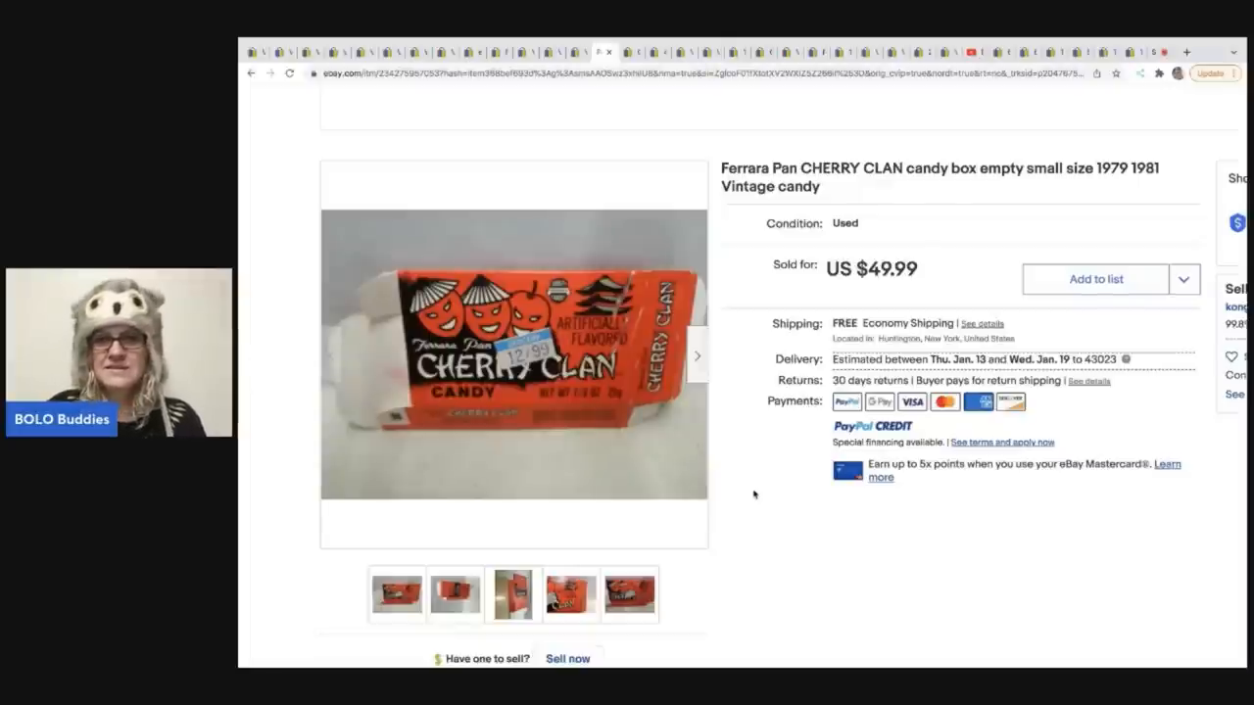
View the Cherry Clan close-up and ruler photos, then the Red Hots boxes' side views.
left_click(630, 593)
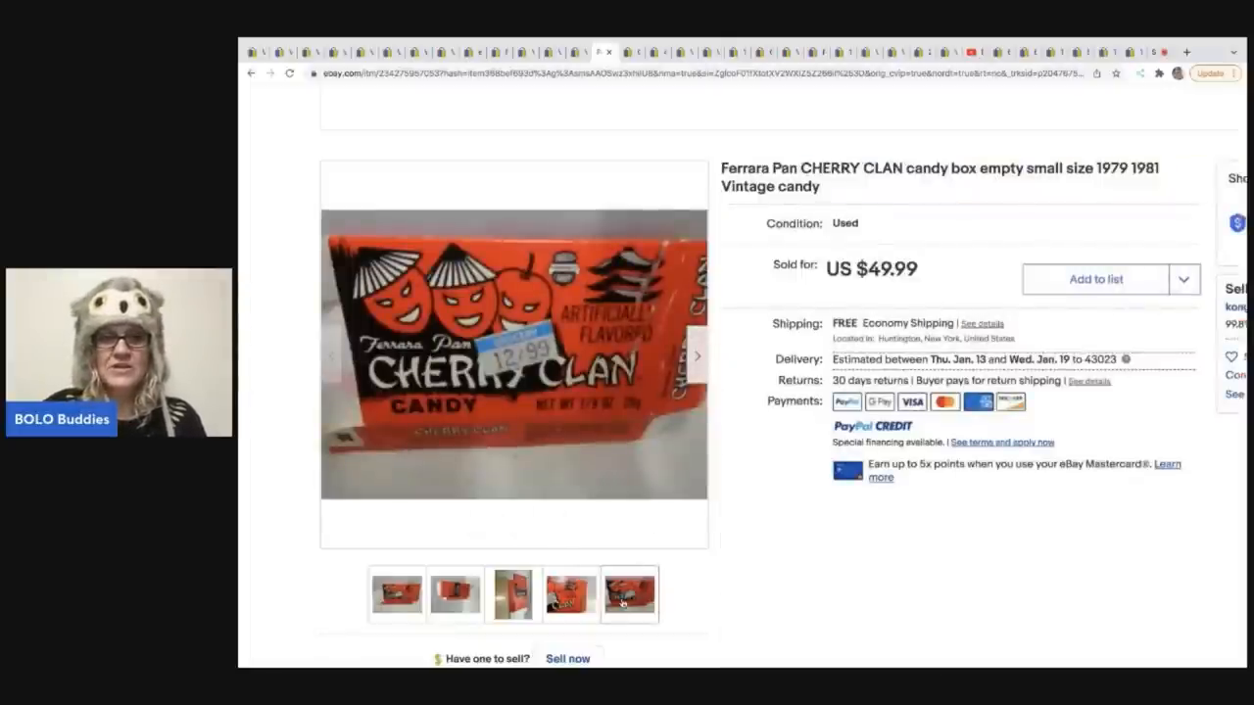
left_click(511, 594)
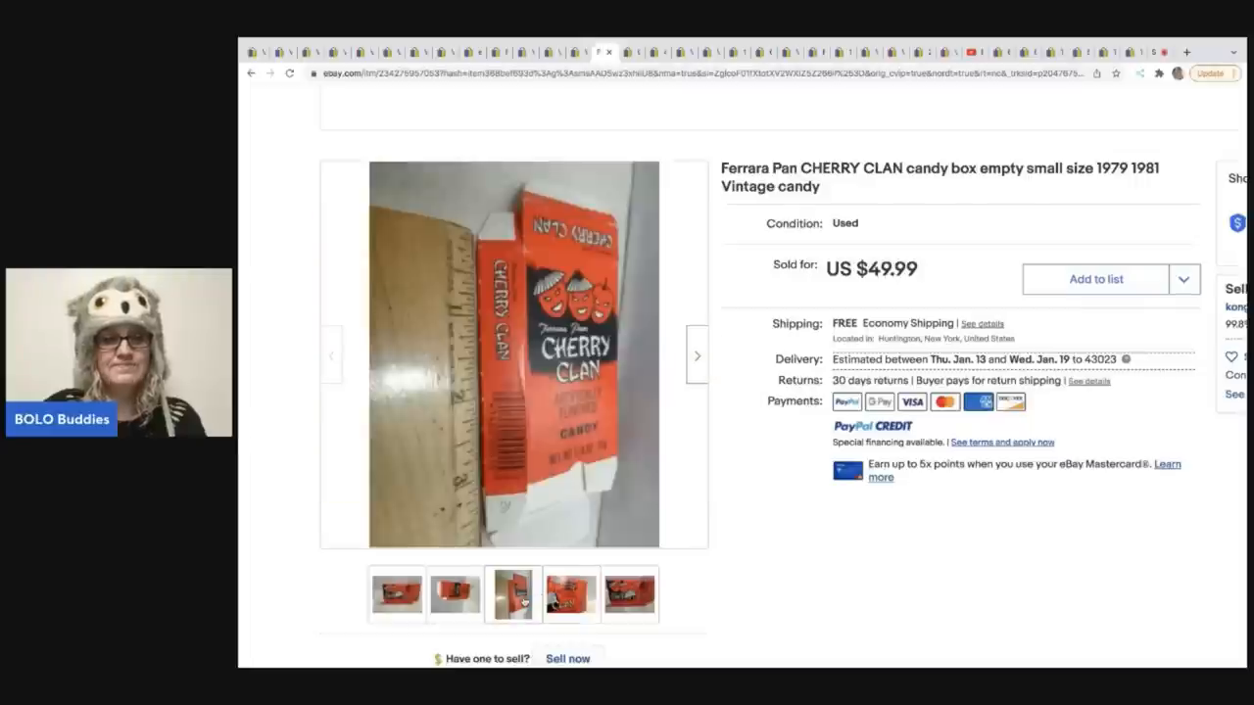
left_click(454, 593)
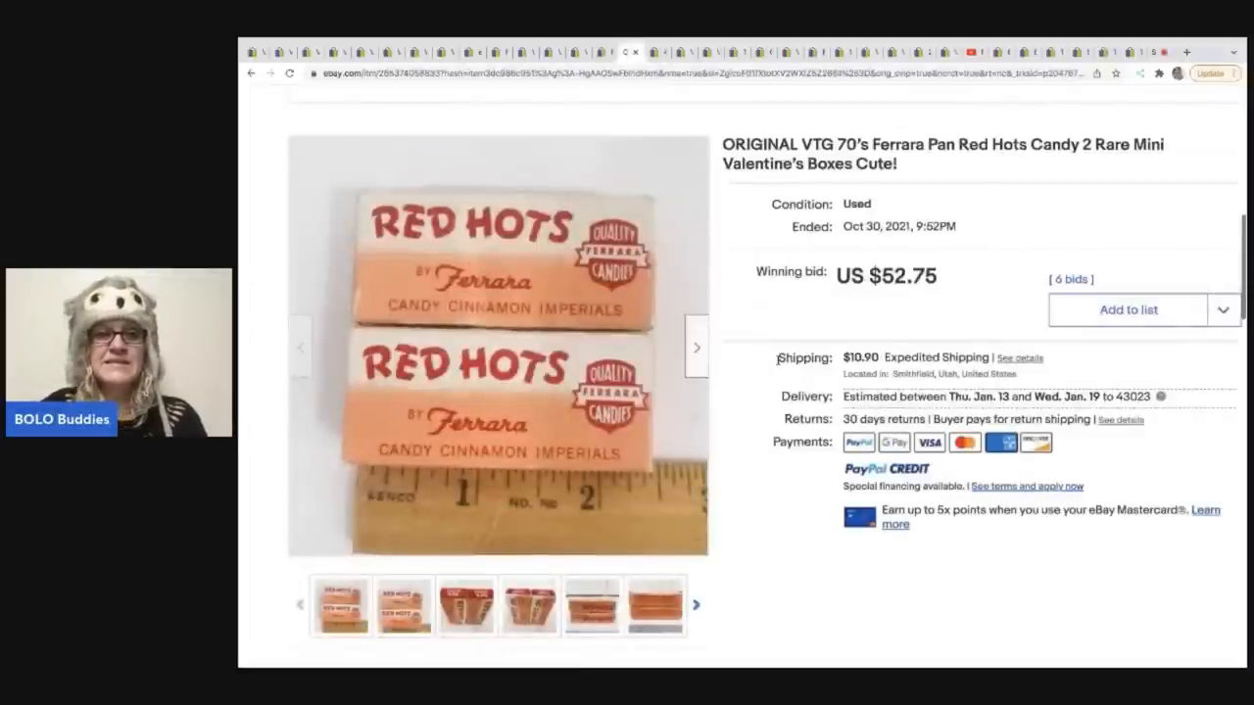
left_click(529, 605)
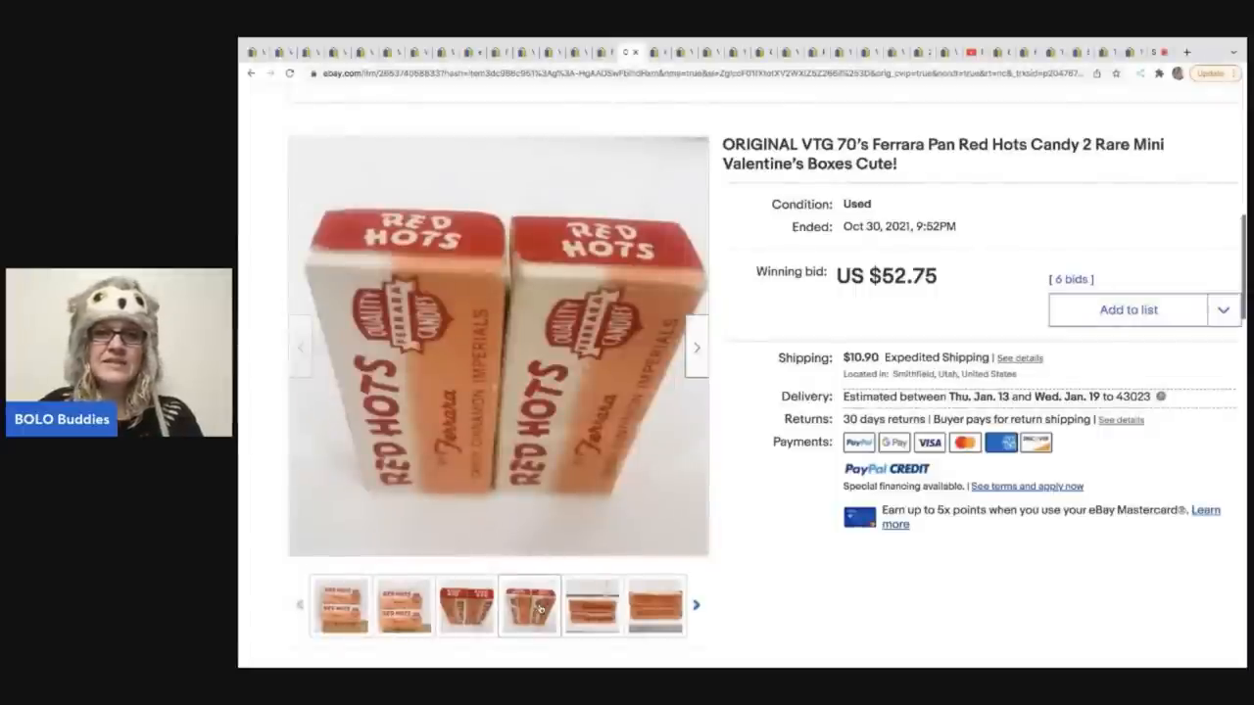
left_click(592, 605)
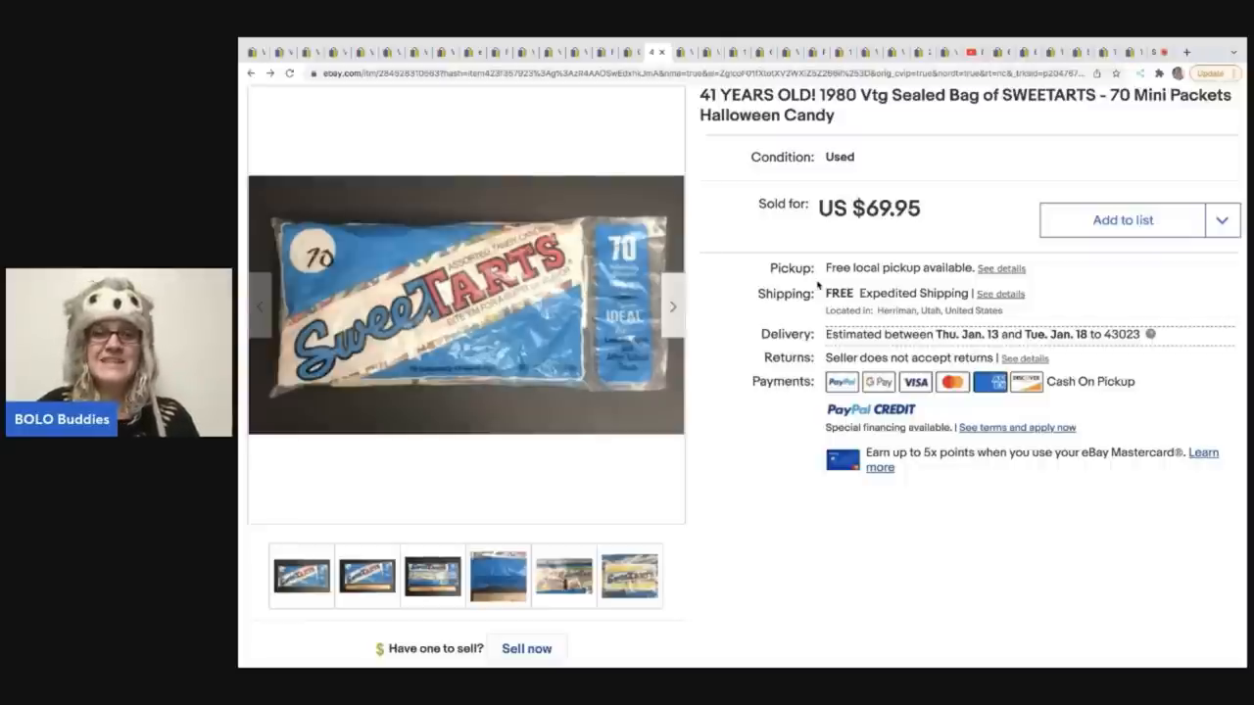
mouse_move(755, 409)
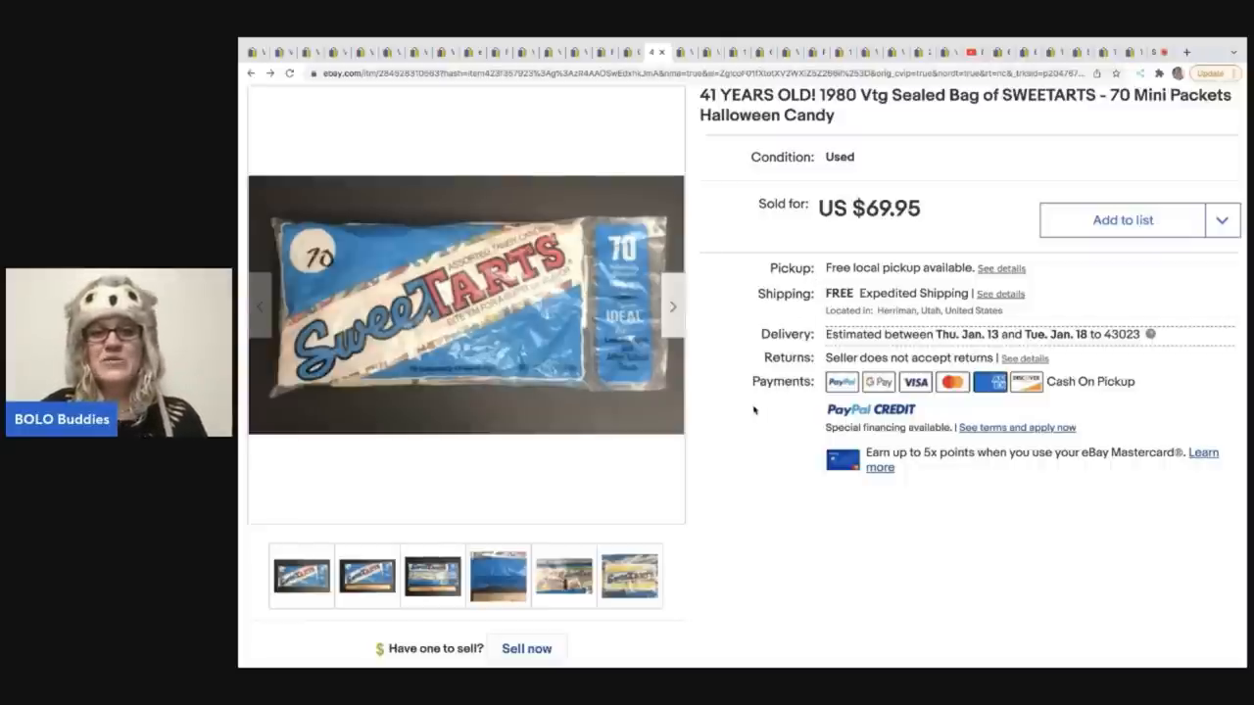
View the Sweetarts packet close-up and more BUMBLES candy bees photos.
left_click(629, 576)
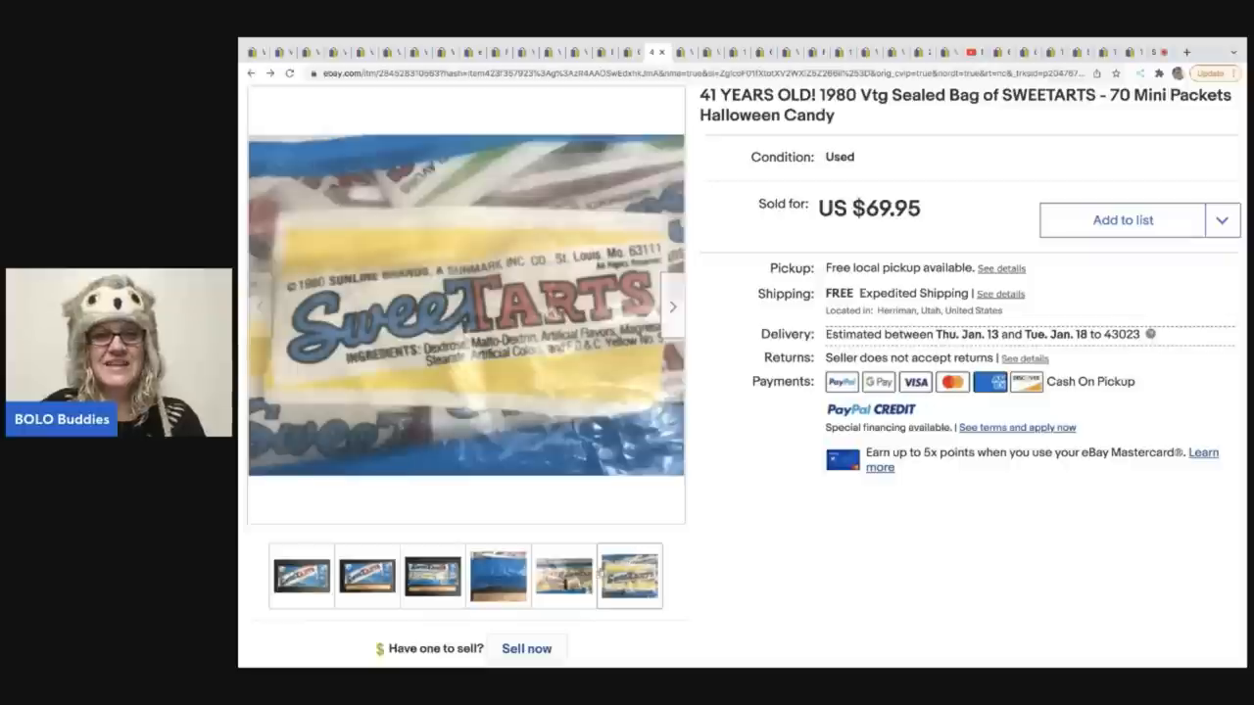
left_click(497, 575)
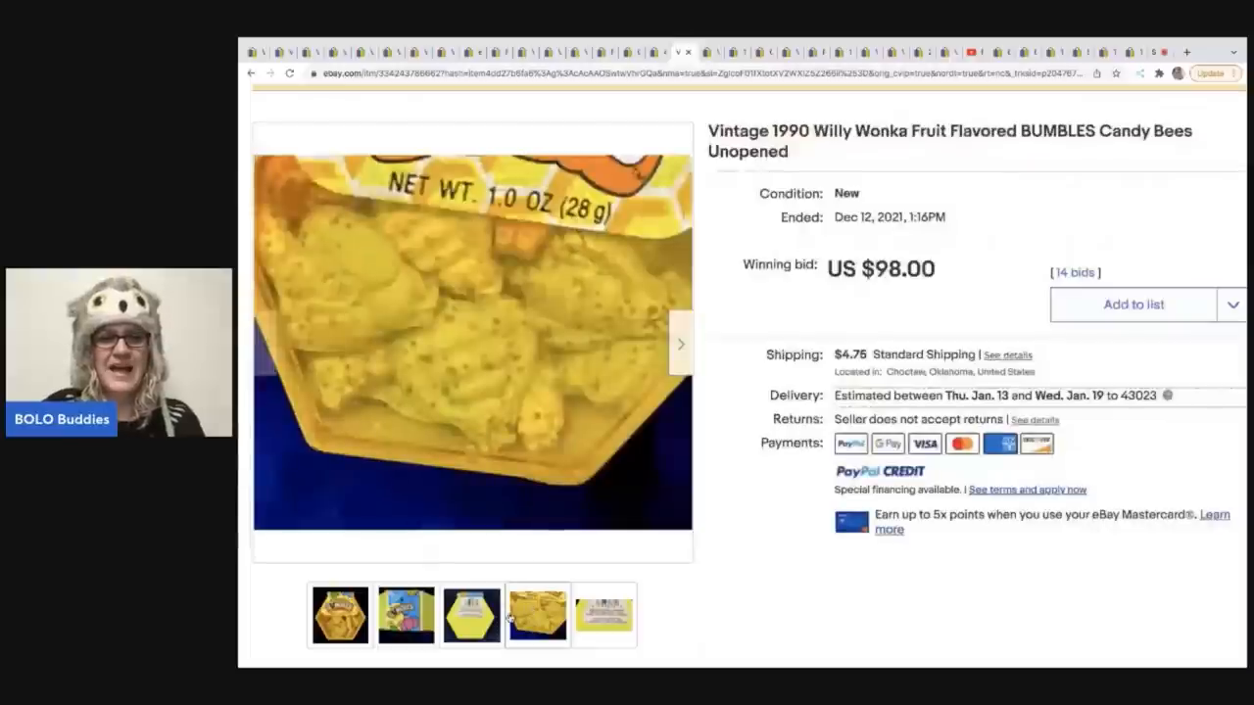
left_click(471, 615)
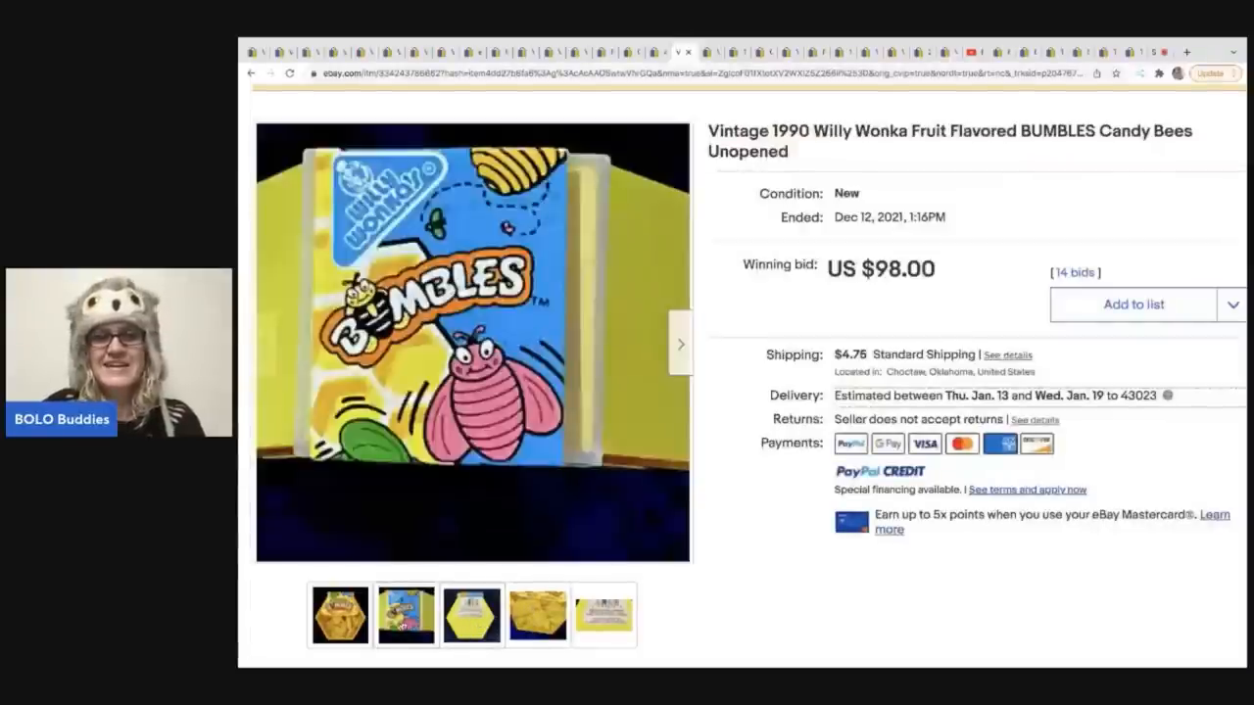
left_click(680, 344)
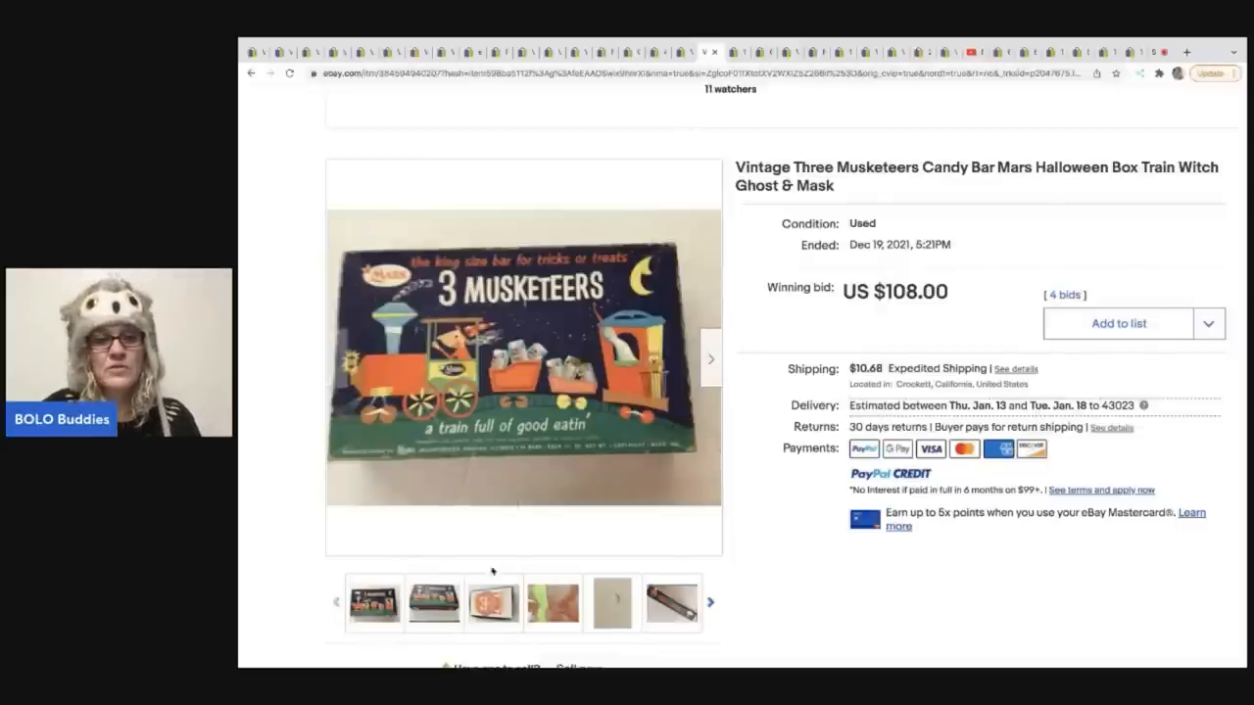
Page through the Three Musketeers Halloween box photos, including the empty open box.
left_click(493, 603)
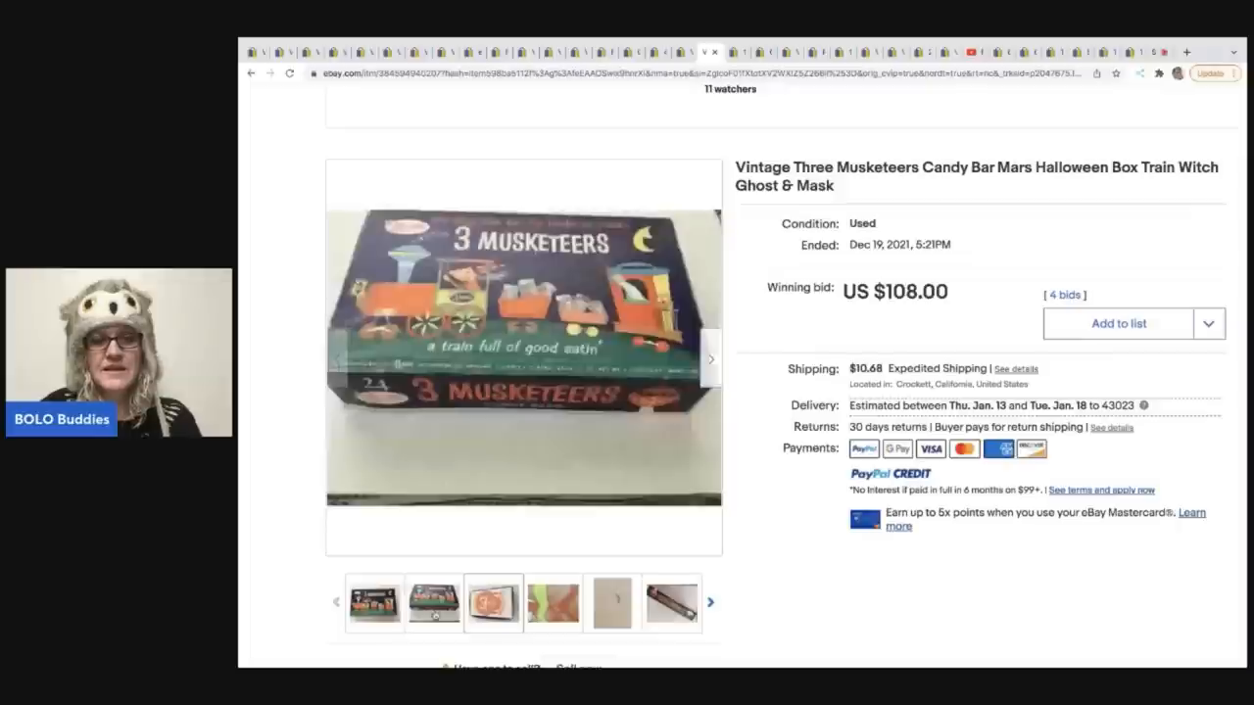
left_click(611, 603)
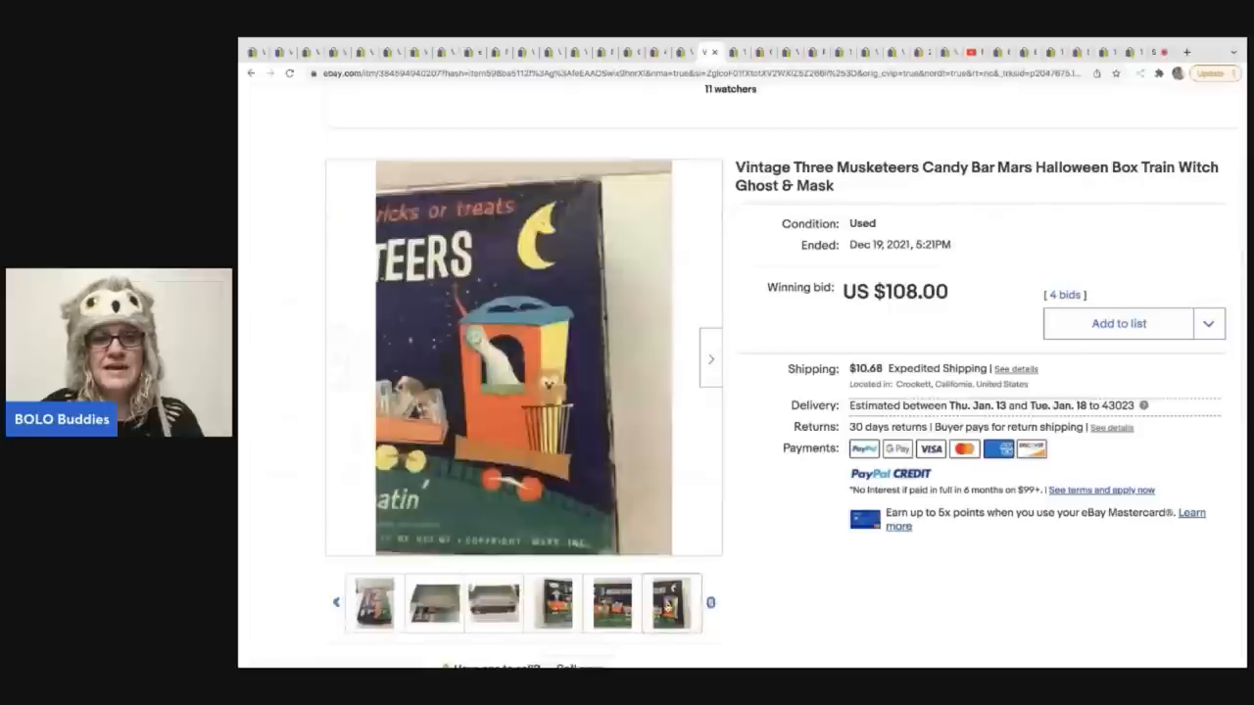
left_click(551, 602)
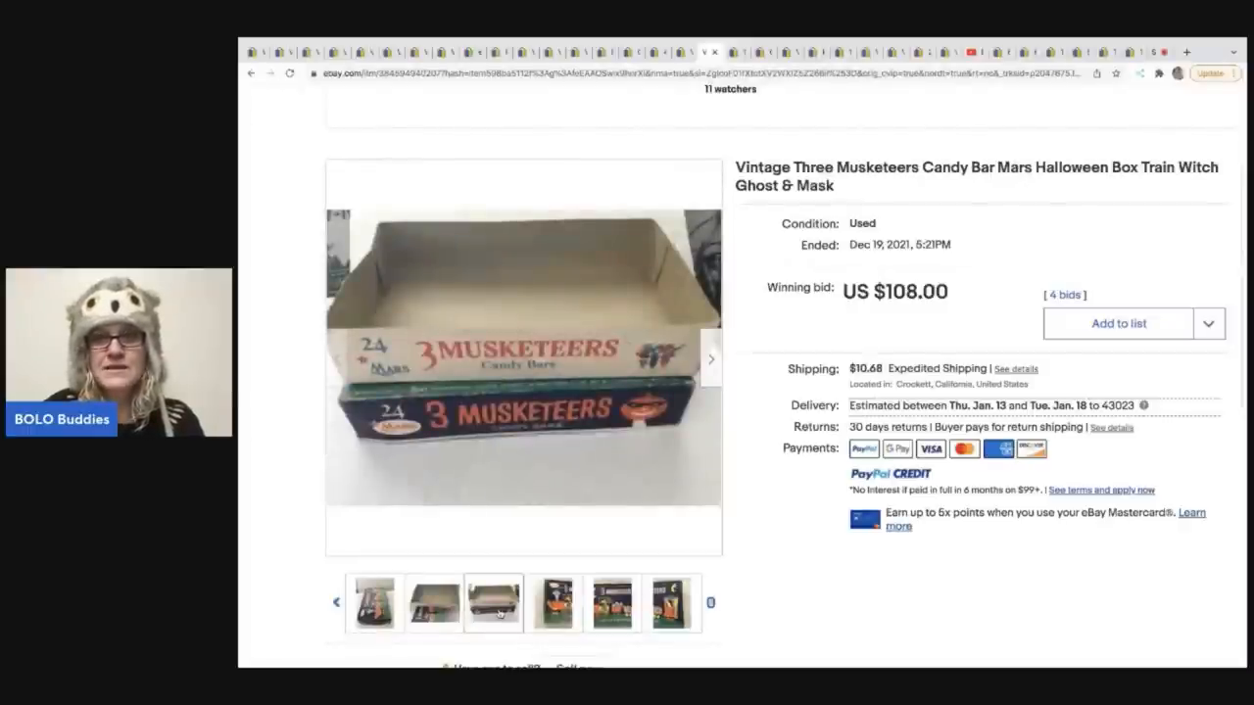
left_click(373, 603)
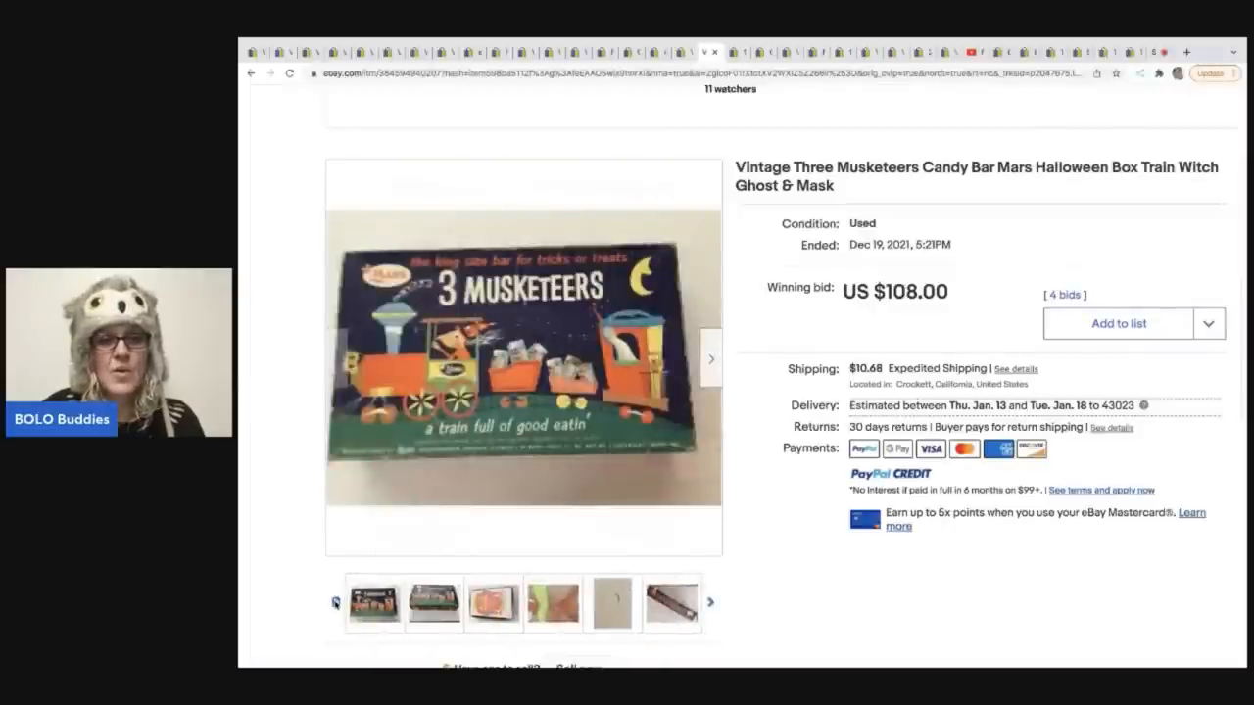
left_click(373, 603)
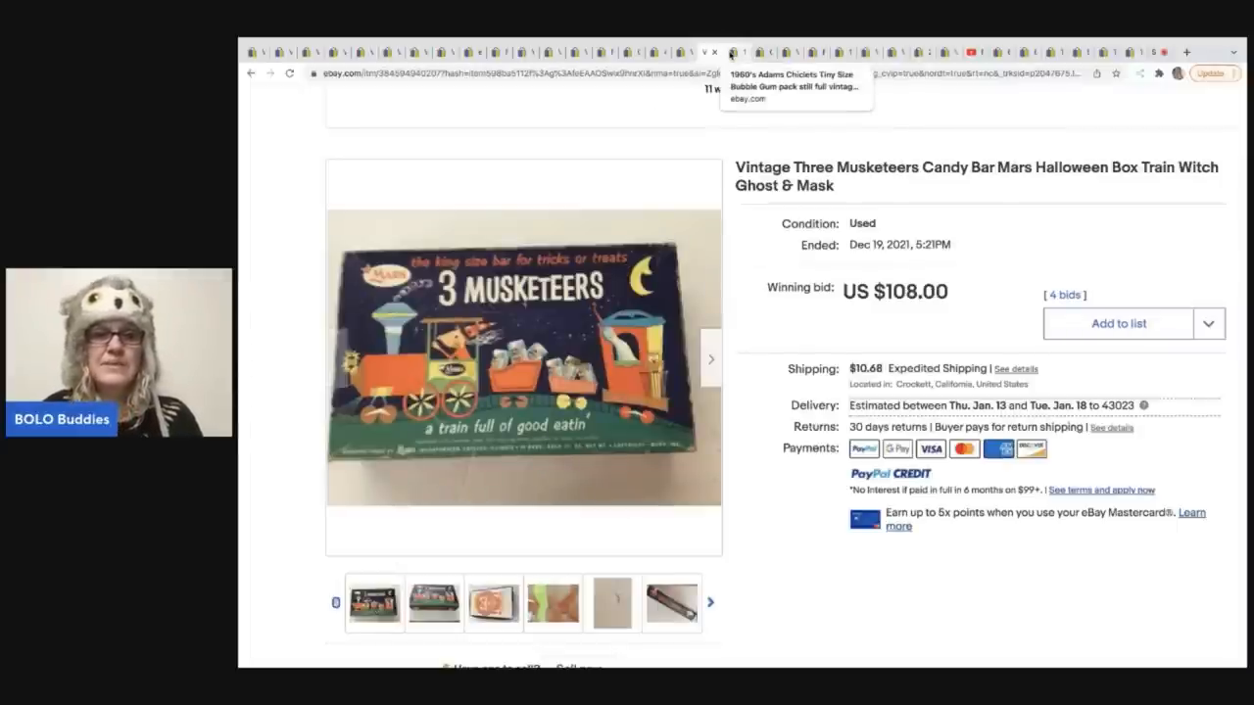
left_click(732, 52)
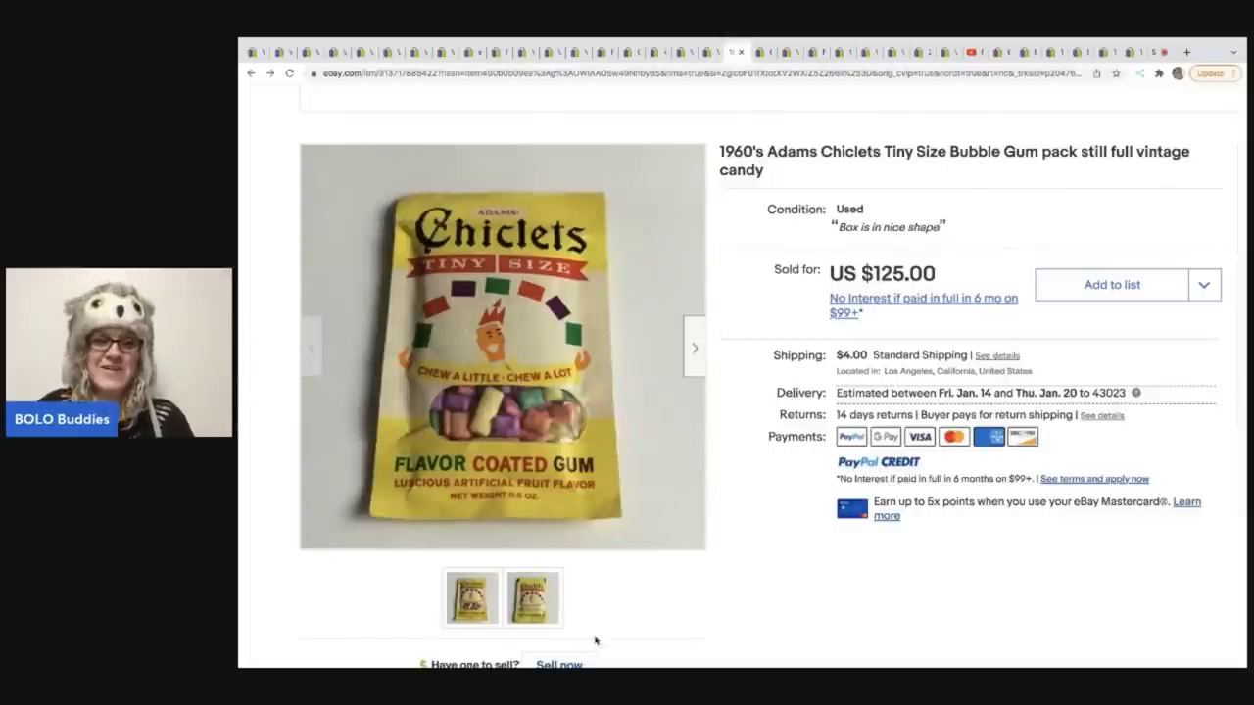
View the Clark 24 candy bars box photos, including in-hand and cartoon side shots.
left_click(531, 596)
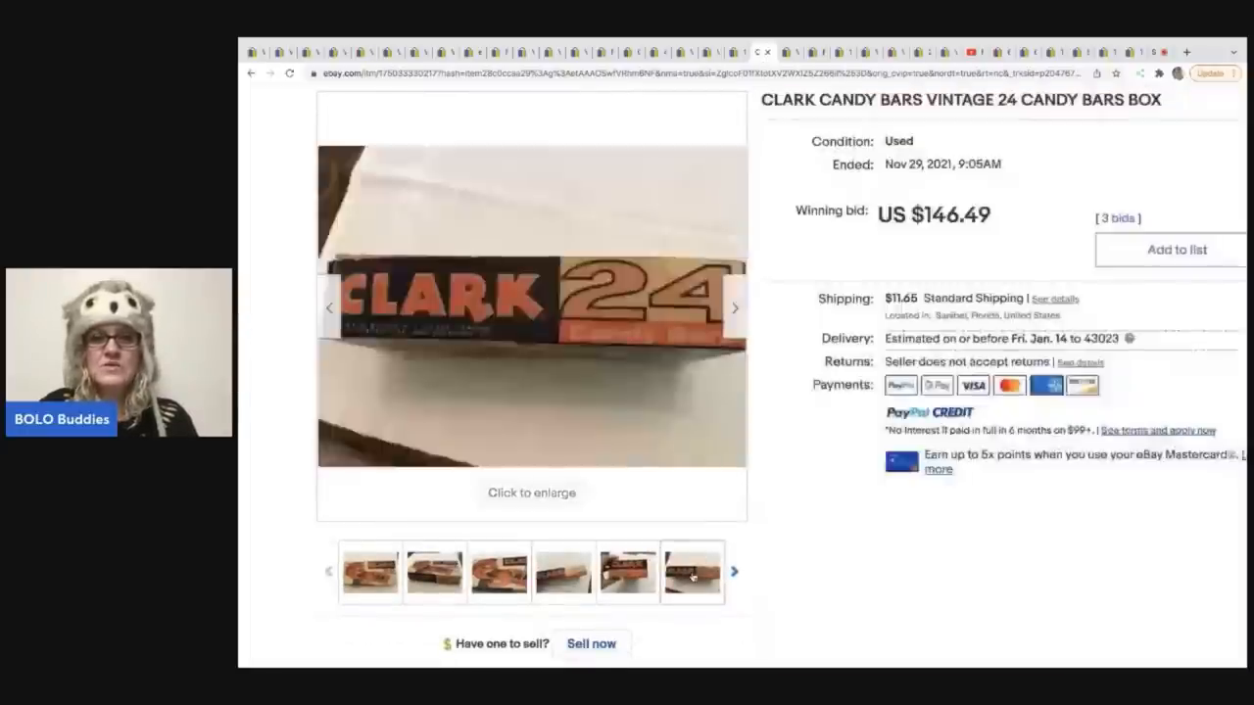
left_click(627, 571)
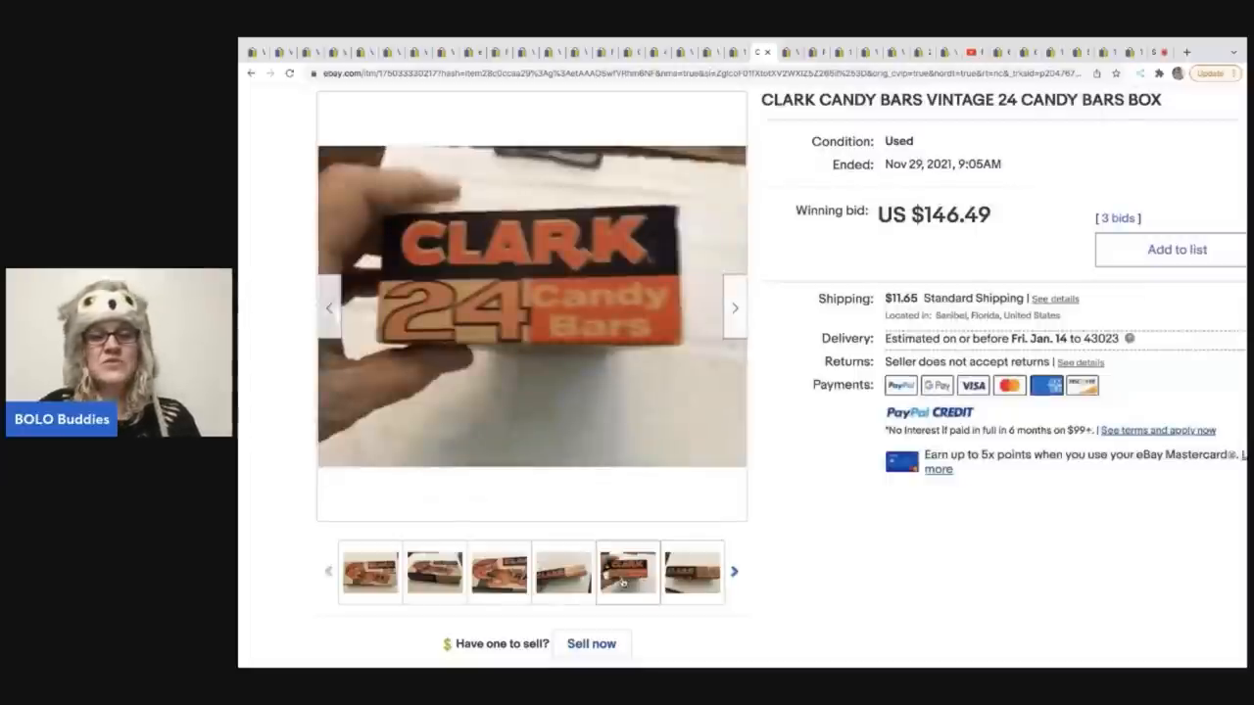
left_click(563, 572)
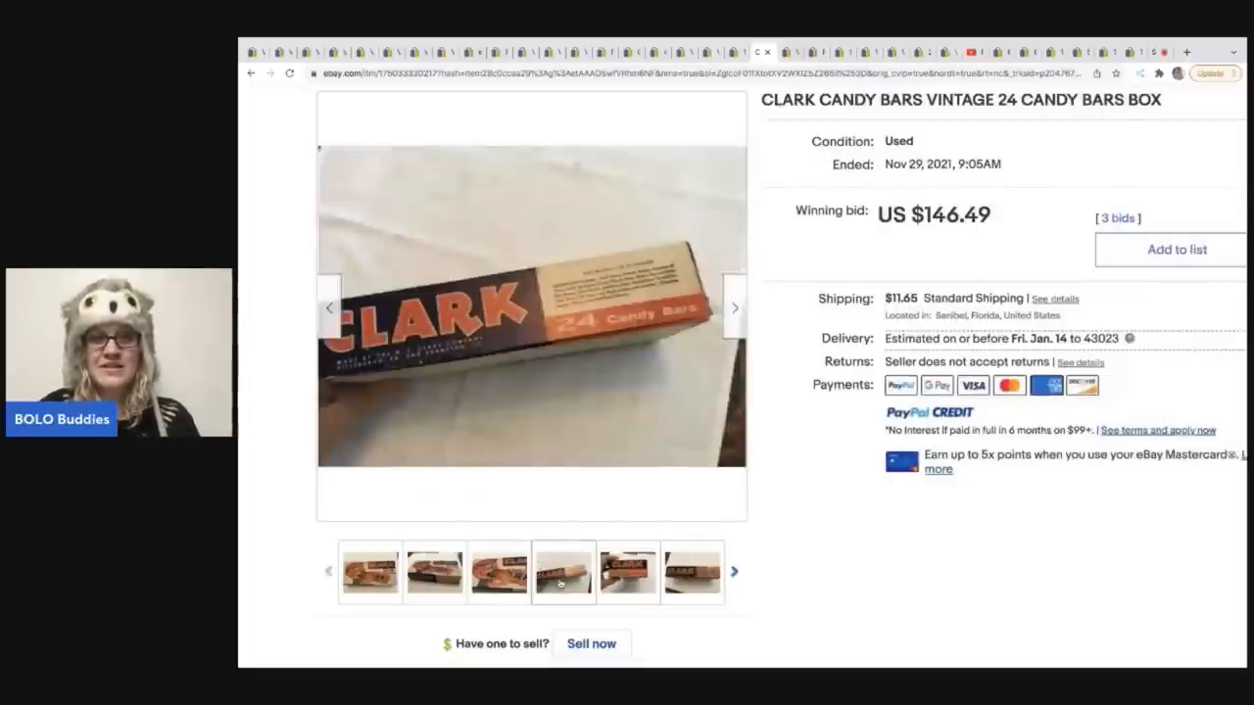
left_click(499, 572)
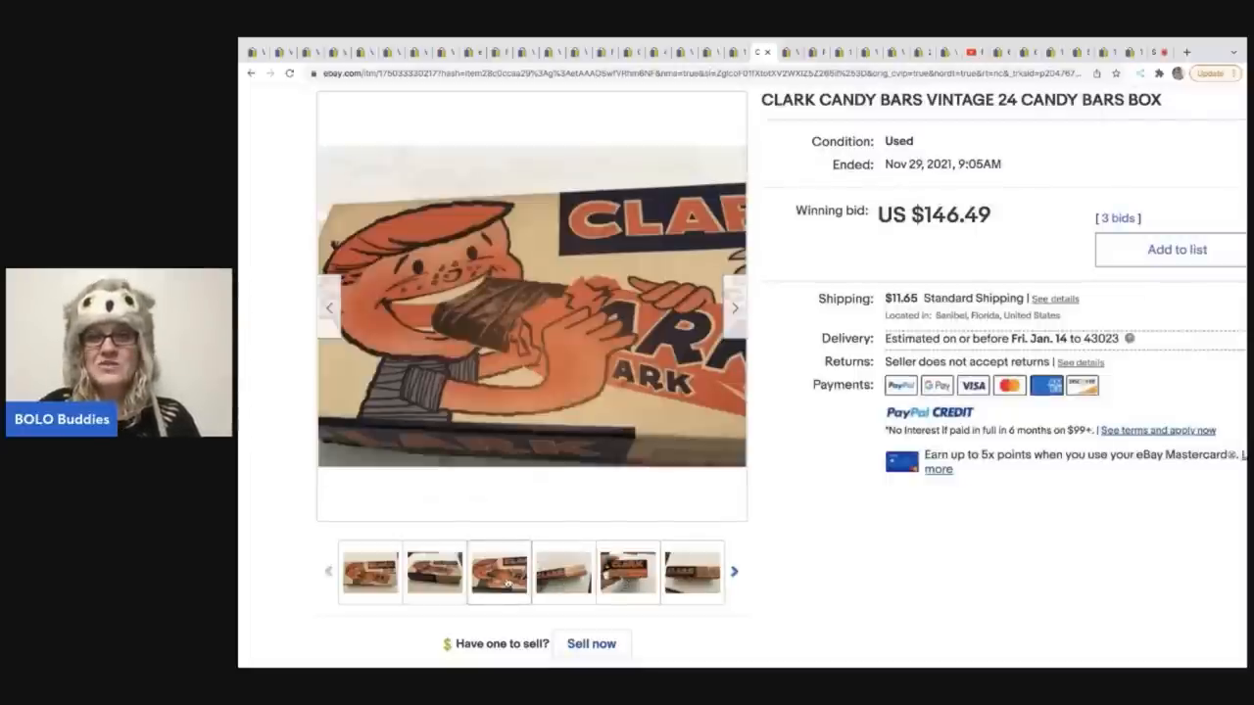
left_click(433, 572)
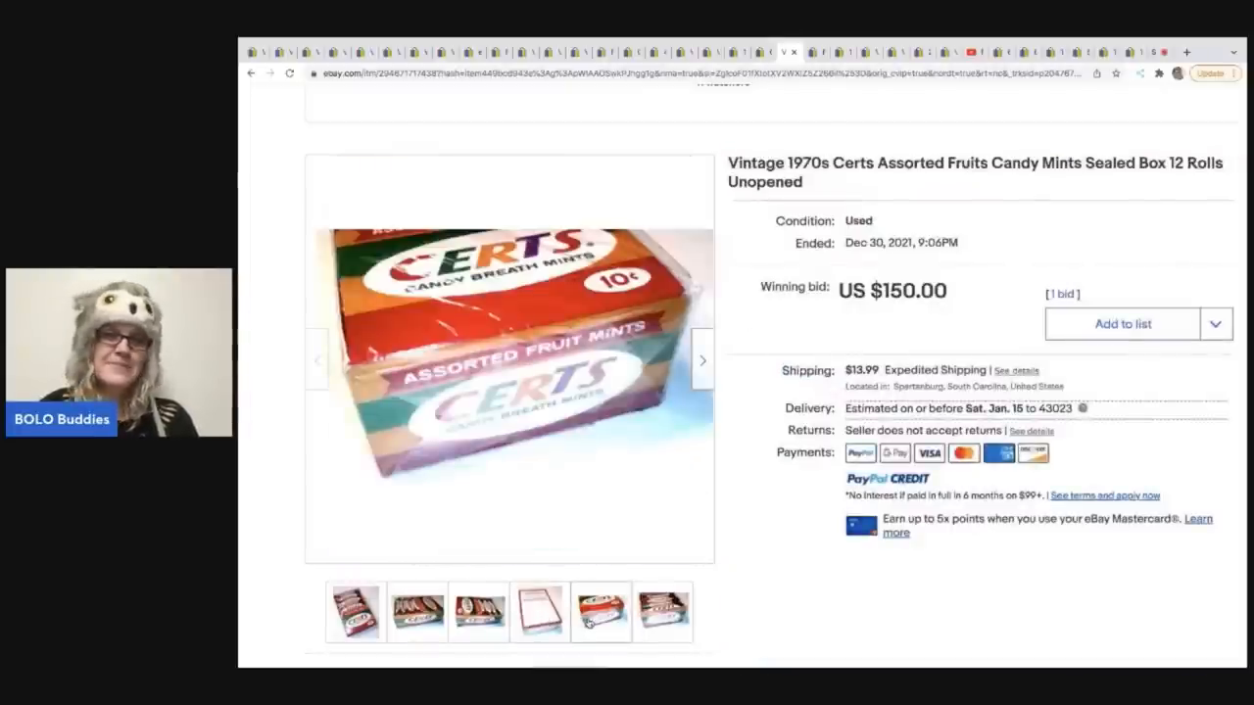
Open the 1984 NERDS Willy Wonka box listing and its seller's feedback score.
left_click(662, 612)
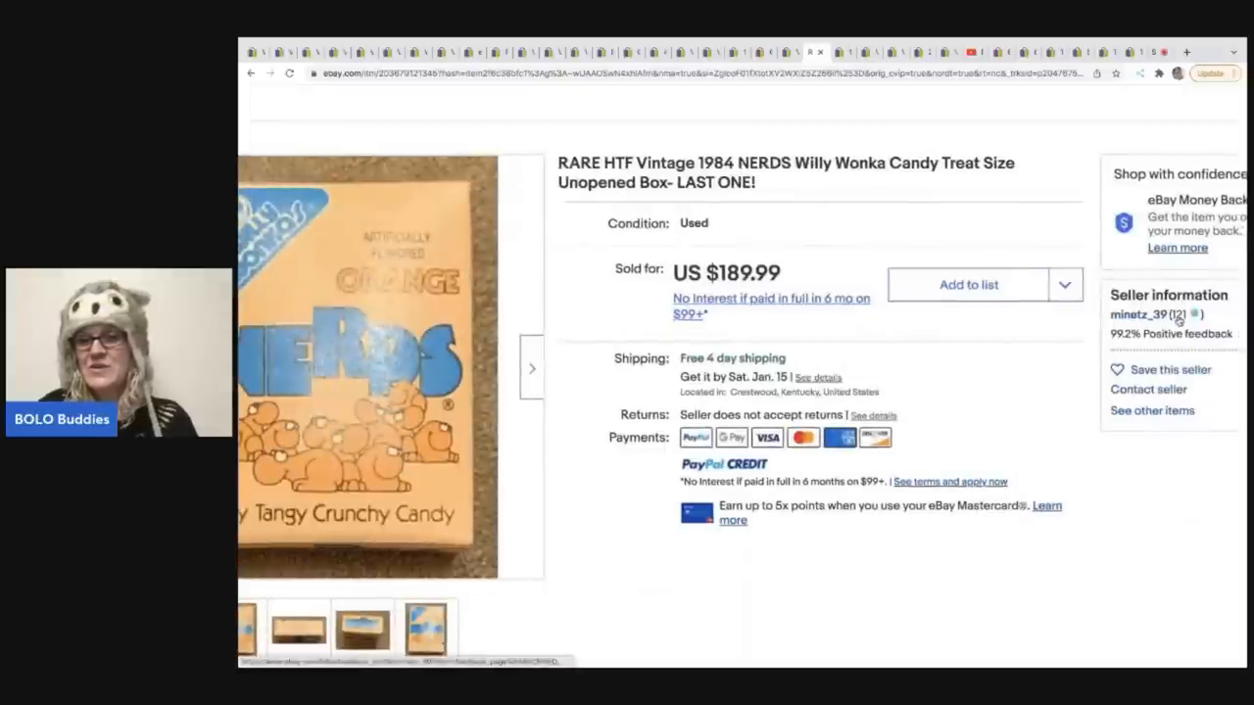
left_click(1168, 333)
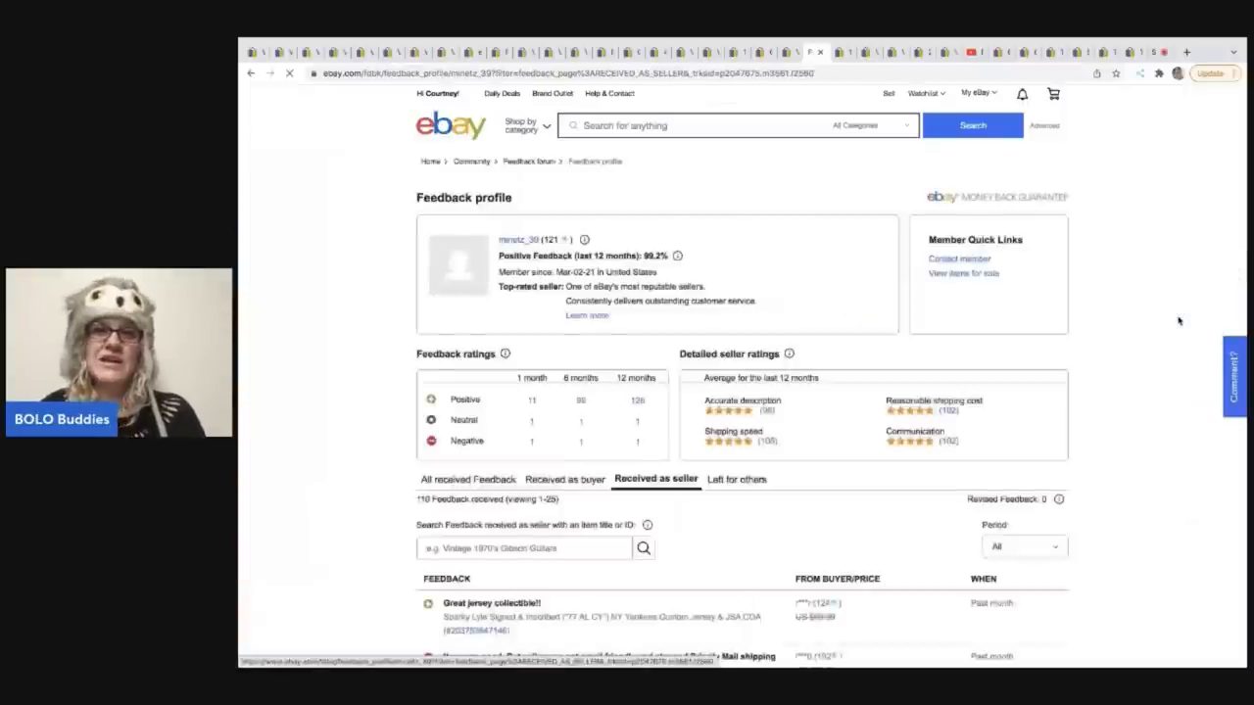
Search the NERDS seller's received feedback for 'nerds', returning two entries.
scroll("down", 3)
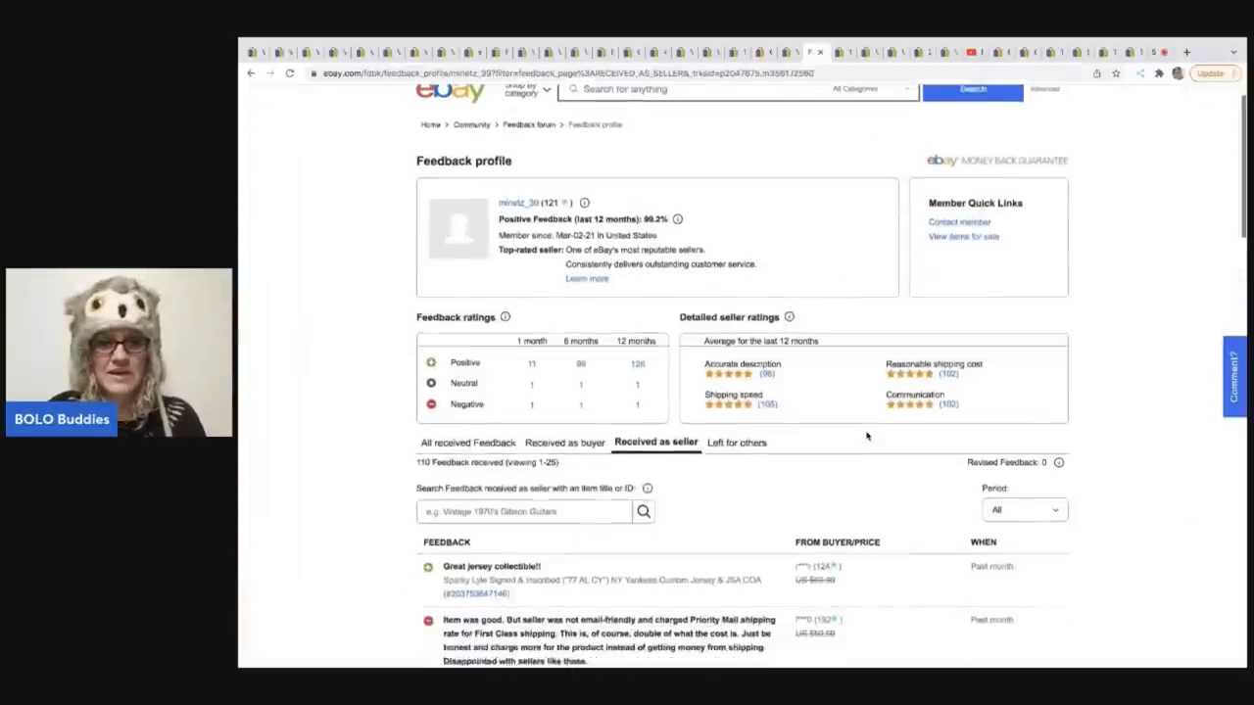
scroll("down", 3)
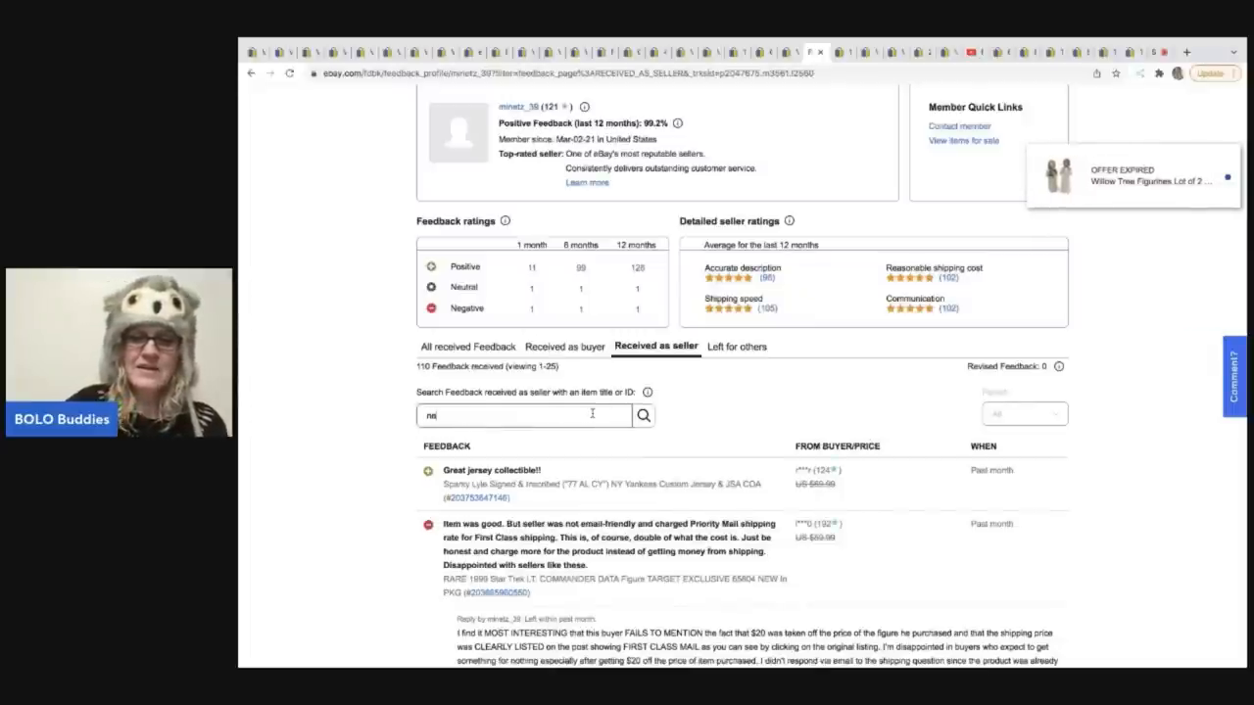
type("nerds")
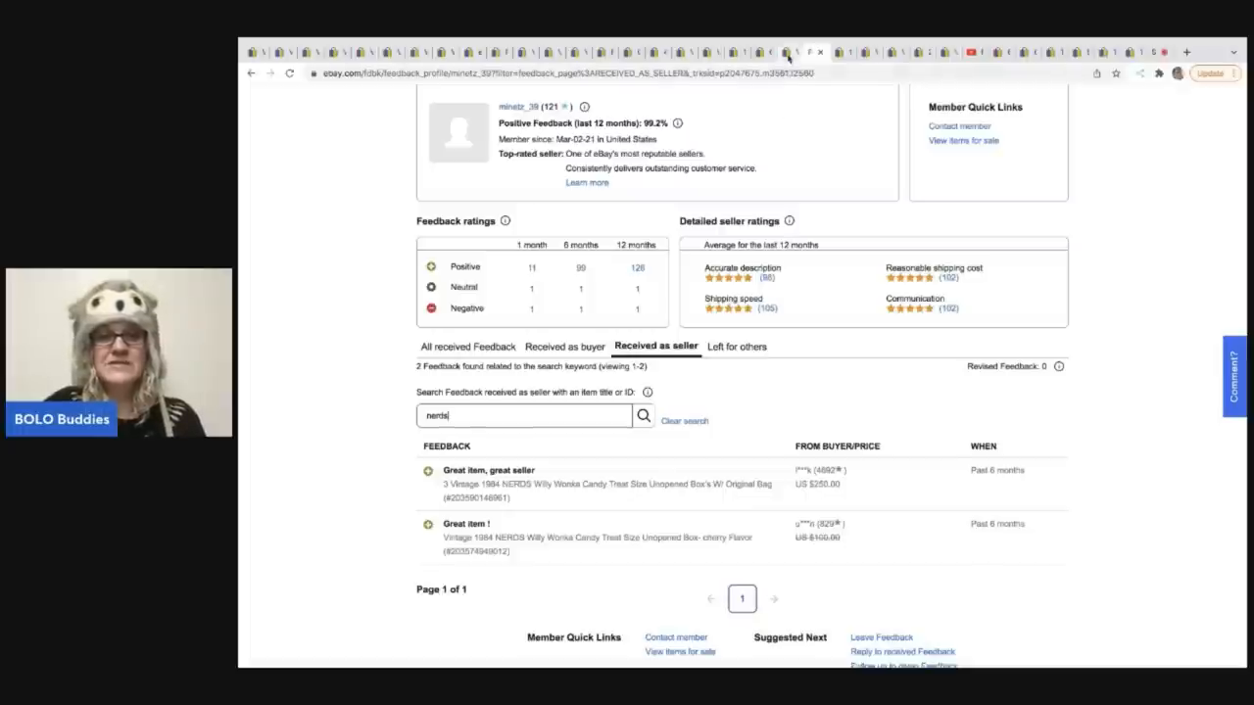
mouse_move(840, 52)
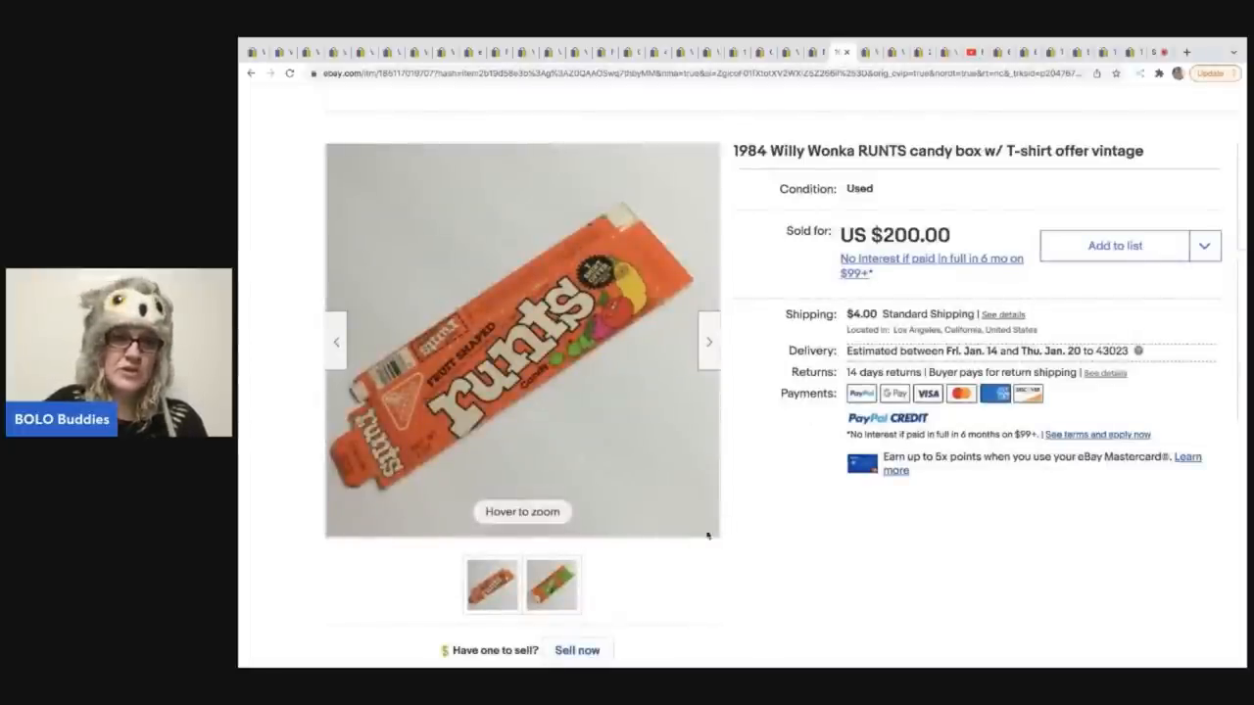
View the RUNTS box's T-shirt offer photo and another thumbnail.
left_click(551, 585)
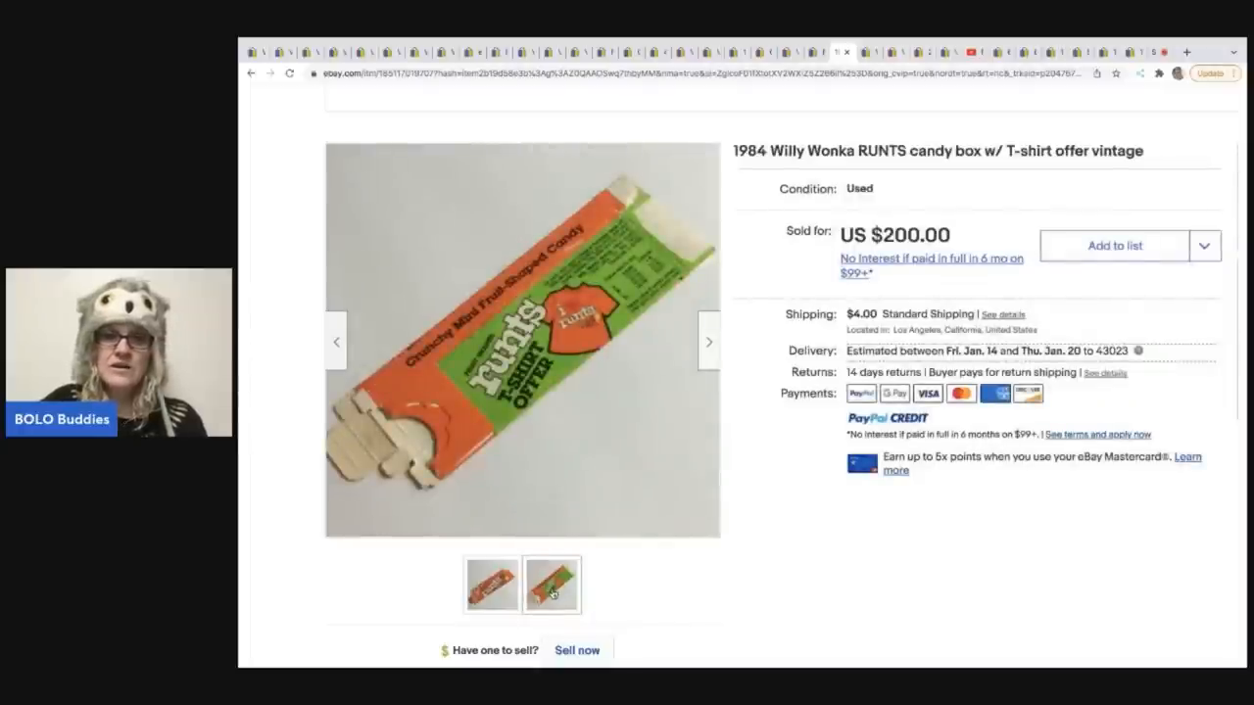
left_click(492, 584)
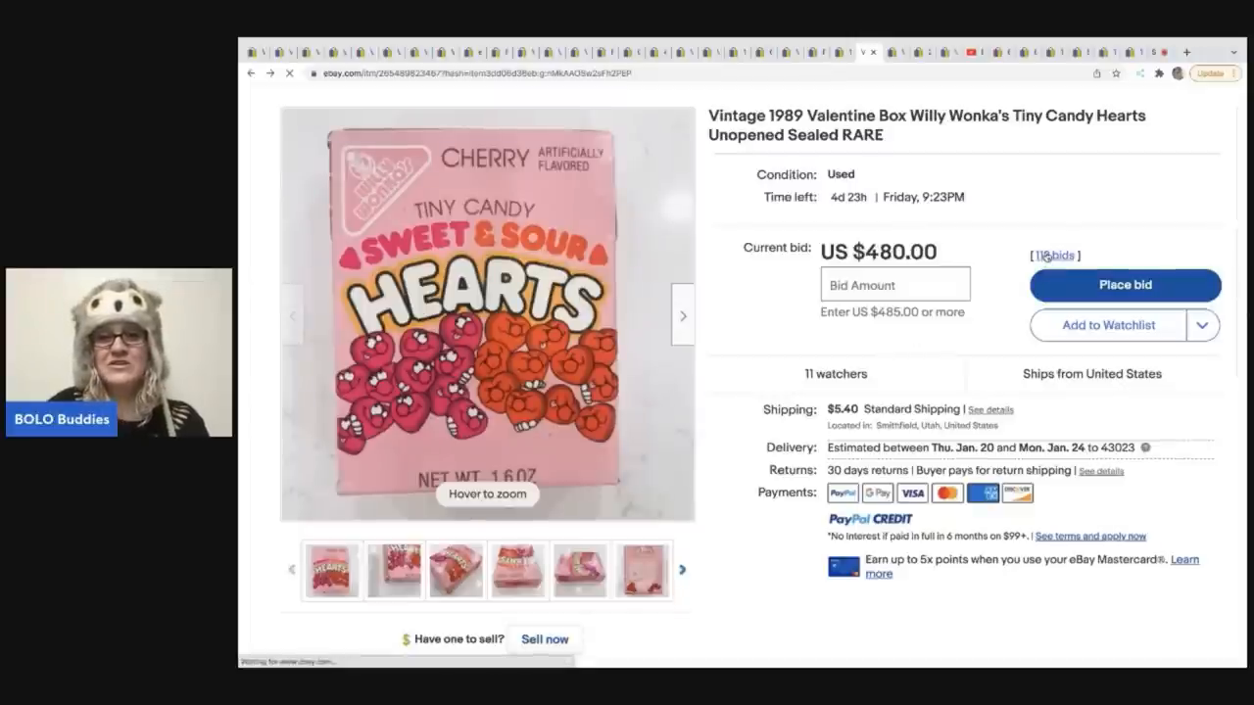
Show the 1989 Valentine Tiny Candy Hearts auction's $480.00 bid details and seller feedback.
left_click(1055, 255)
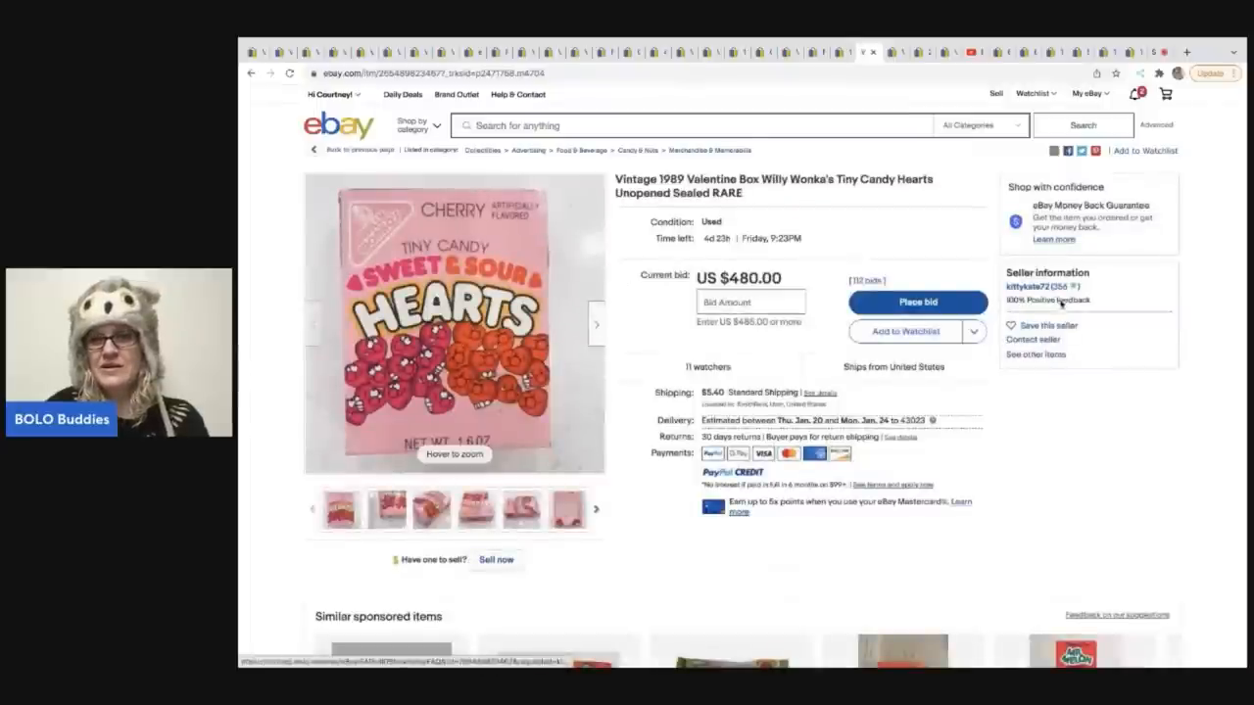
Open the Hearts seller's feedback profile and scroll down to the feedback search.
left_click(1049, 300)
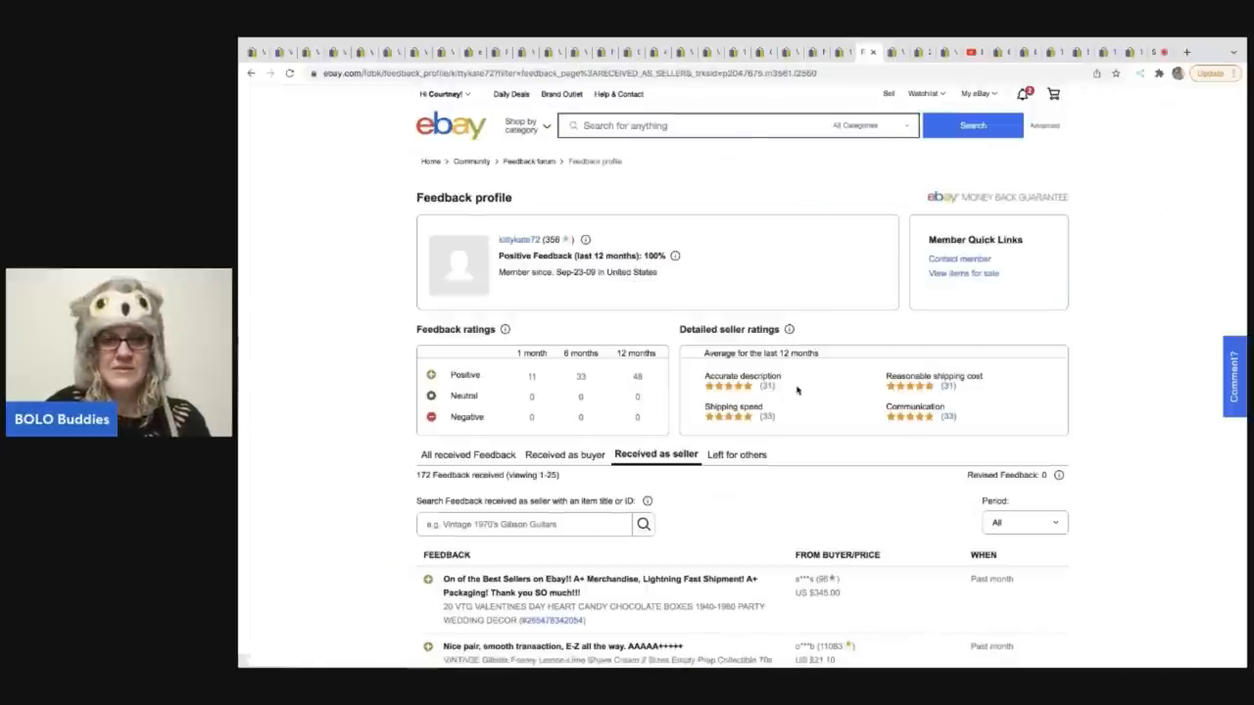
mouse_move(580, 523)
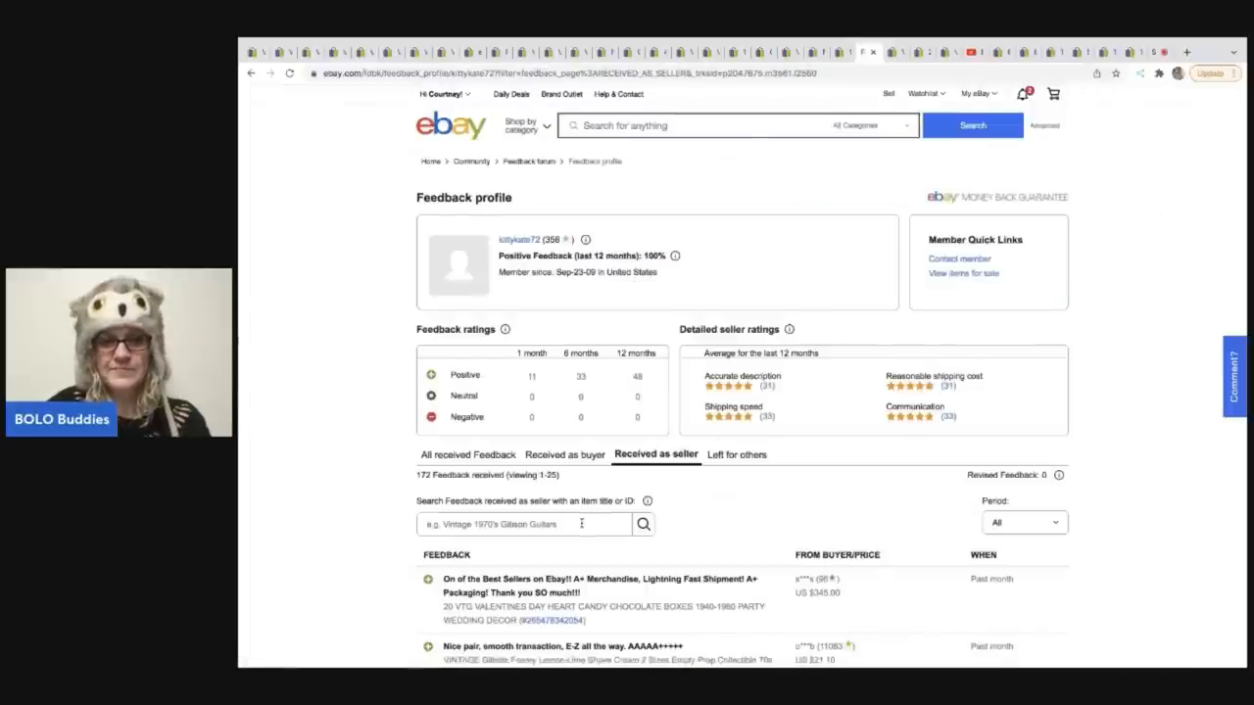
scroll("down", 3)
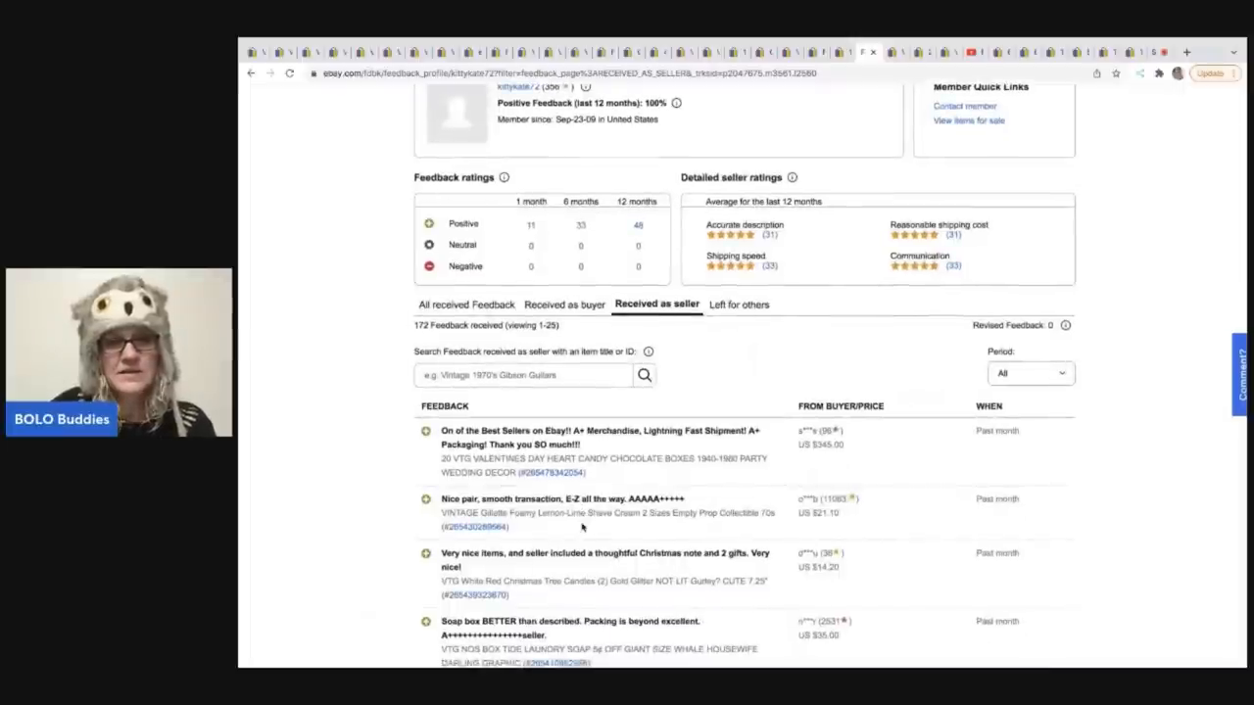
scroll("down", 3)
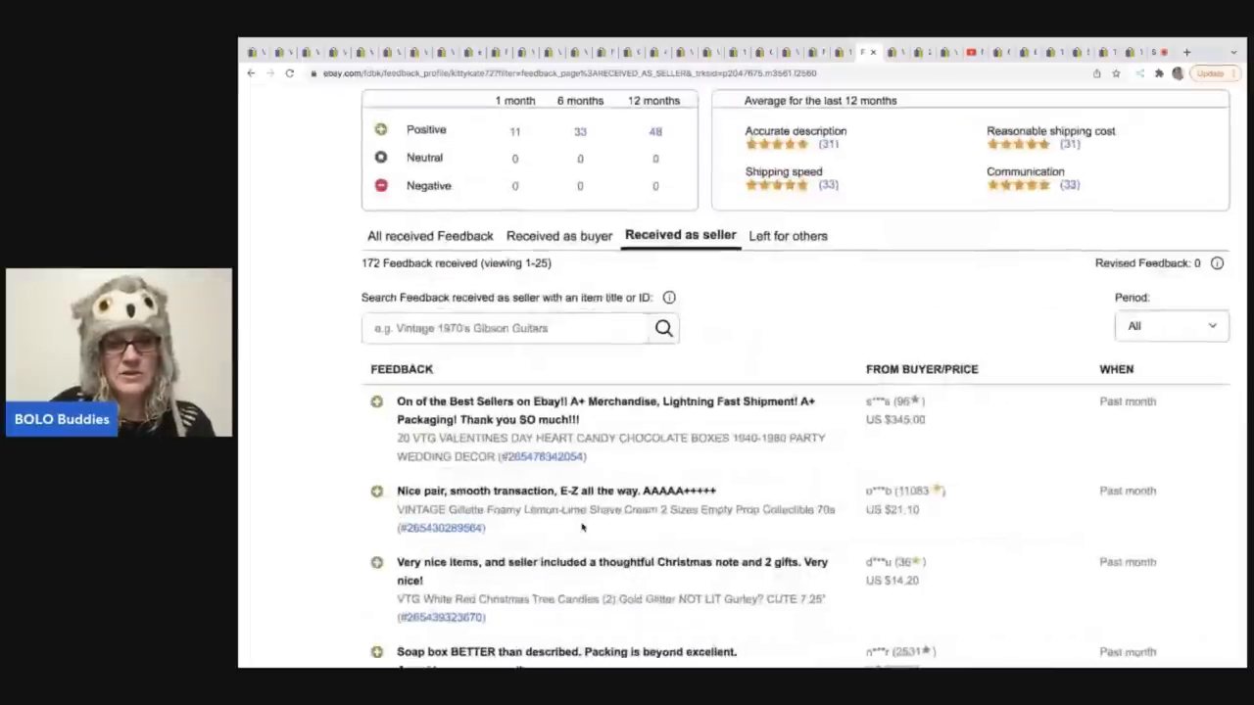
scroll("down", 3)
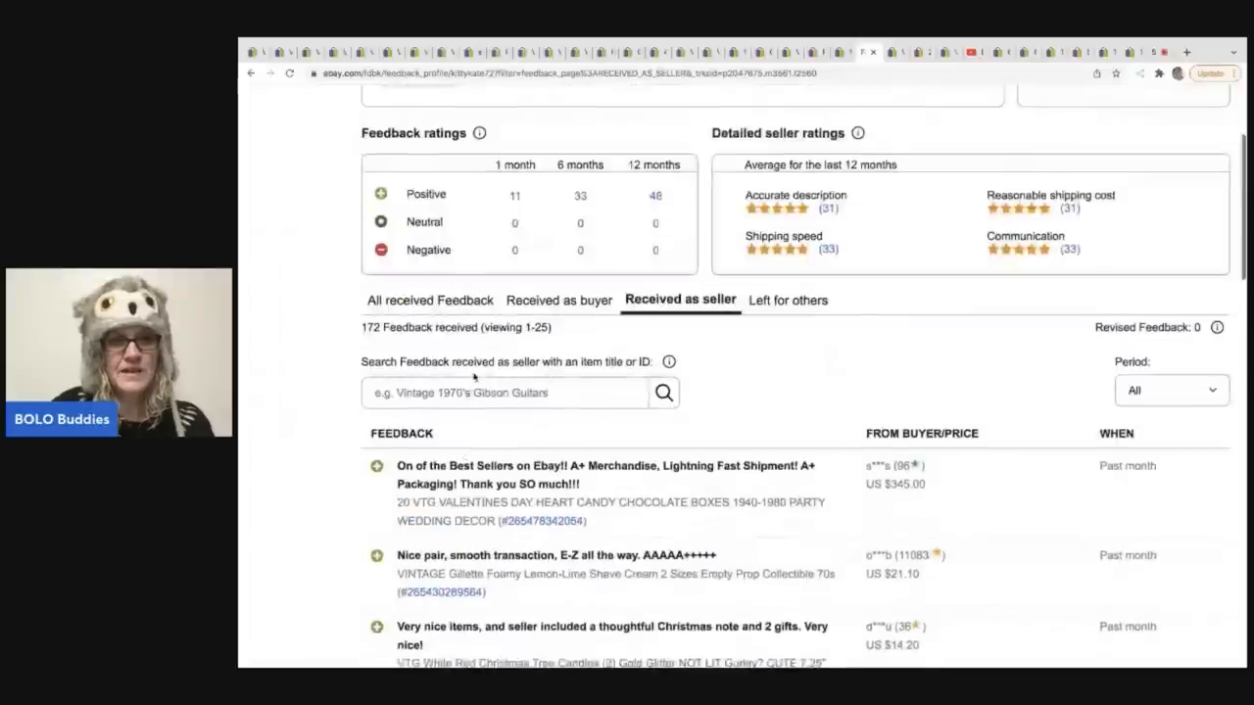
Search the received-as-seller feedback for 'nerds', then replace it with 'willy'.
type("n")
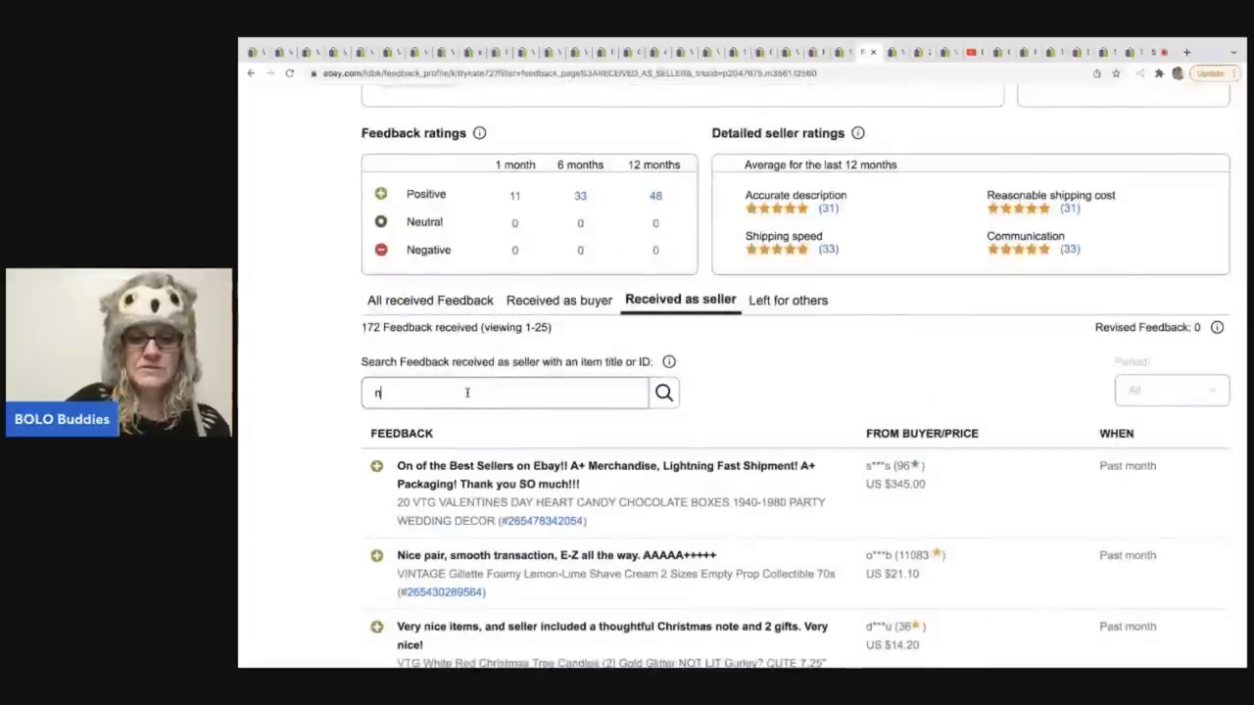
type("nerds")
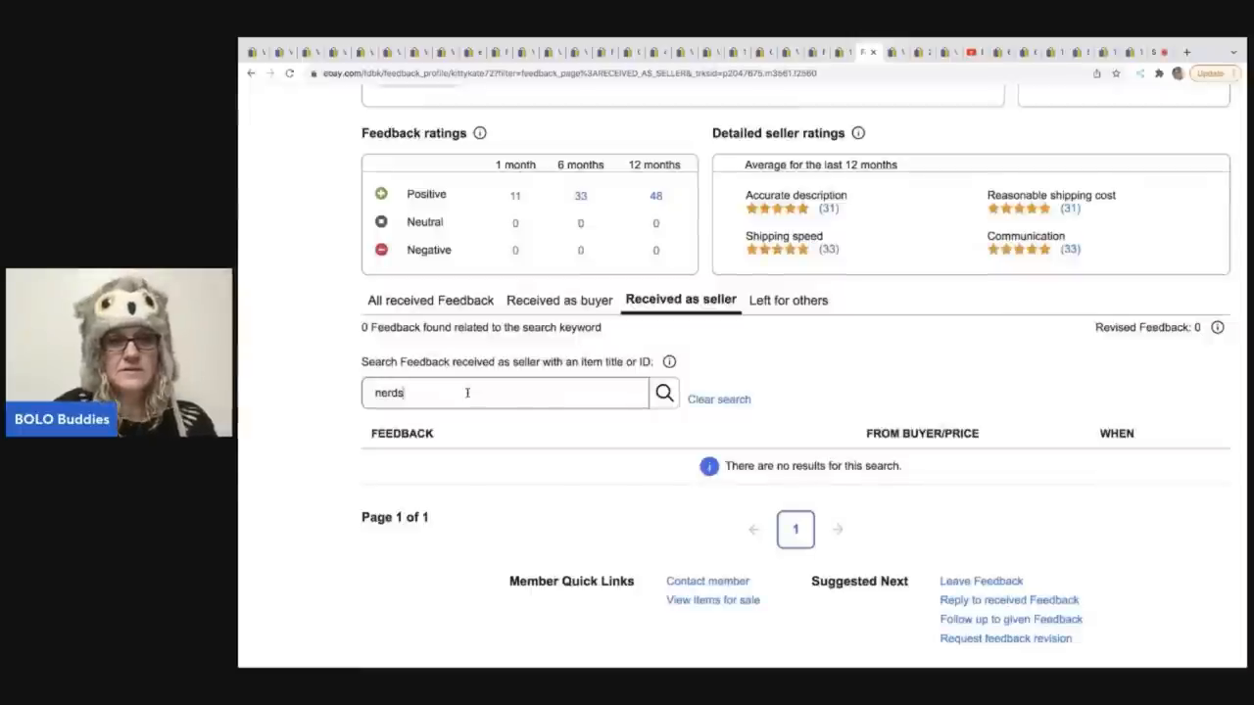
double_click(388, 393)
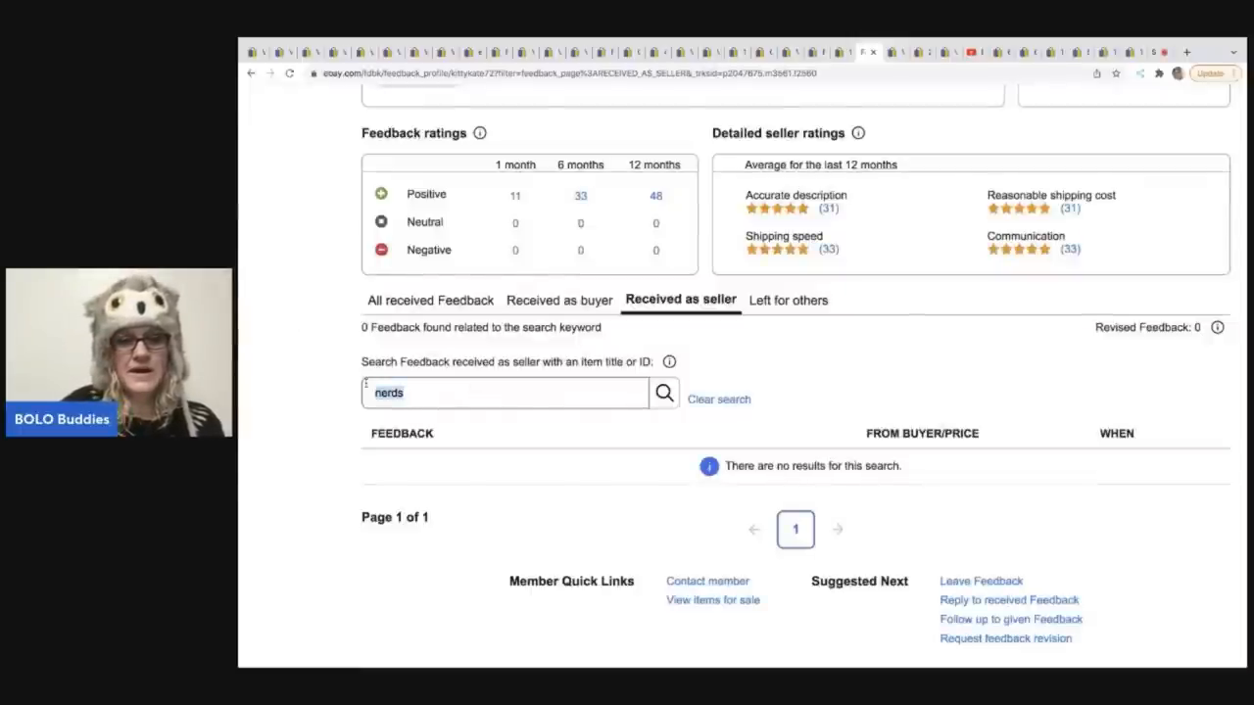
type("willy")
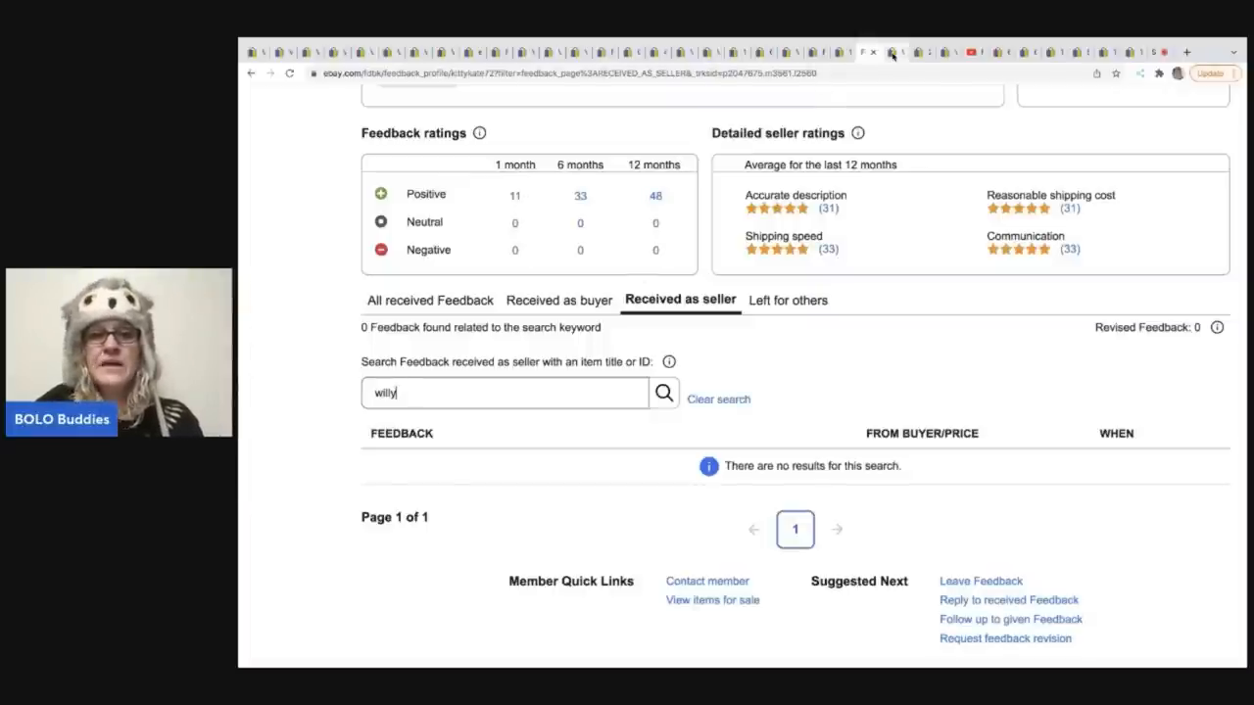
View the 60s Valentine's Conversation Hearts store display auction at US $51.00.
left_click(895, 52)
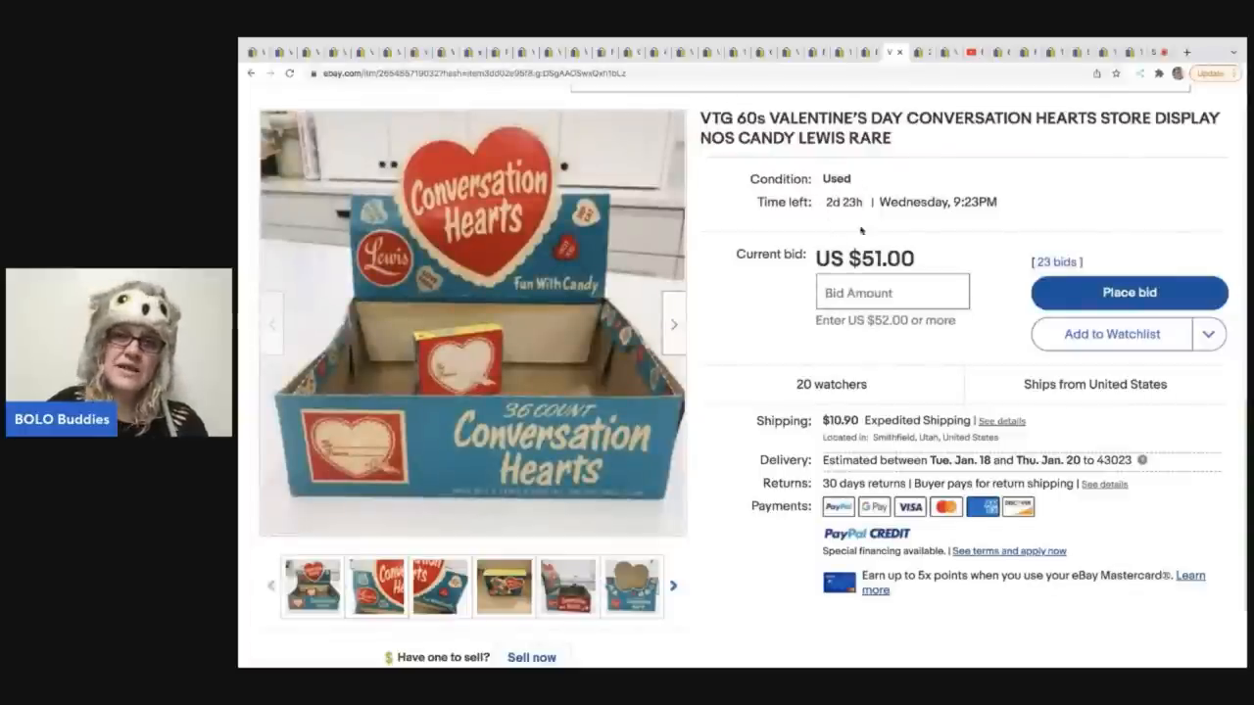
left_click(632, 585)
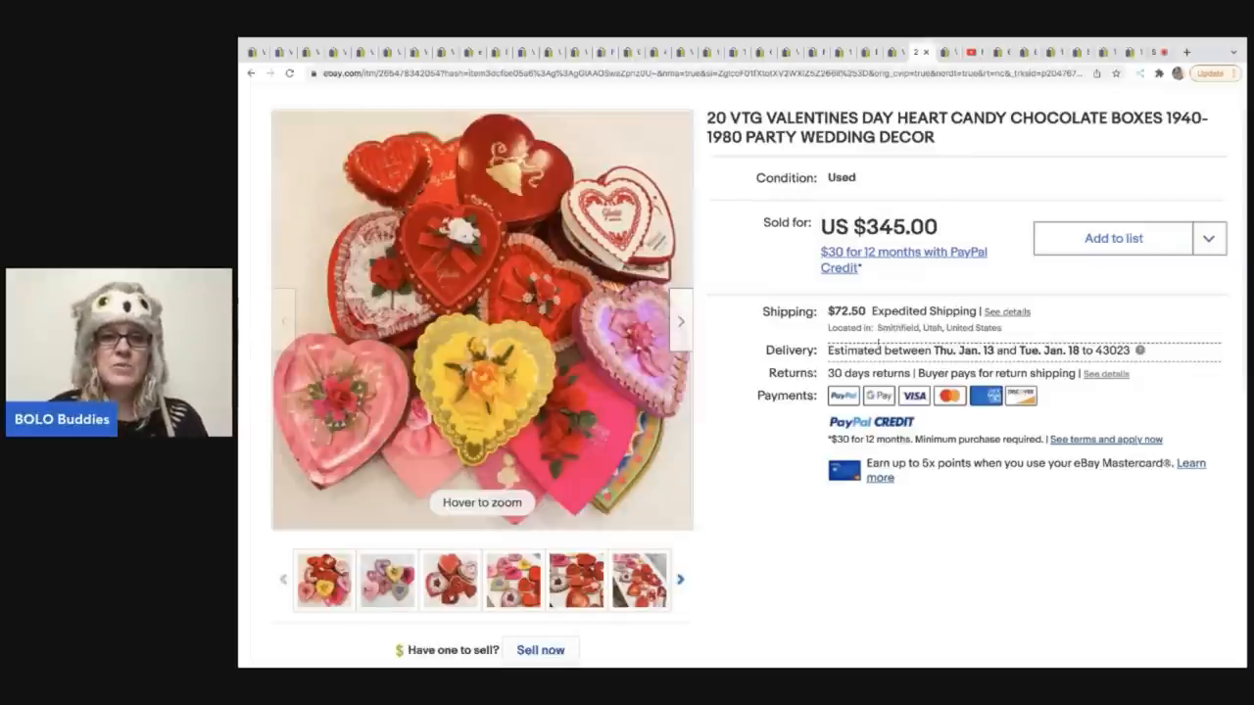
Browse photos of the 20 heart candy boxes, ending on the red boxes close-up.
left_click(639, 580)
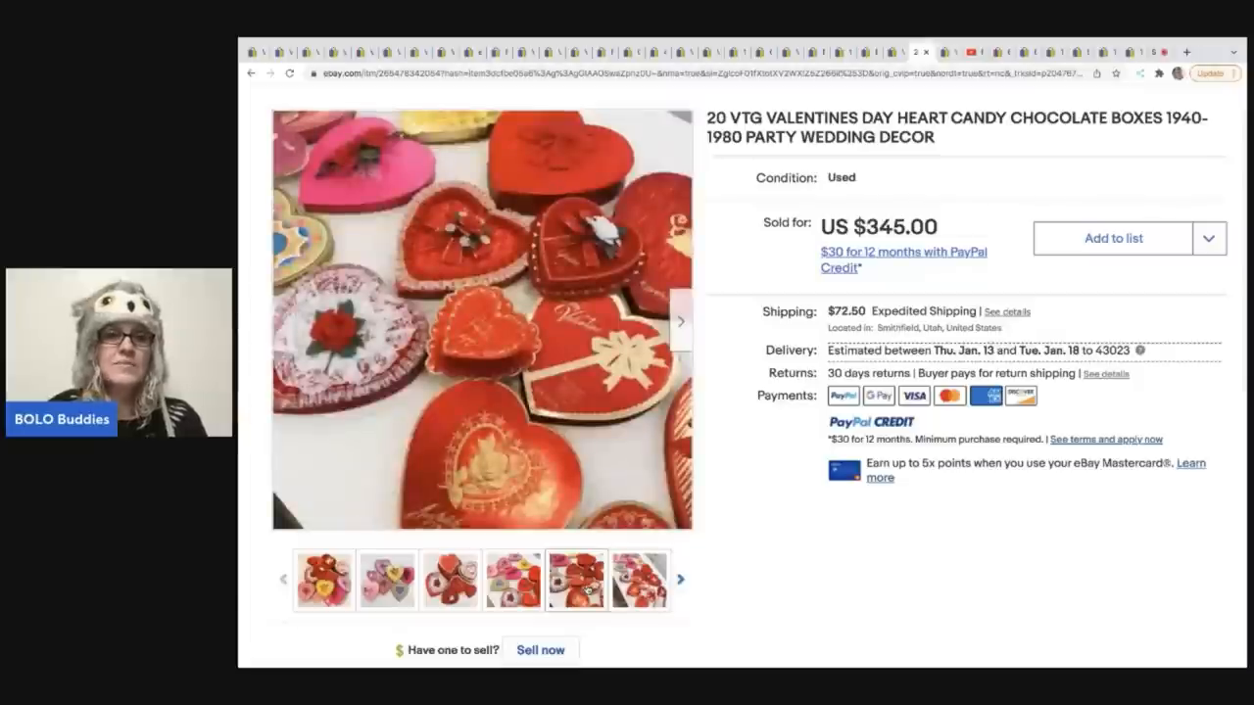
left_click(512, 579)
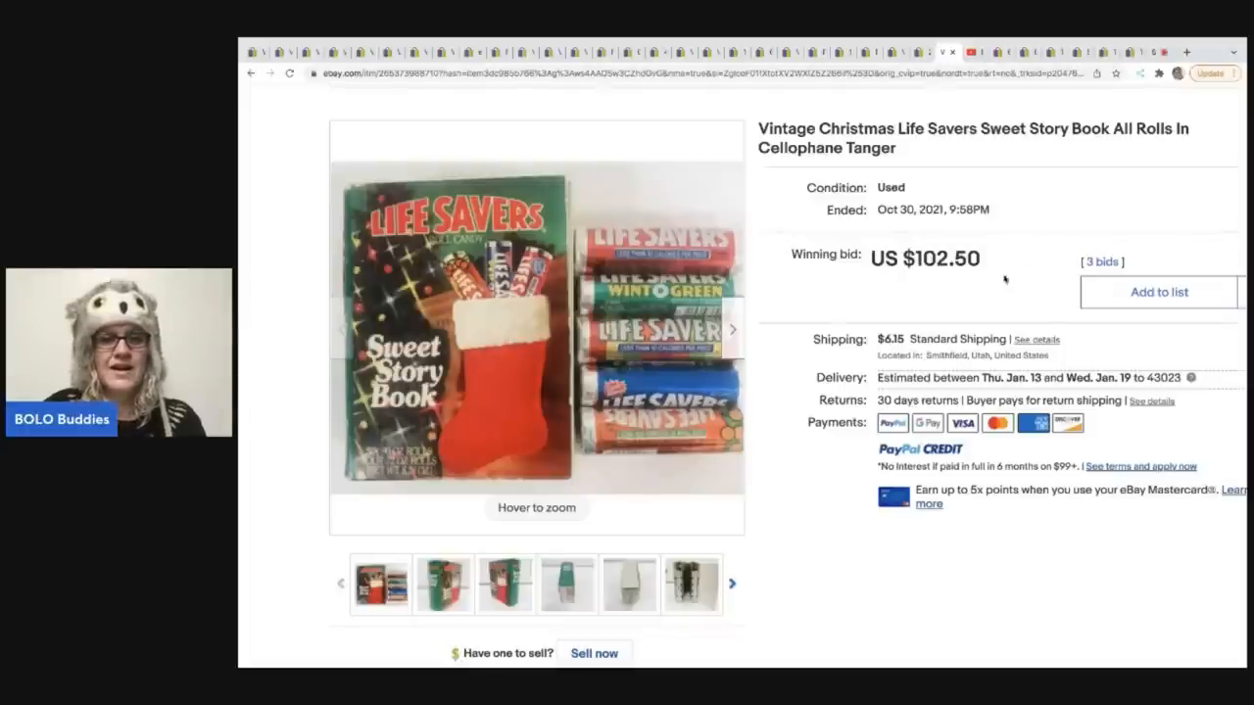
Page through the Life Savers Sweet Story Book photos: angle, spine, back and last view.
left_click(504, 583)
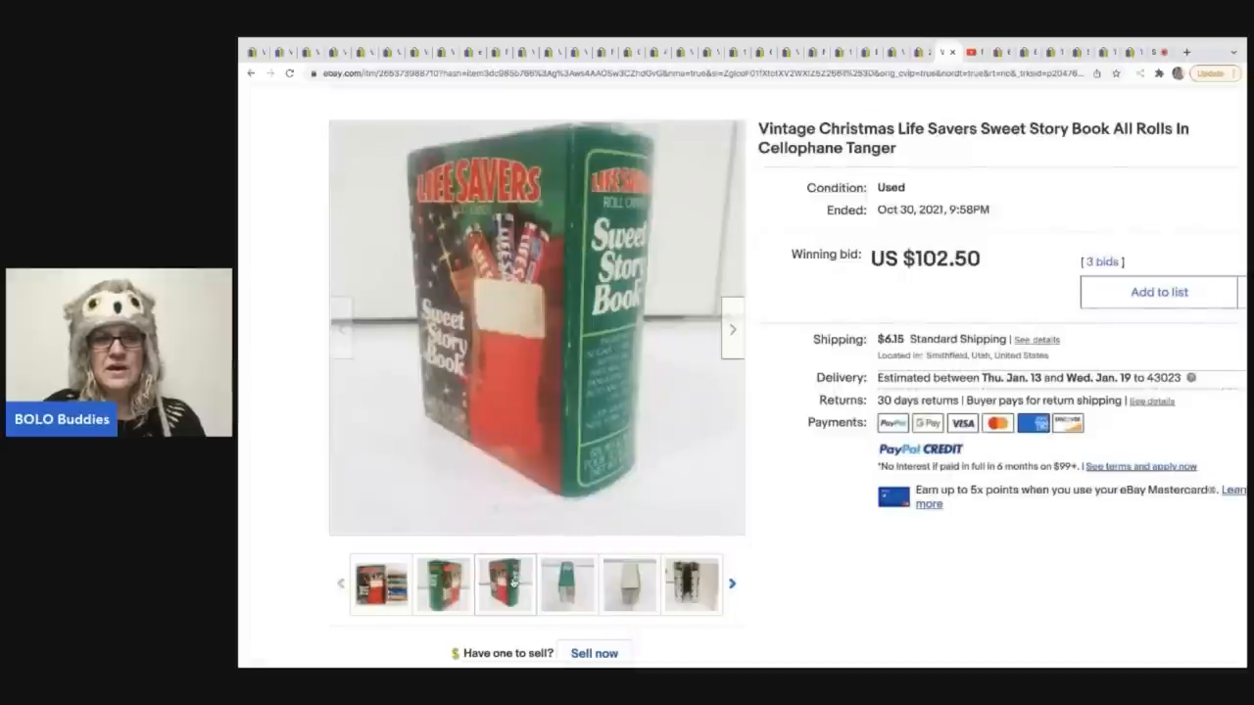
left_click(567, 583)
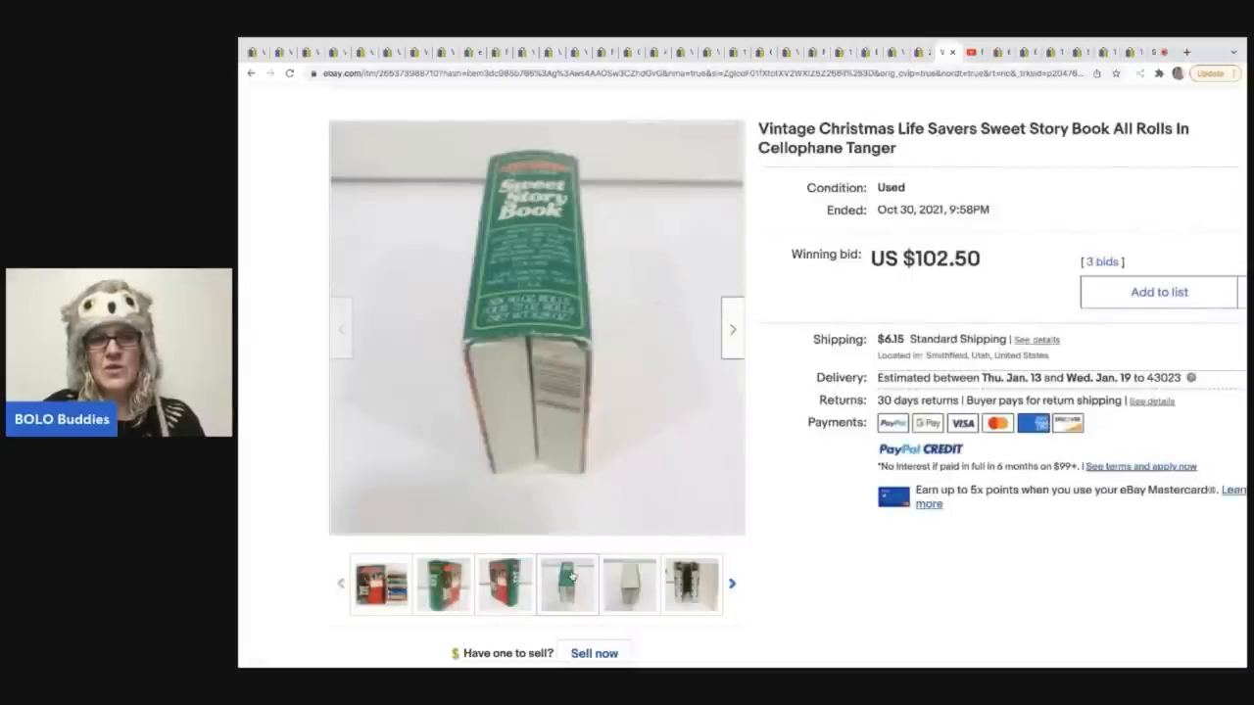
left_click(629, 583)
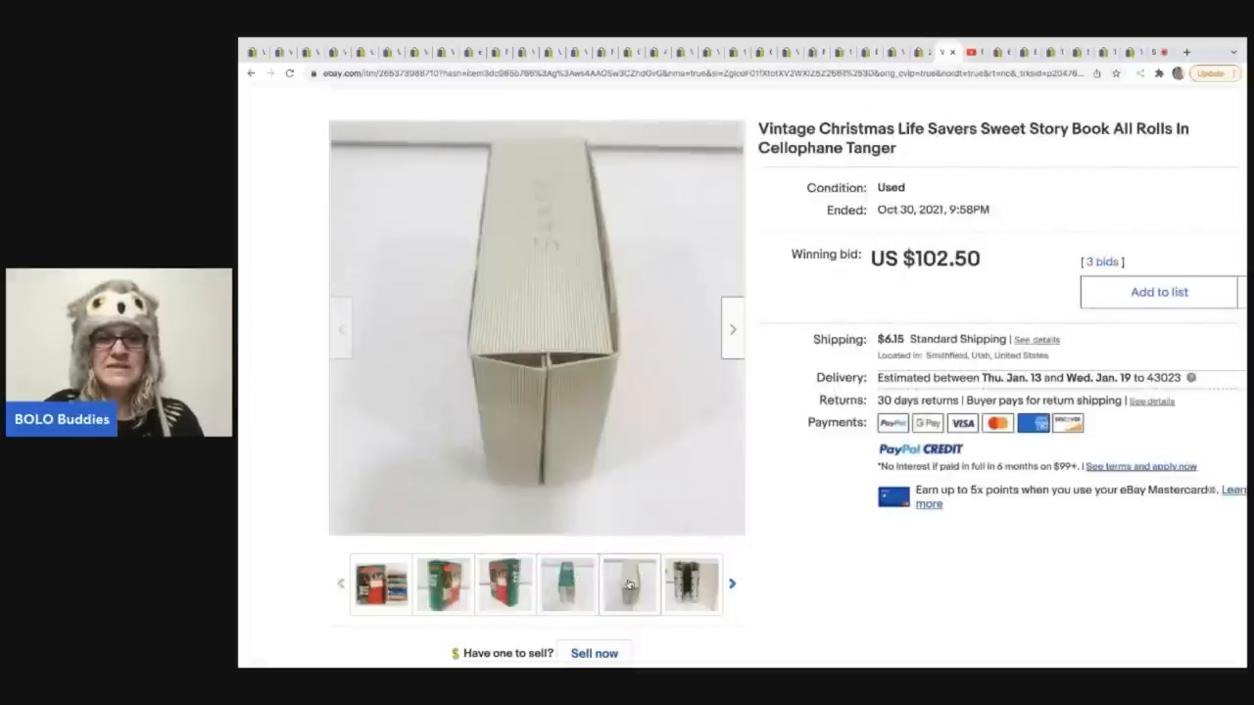
left_click(691, 584)
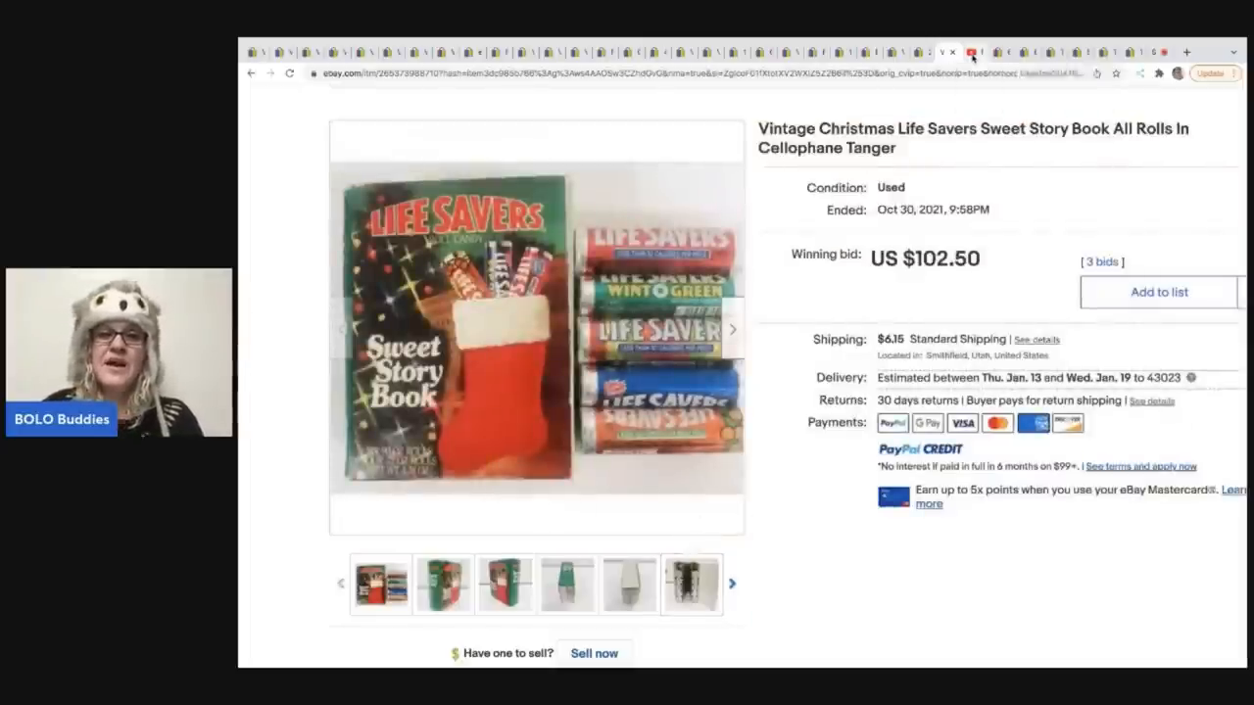
left_click(976, 52)
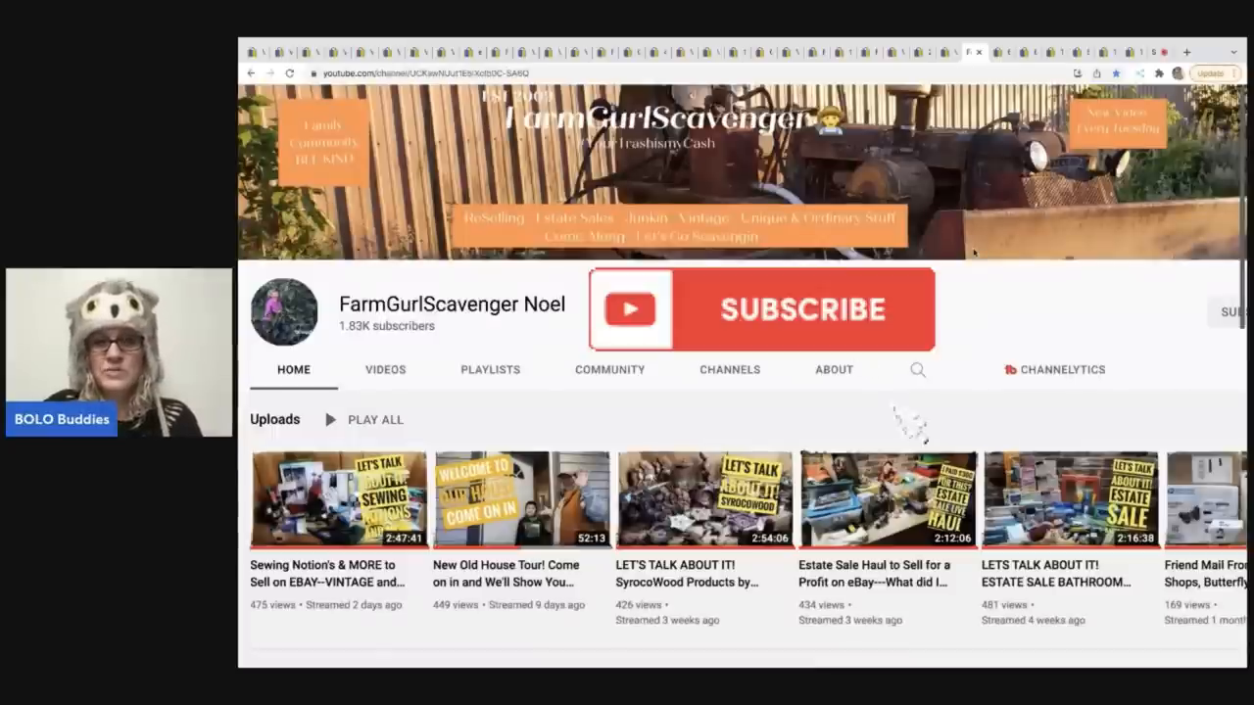
Subscribe to the reseller's YouTube channel.
left_click(800, 309)
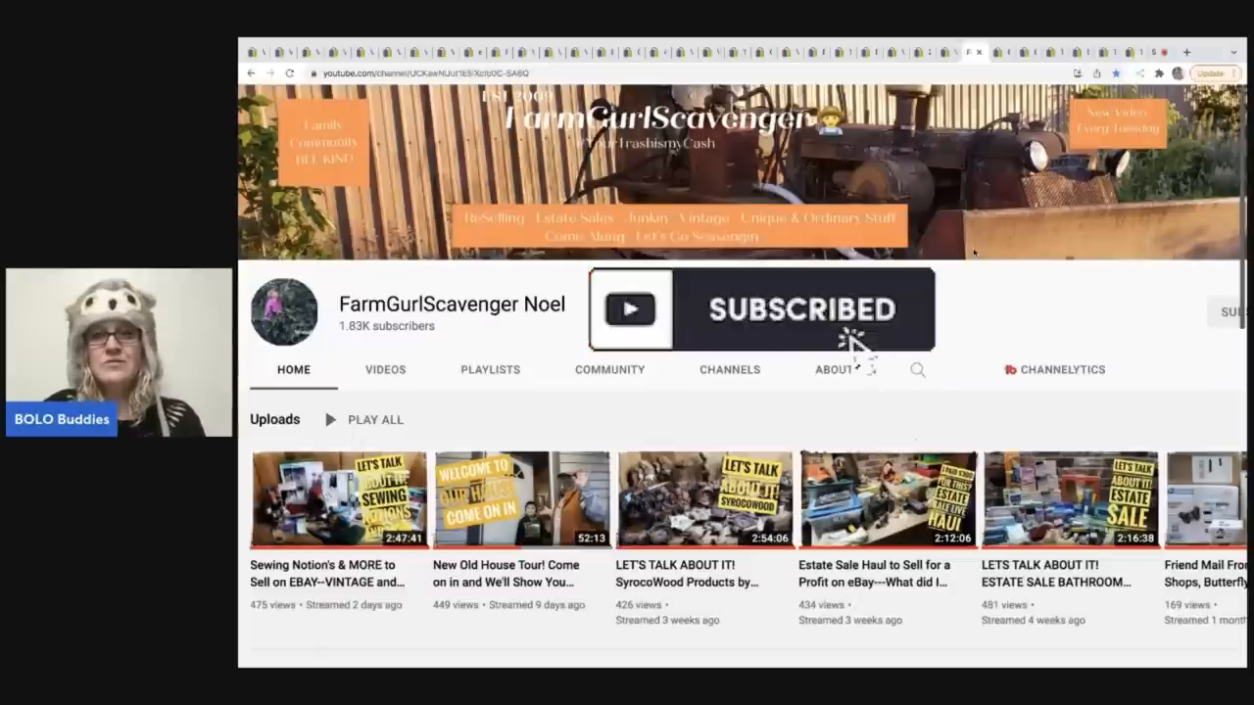
left_click(802, 309)
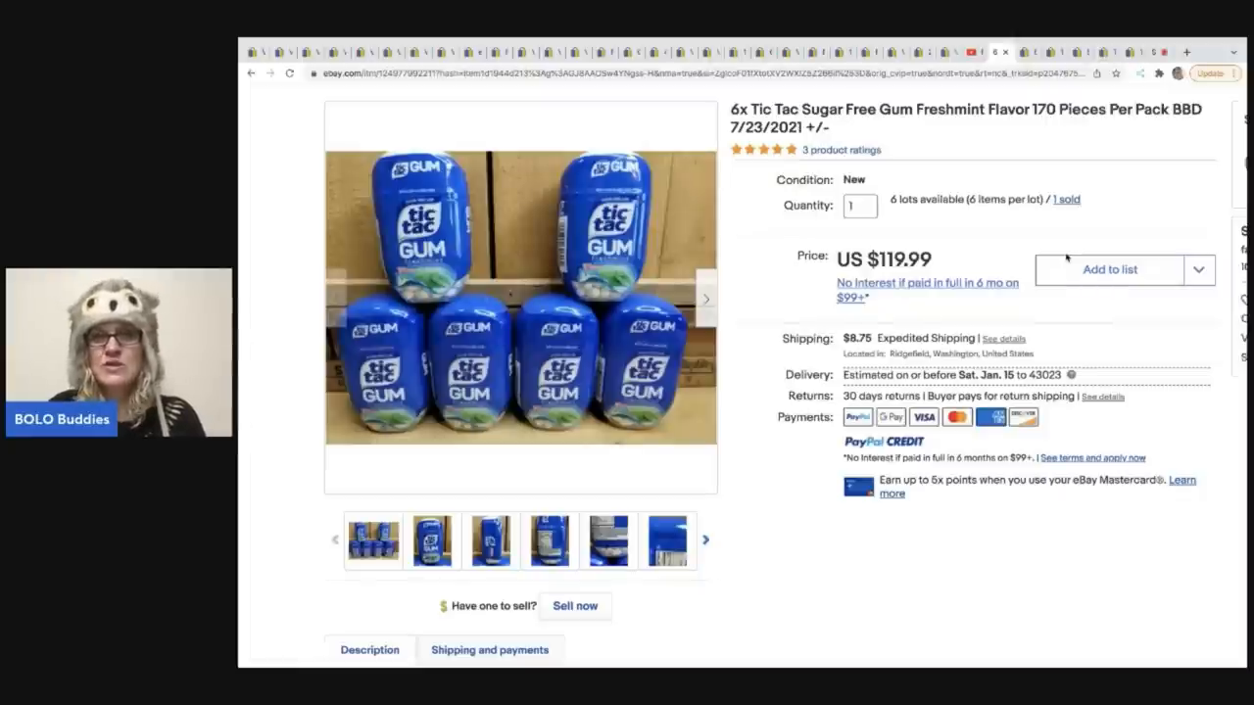
Scroll the 6x Tic Tac gum listing and view the $29.99 Freshmint 2-pack.
scroll("down", 3)
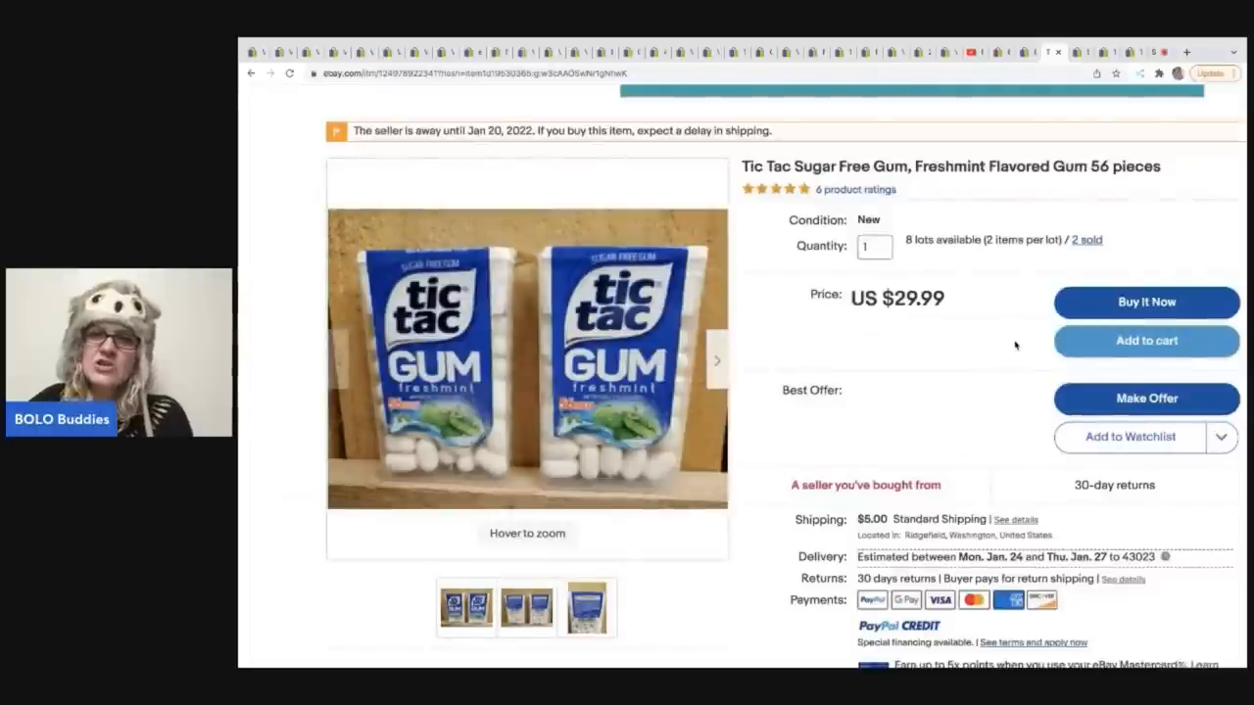
left_click(585, 607)
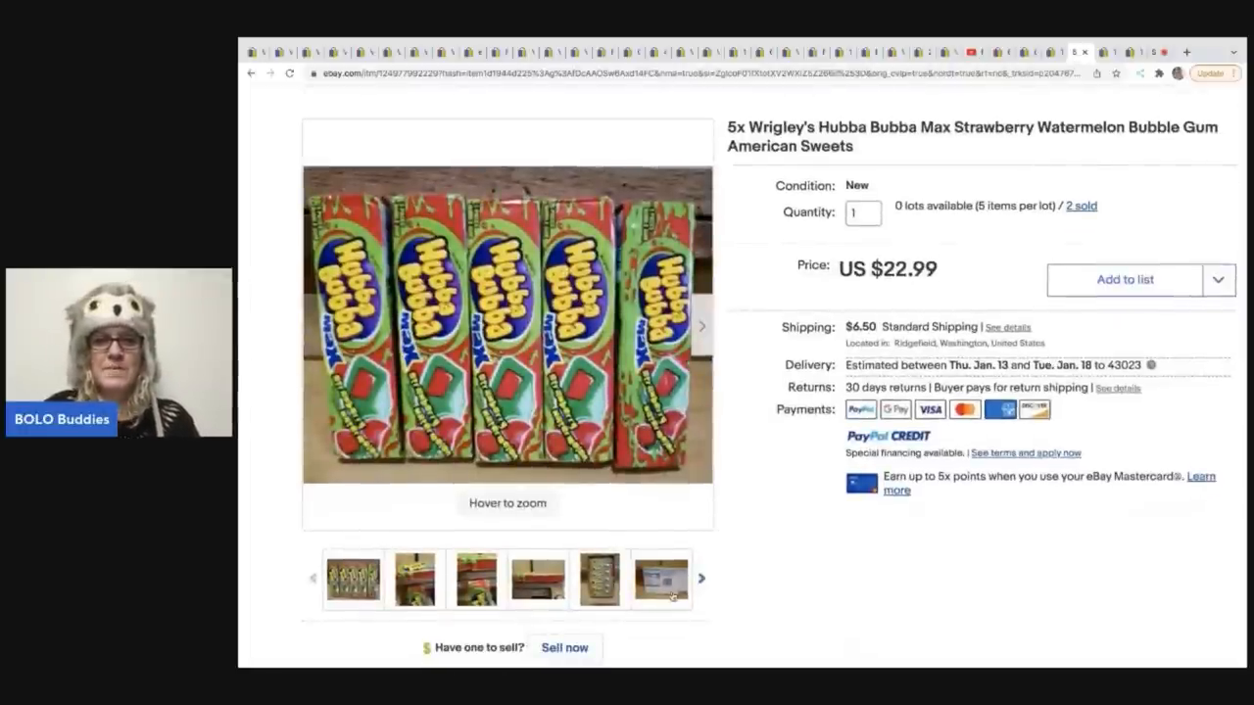
Page through the Hubba Bubba Max photos, ending on the gum pack close-ups.
left_click(599, 578)
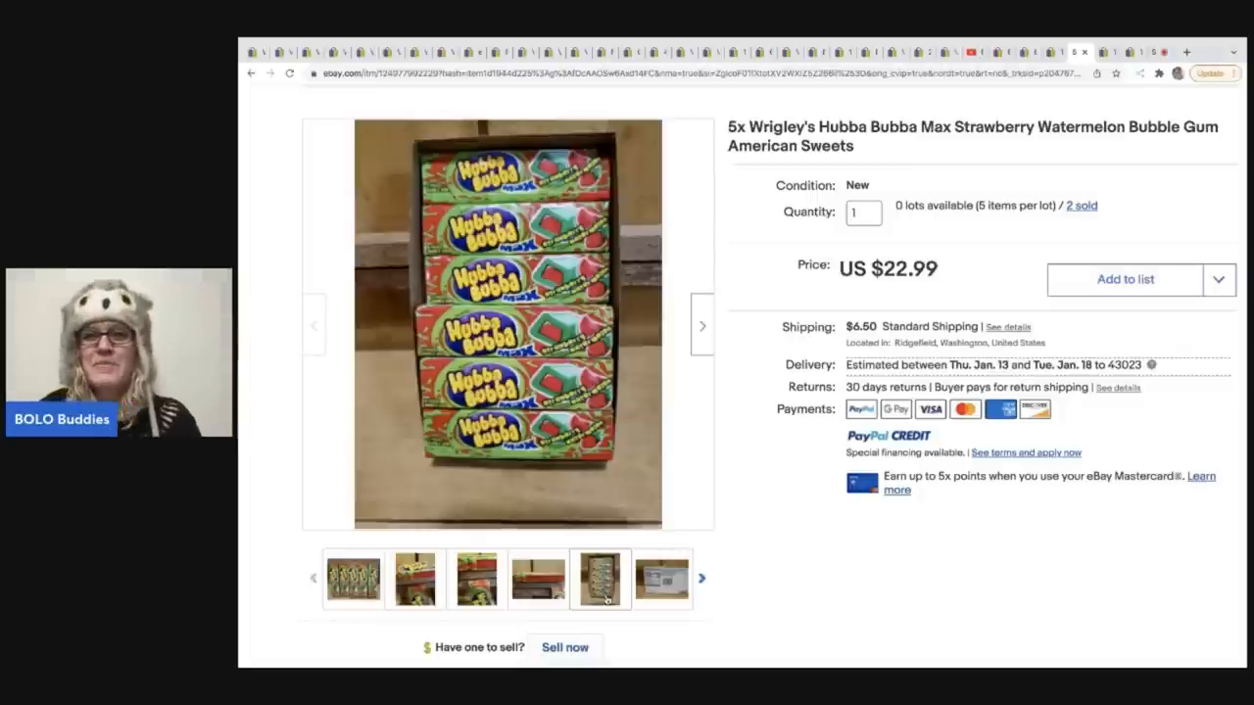
left_click(537, 578)
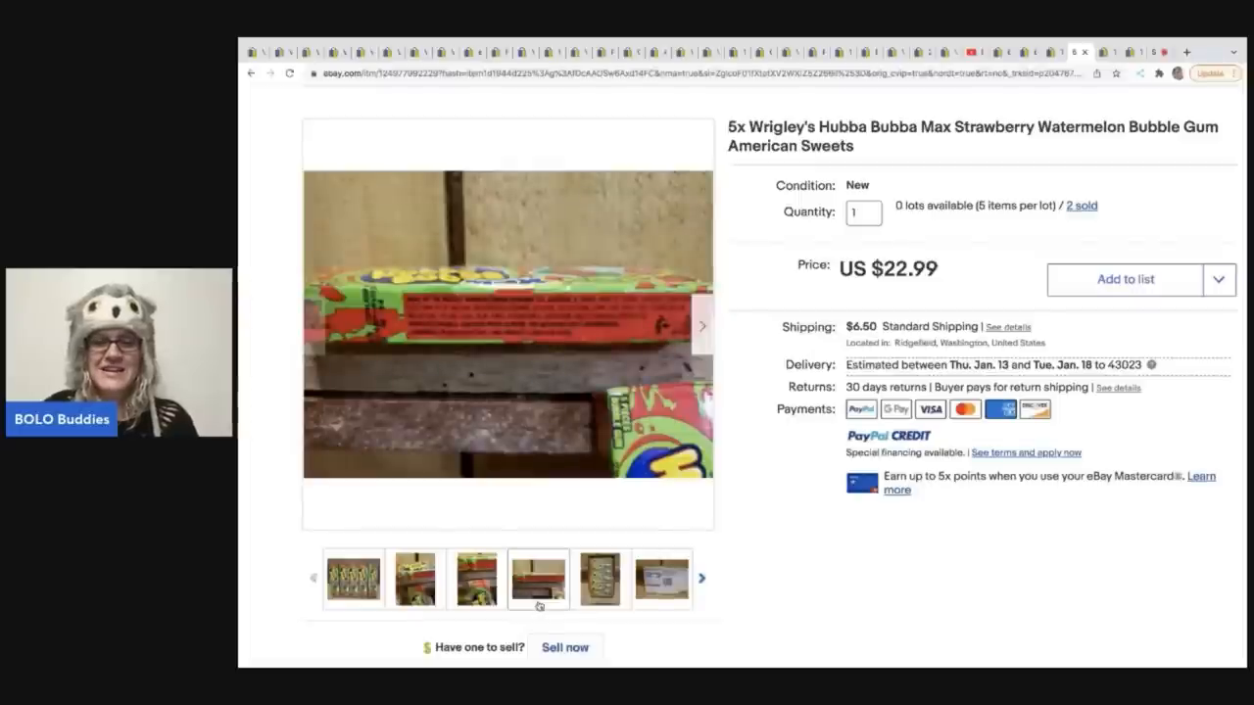
left_click(476, 578)
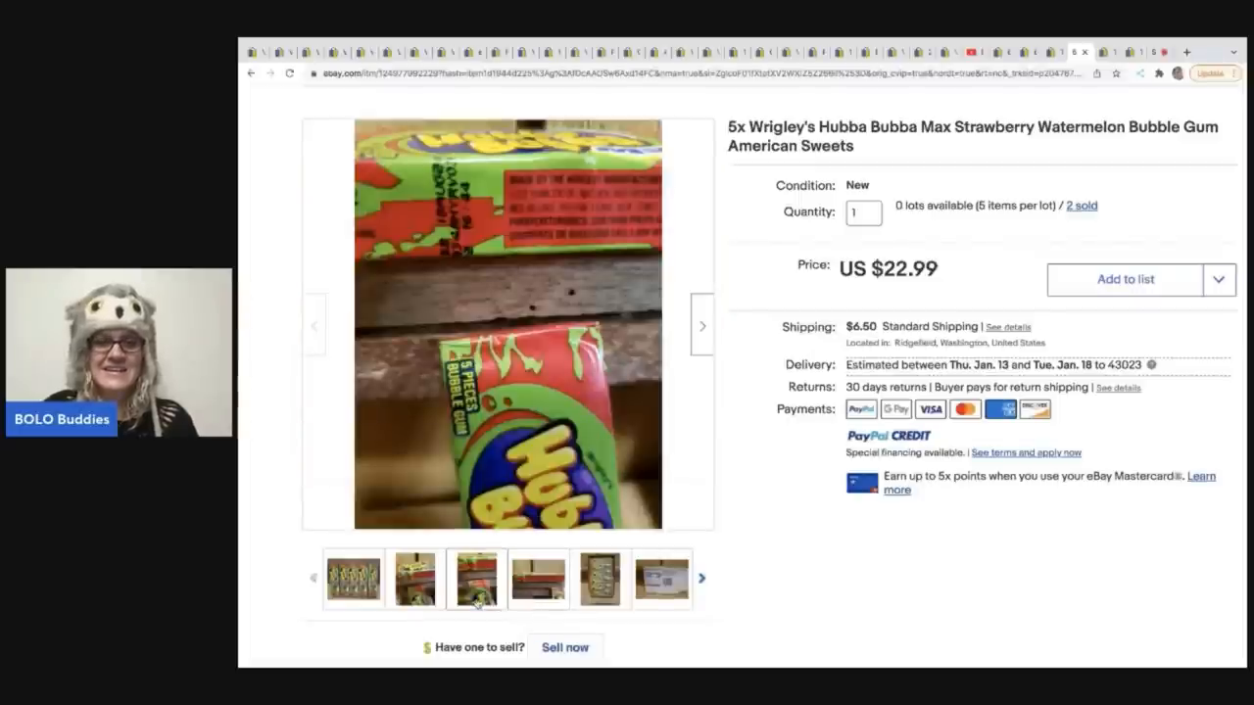
left_click(414, 579)
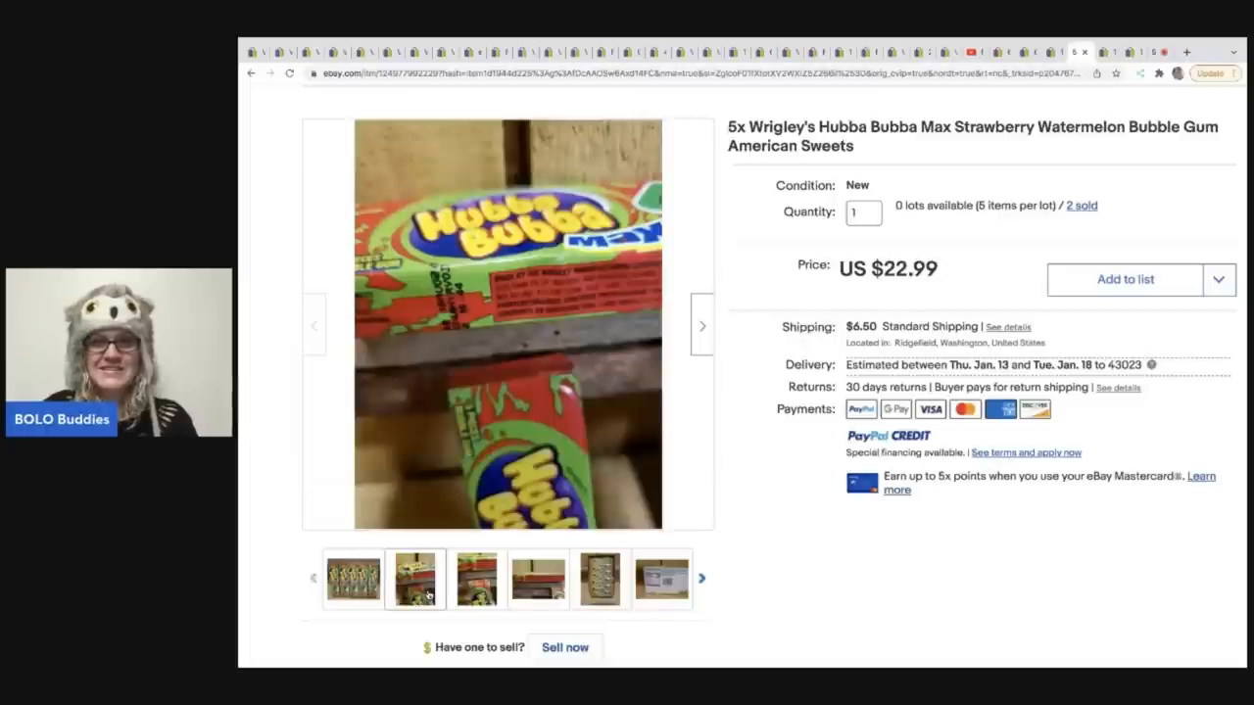
left_click(415, 579)
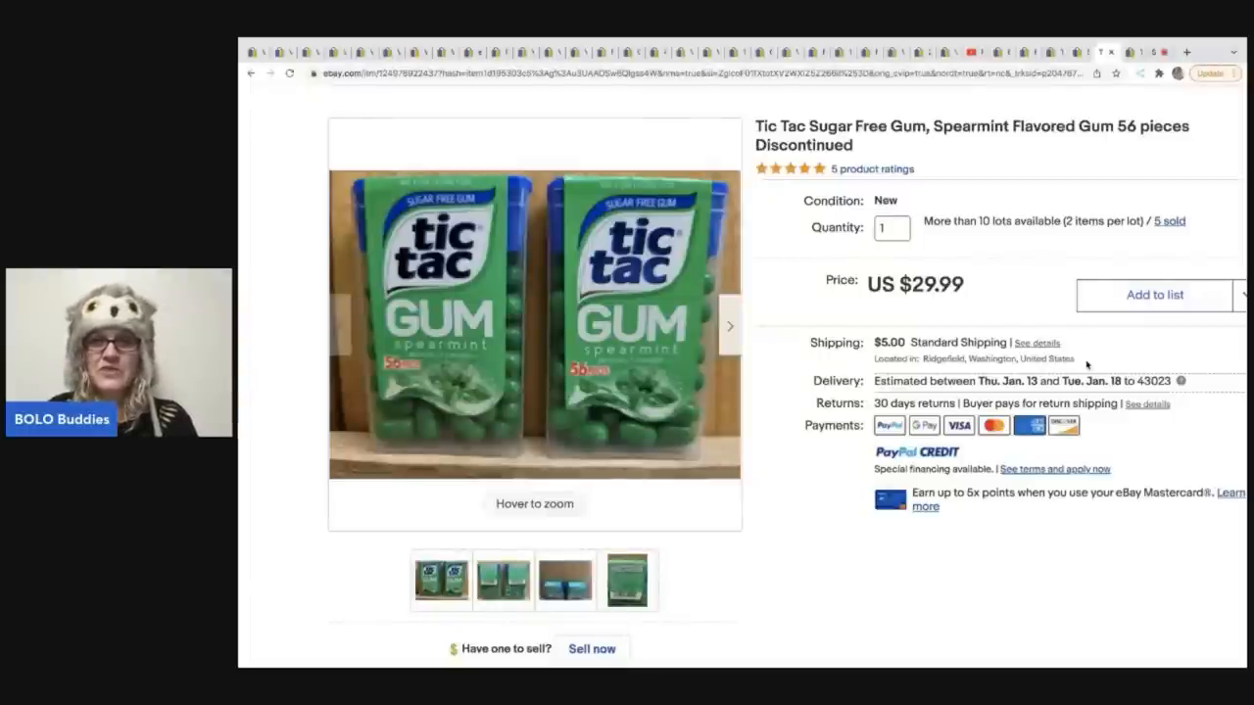
View the Tic Tac Spearmint gum's nutrition facts and ingredients photo.
left_click(626, 579)
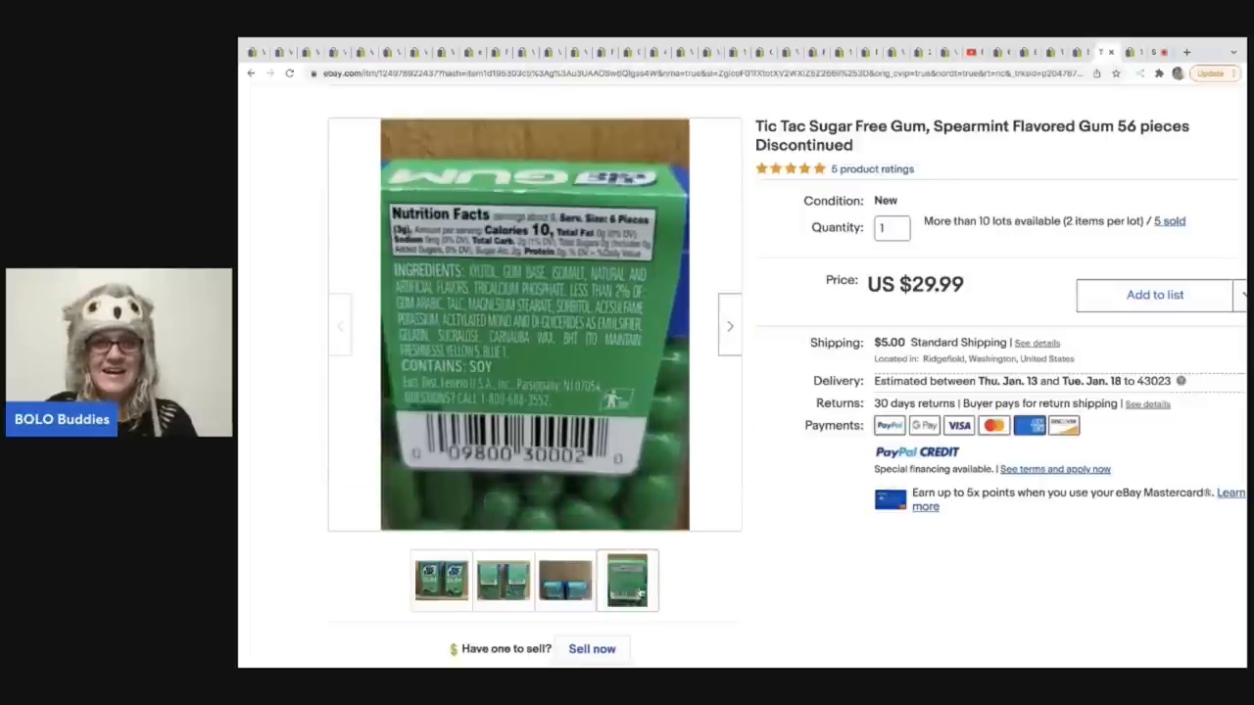
left_click(564, 579)
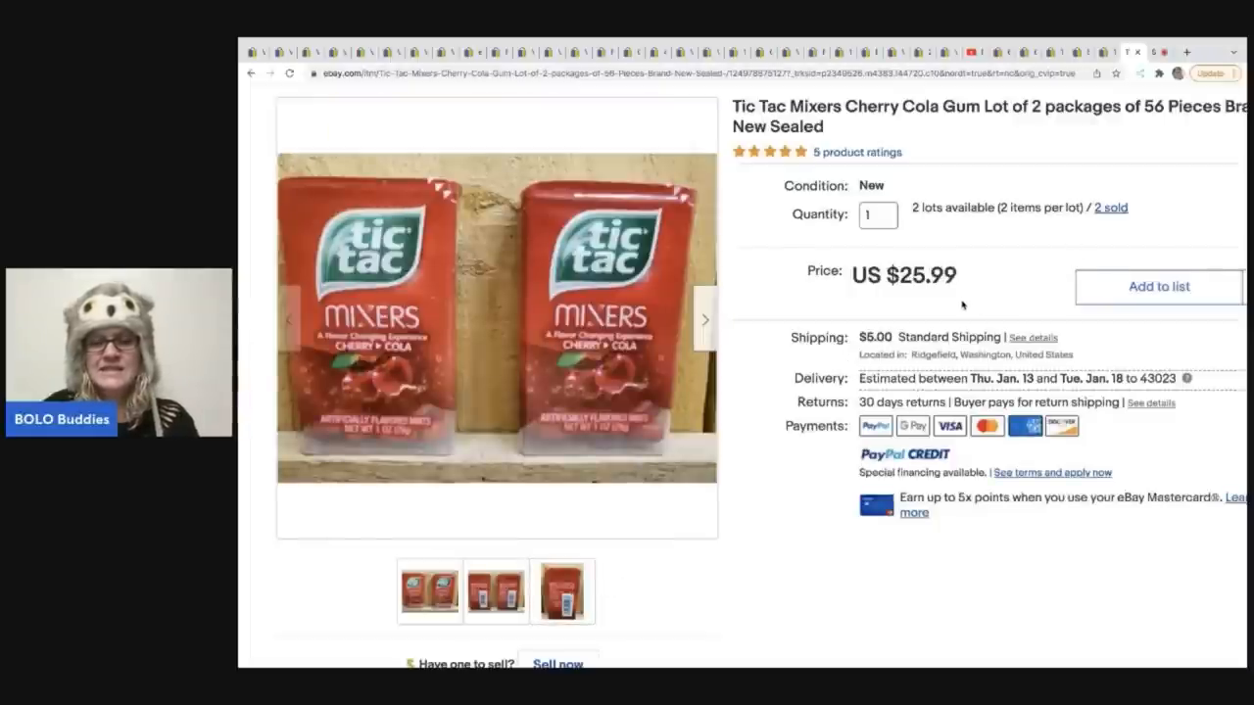
Scroll the Tic Tac Mixers Cherry Cola listing to see 2 sold and $5.00 shipping.
scroll("down", 3)
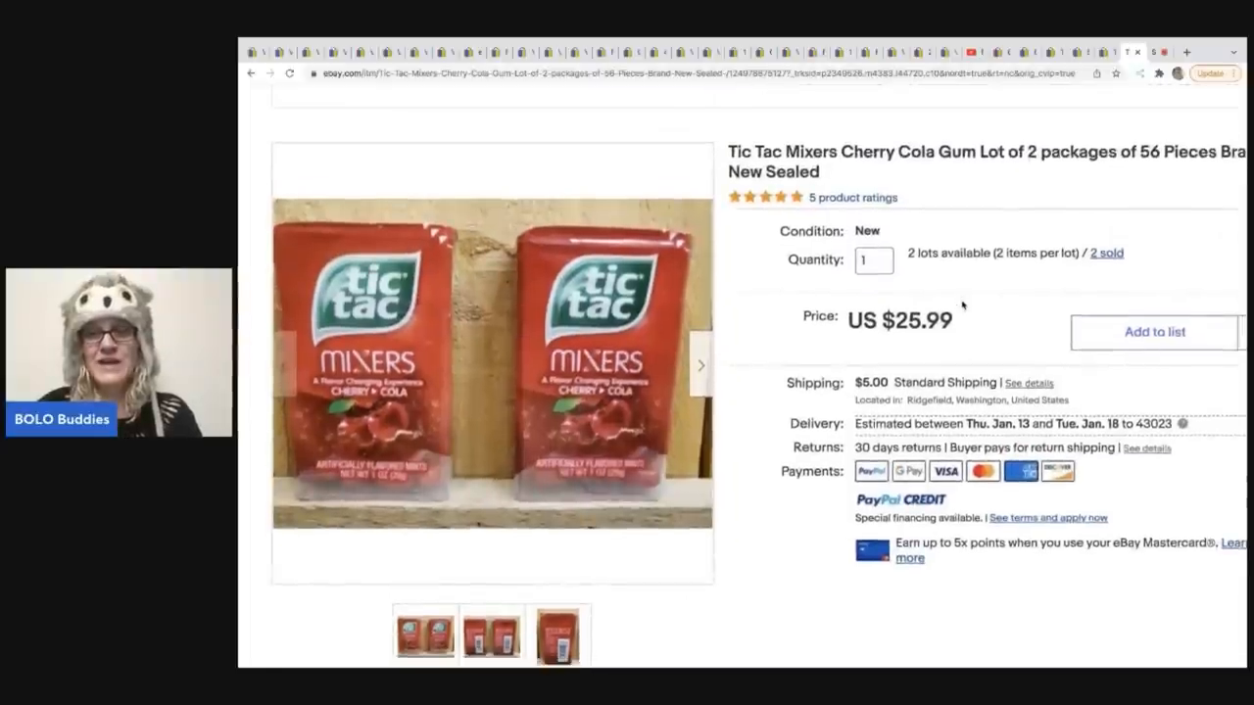
scroll("down", 3)
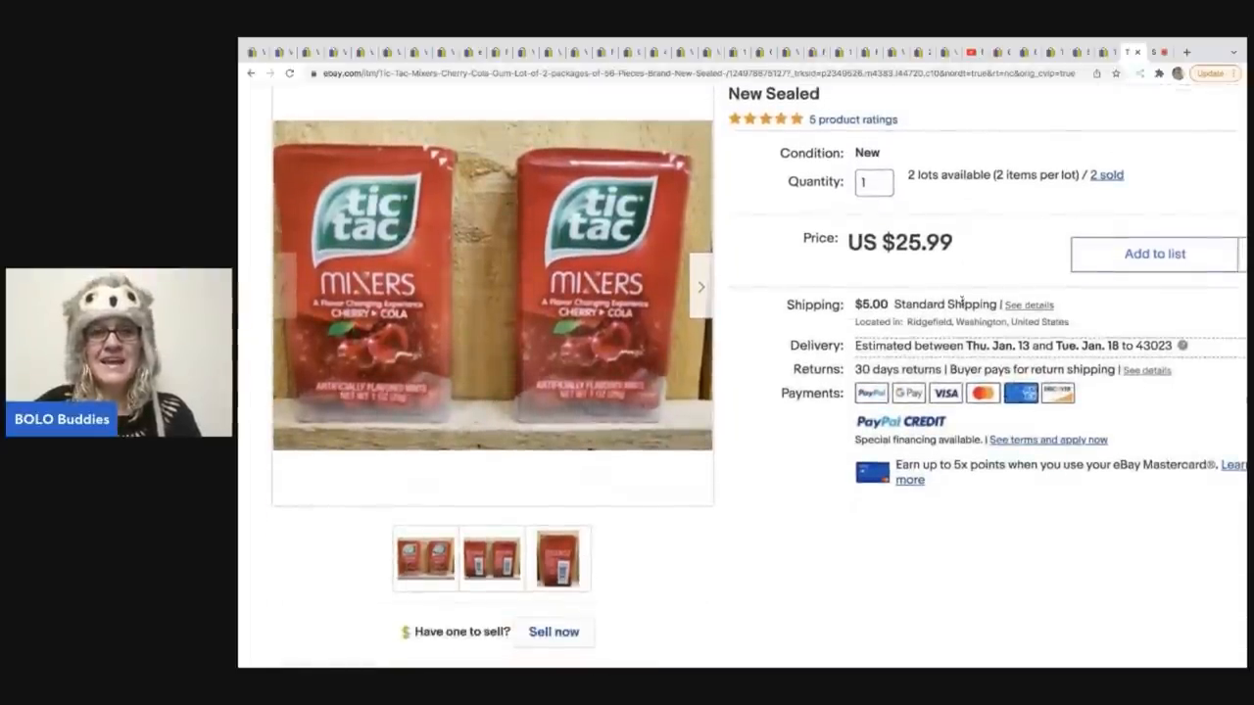